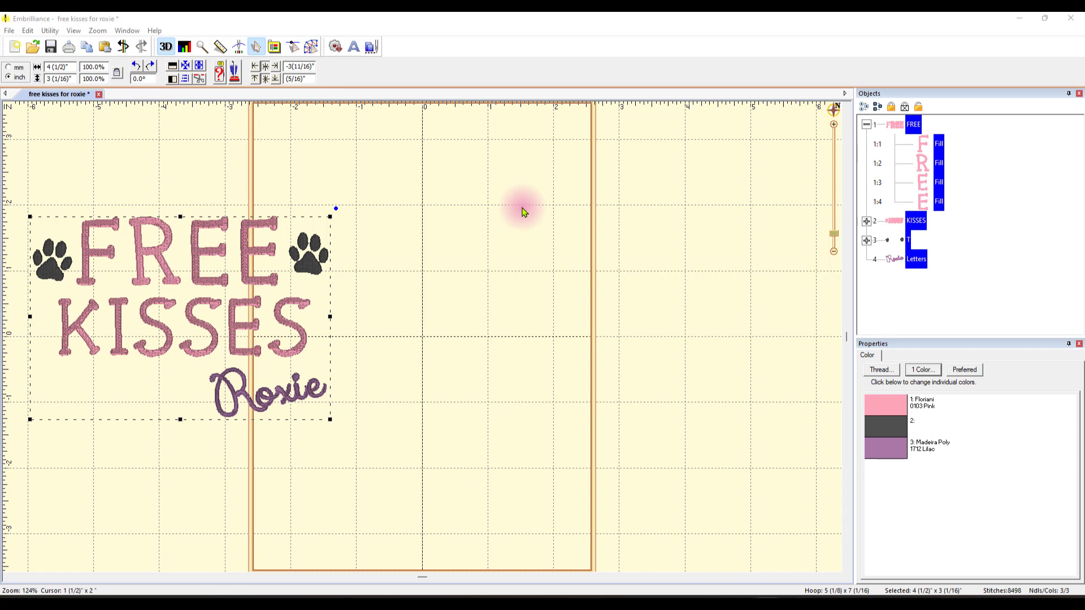
pyautogui.moveTo(324, 168)
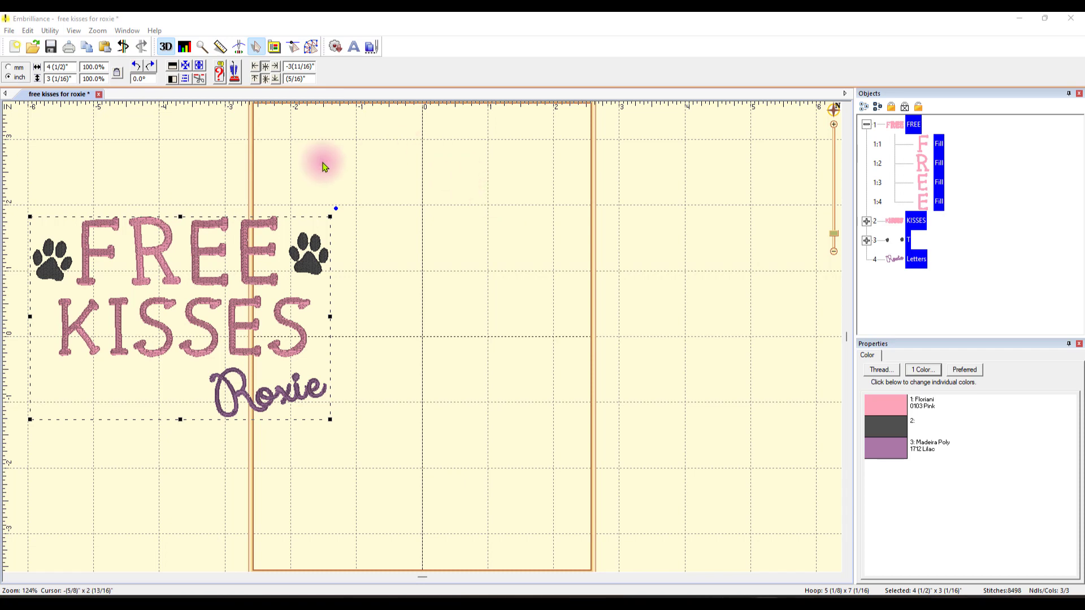
pyautogui.moveTo(385, 409)
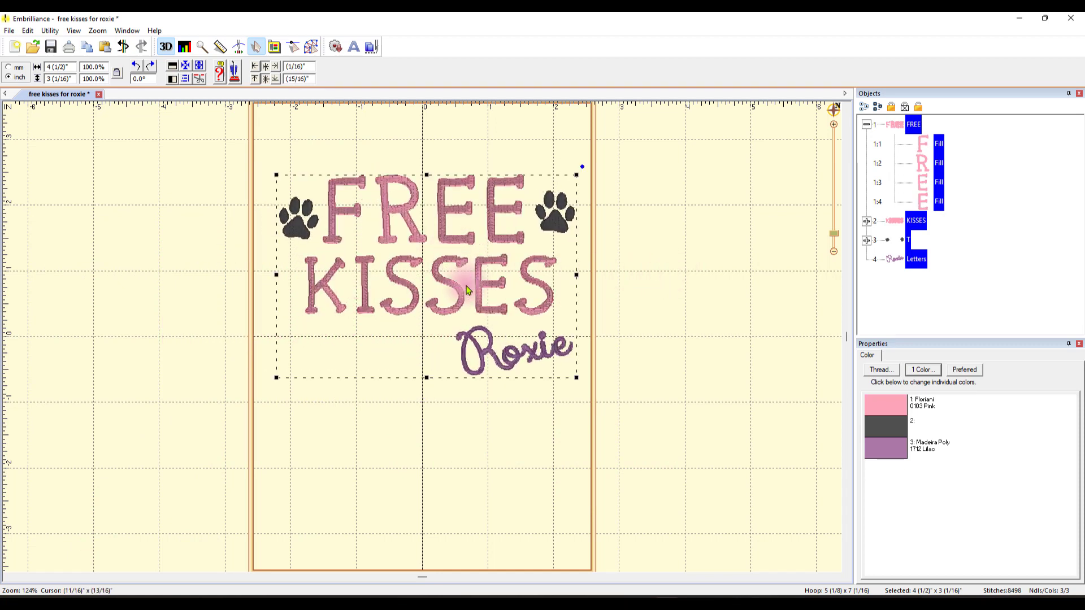
pyautogui.moveTo(452, 244)
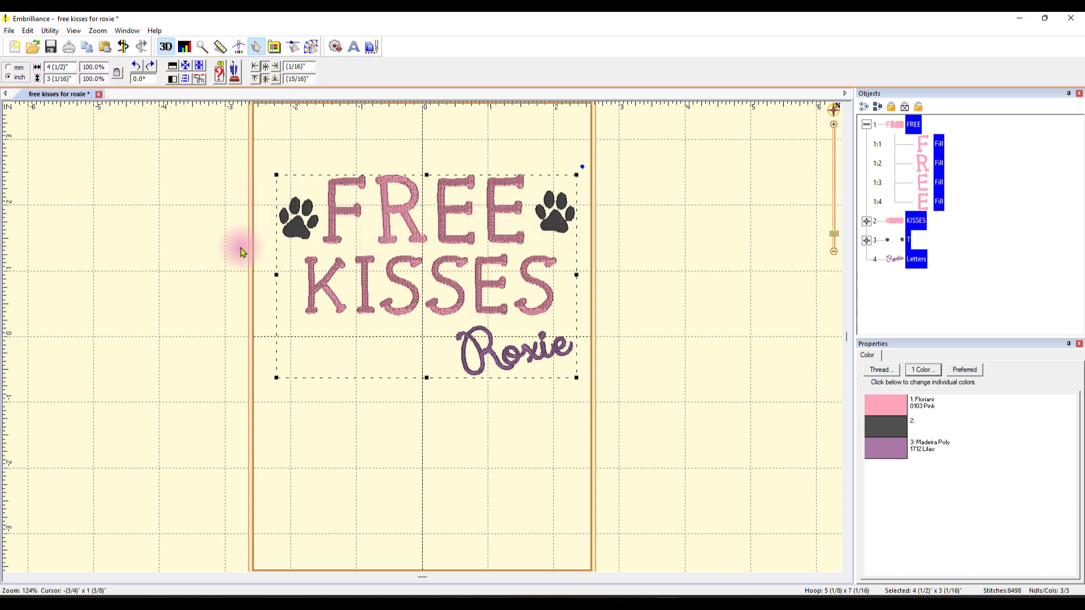
pyautogui.moveTo(421, 328)
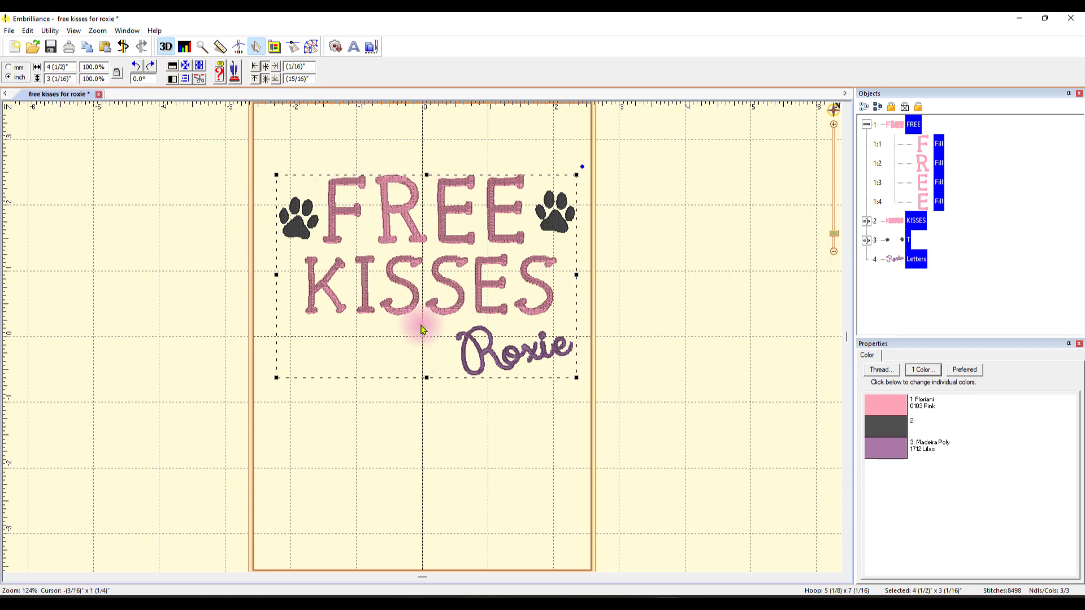
pyautogui.moveTo(491, 313)
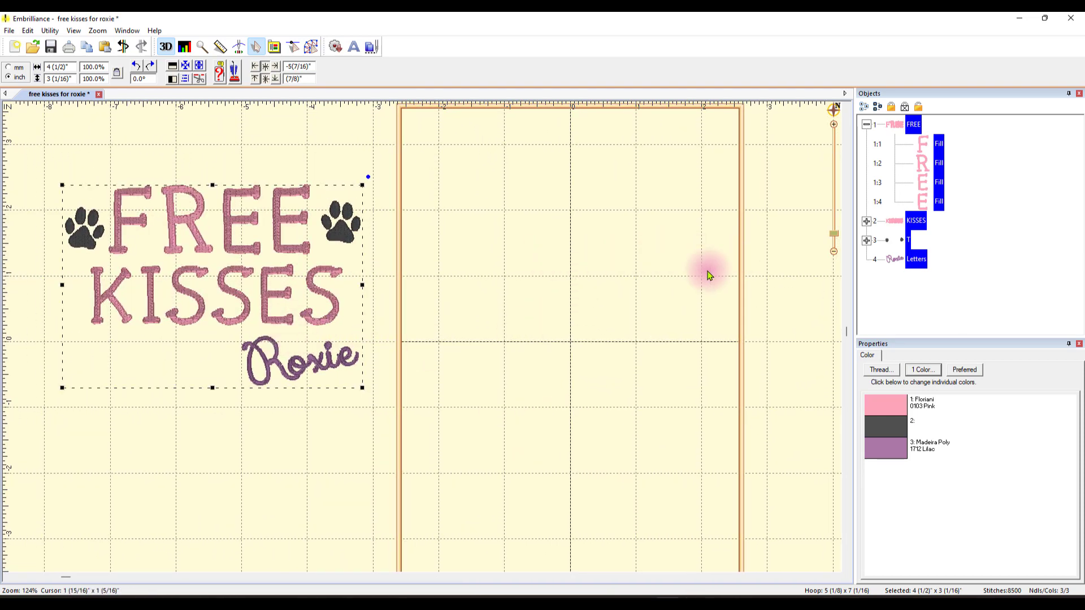
pyautogui.moveTo(677, 300)
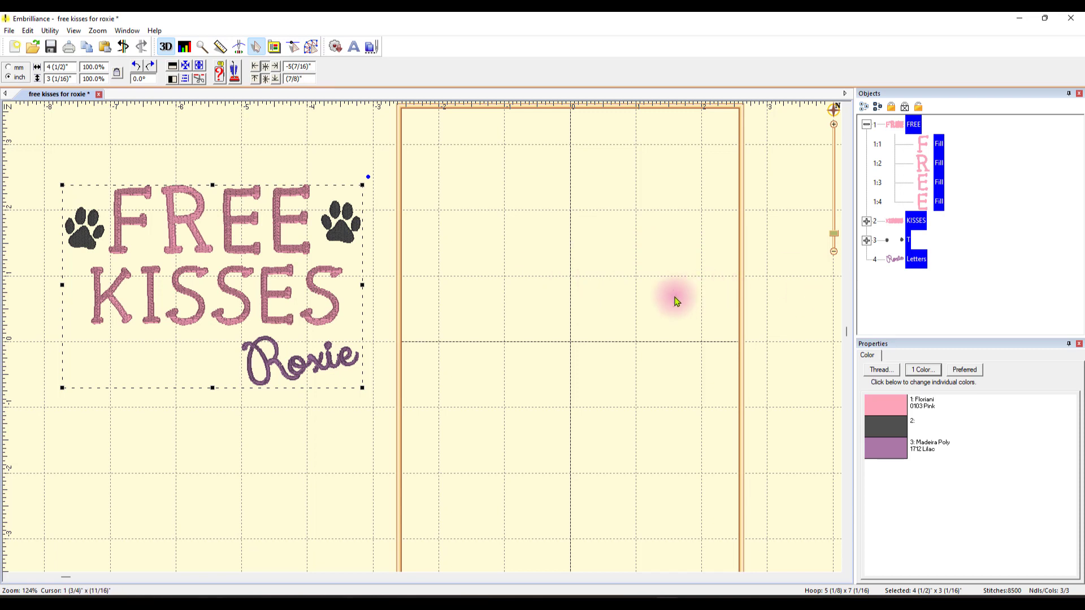
pyautogui.moveTo(312, 47)
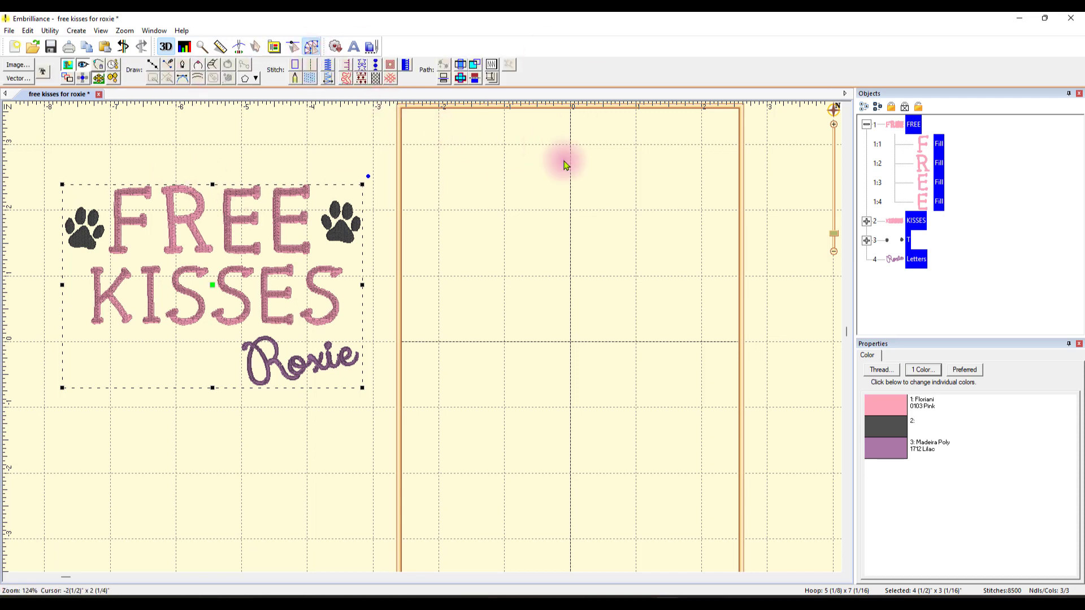
pyautogui.moveTo(433, 17)
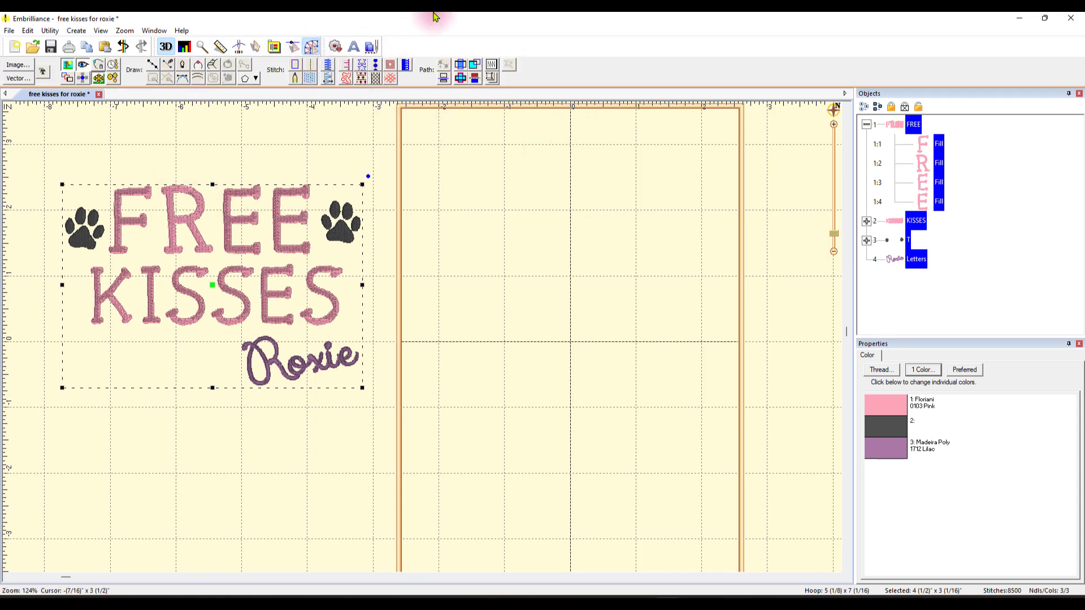
pyautogui.moveTo(408, 46)
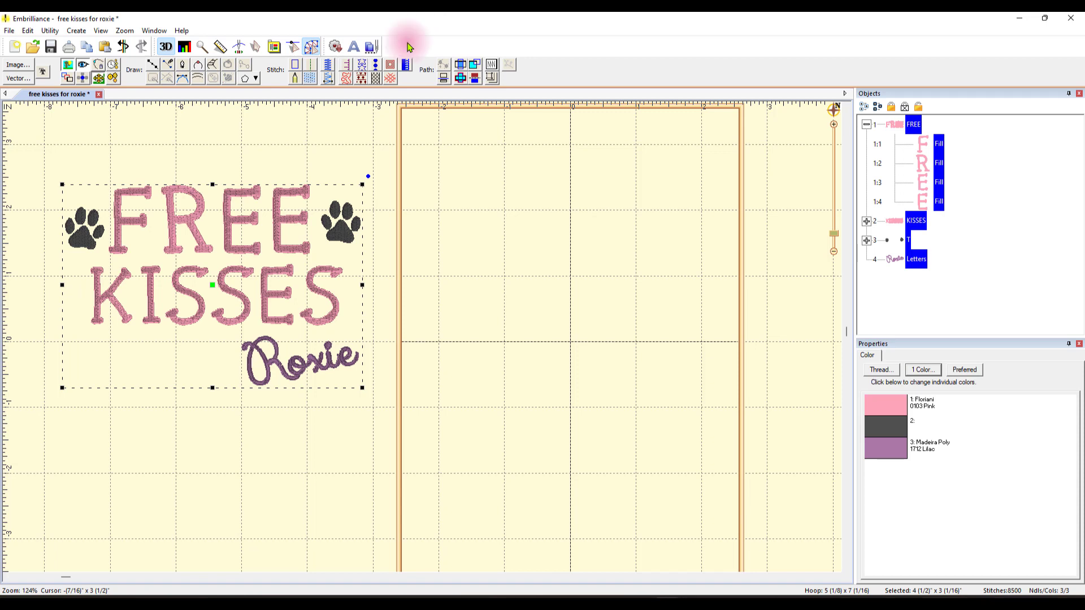
pyautogui.moveTo(516, 76)
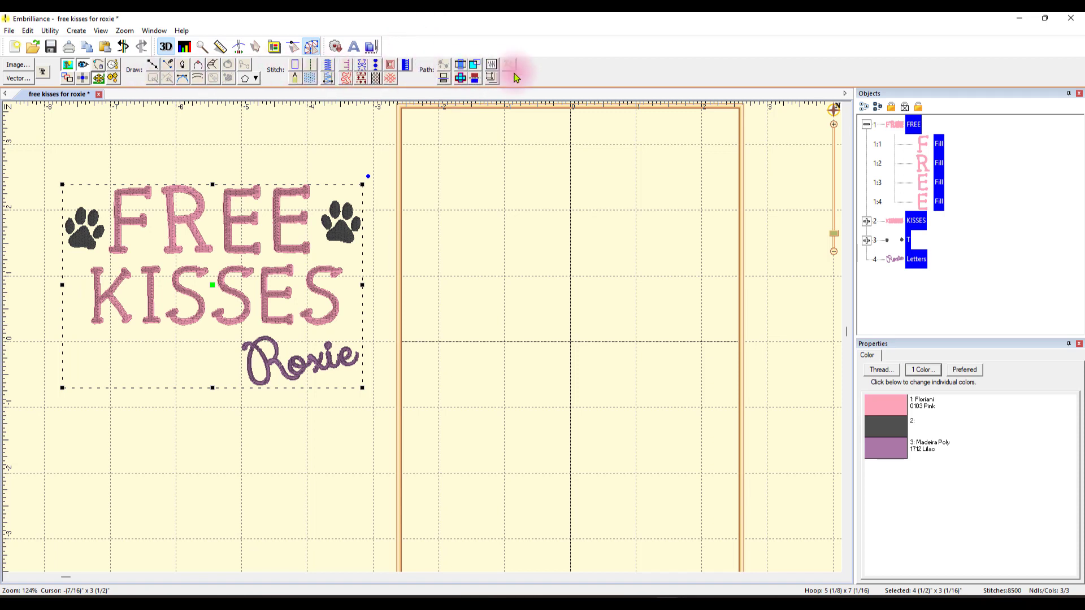
pyautogui.moveTo(213, 138)
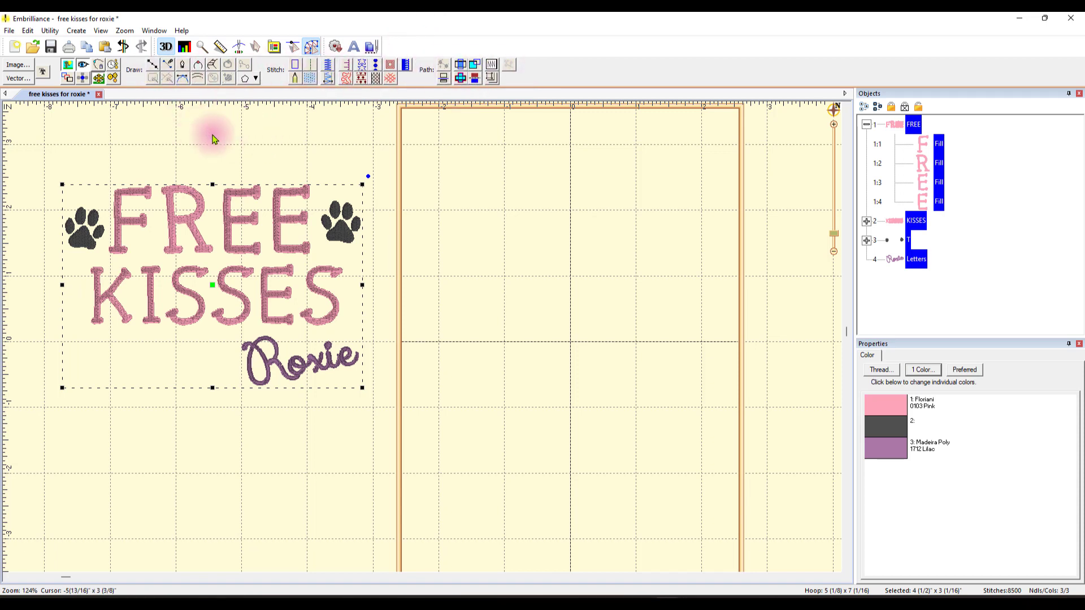
pyautogui.moveTo(193, 133)
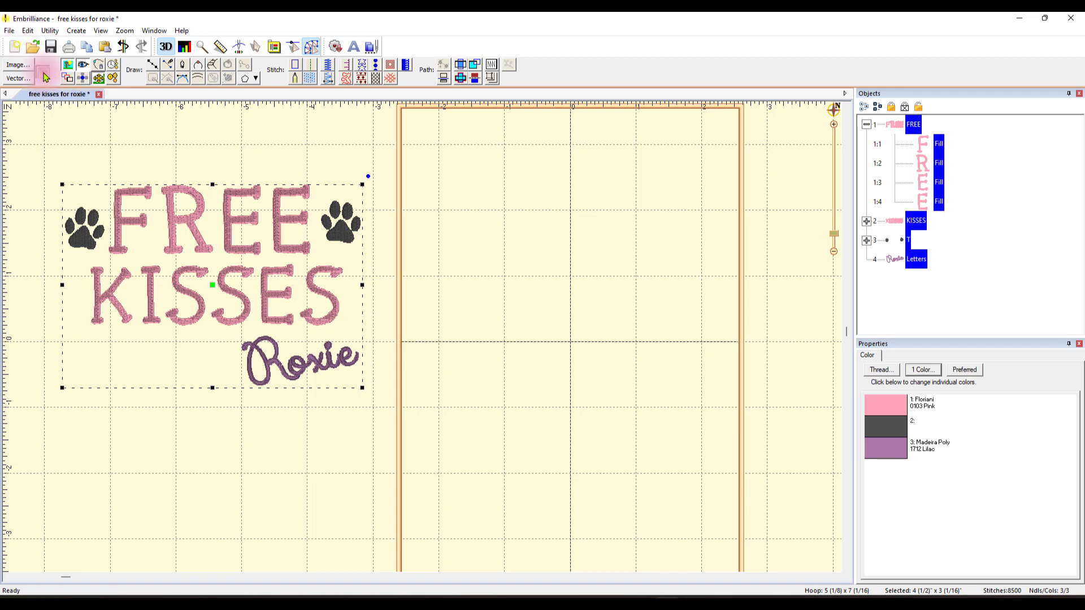
# Deselect the FREE KISSES design by clicking empty canvas.
pyautogui.click(418, 398)
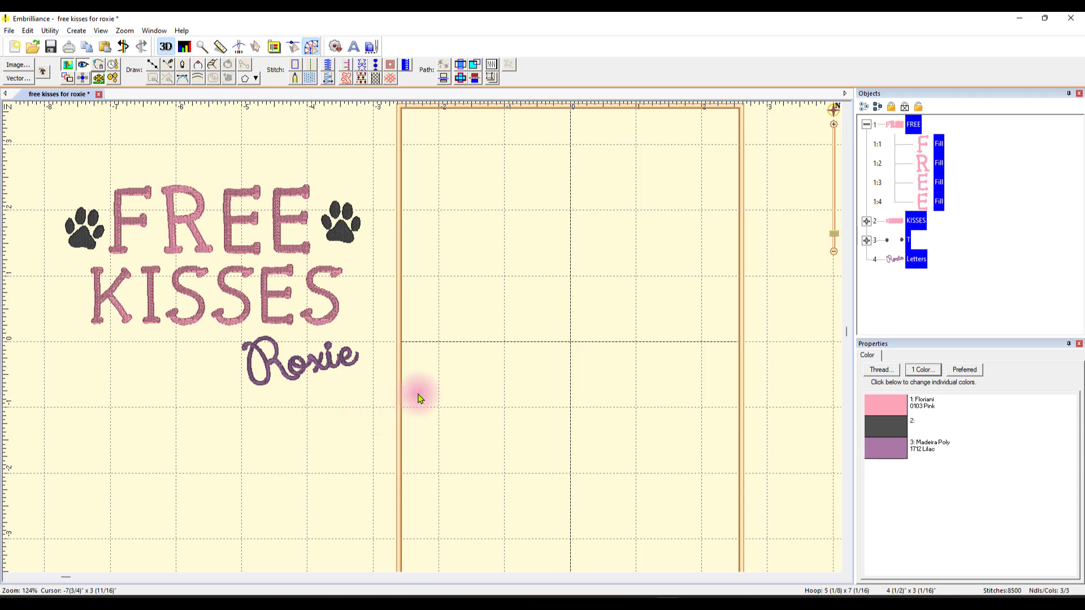
# Create two paw-print outlines from the can dog tfb font using the character T.
pyautogui.click(352, 47)
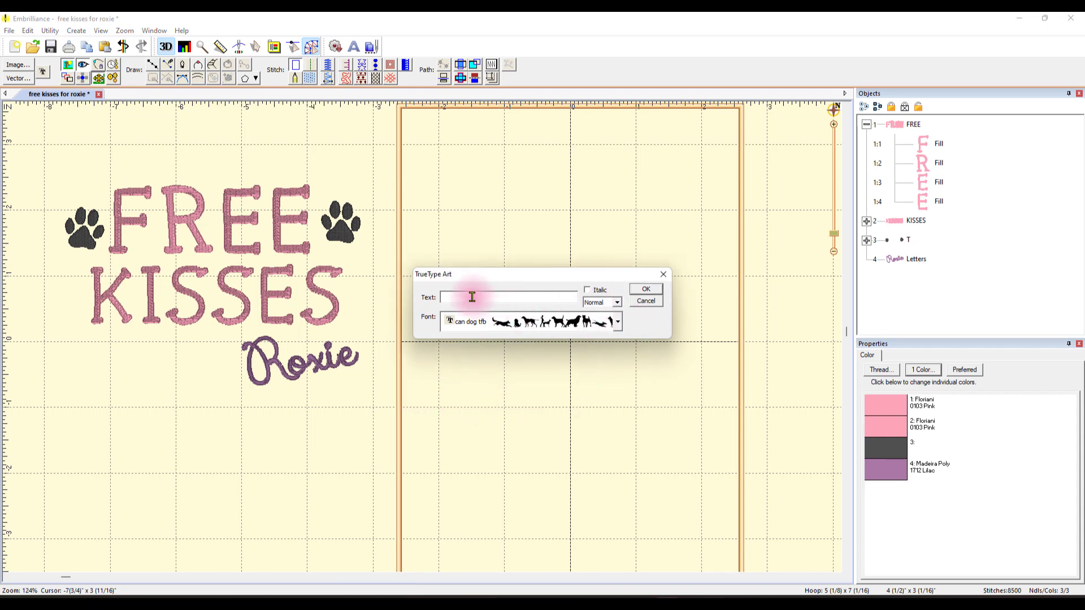
pyautogui.write('Fr')
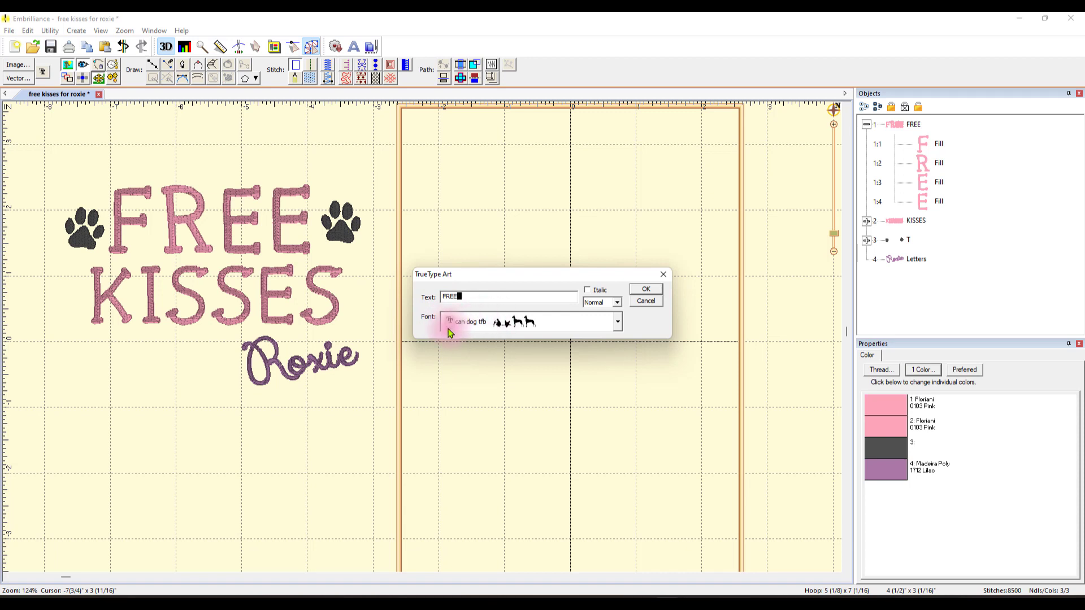
pyautogui.moveTo(506, 328)
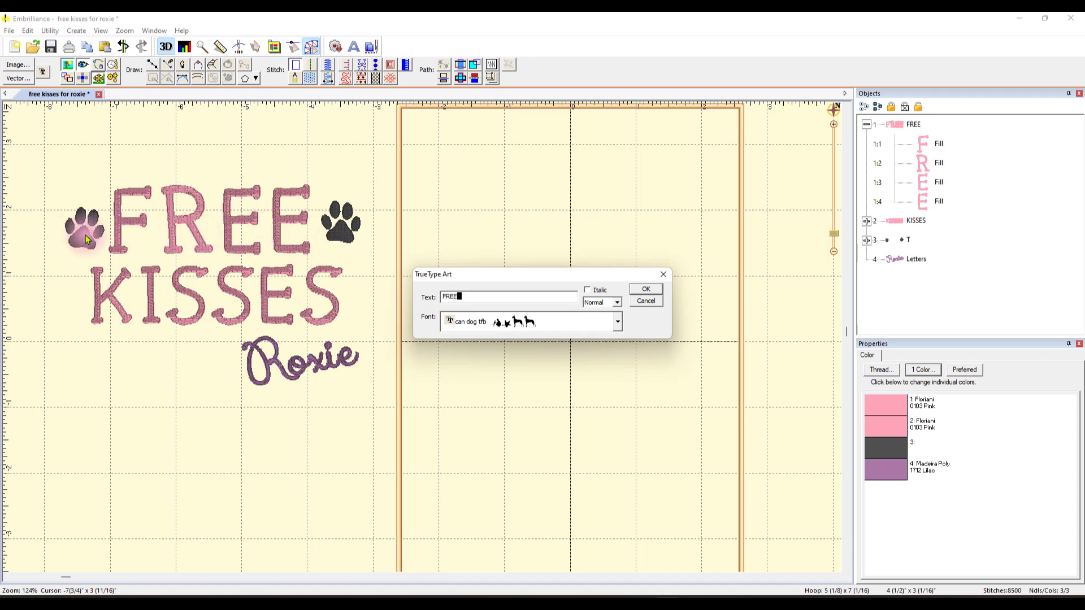
pyautogui.moveTo(345, 238)
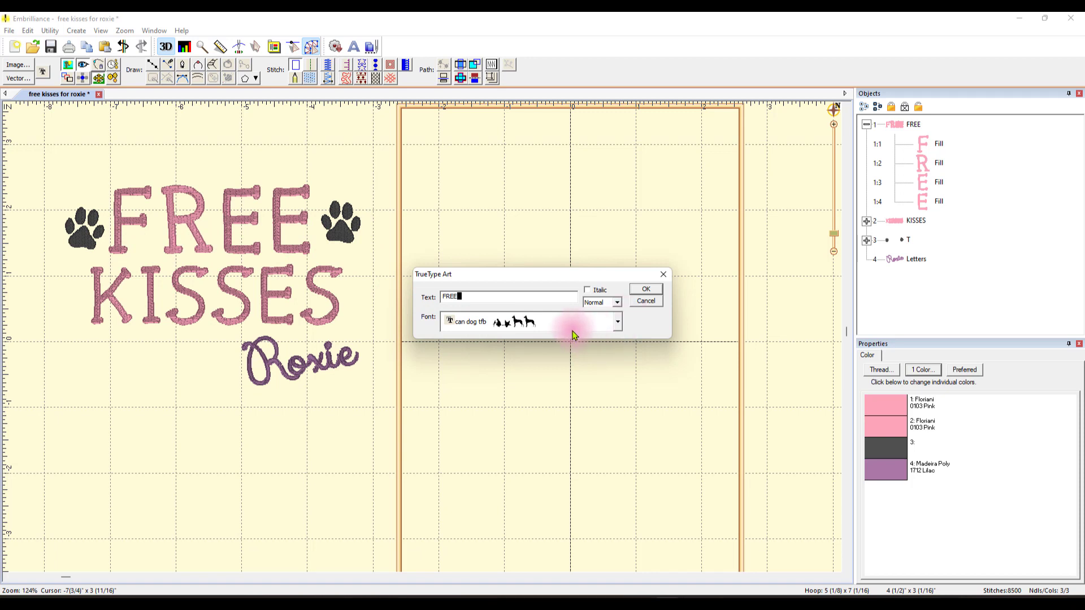
pyautogui.tripleClick(509, 296)
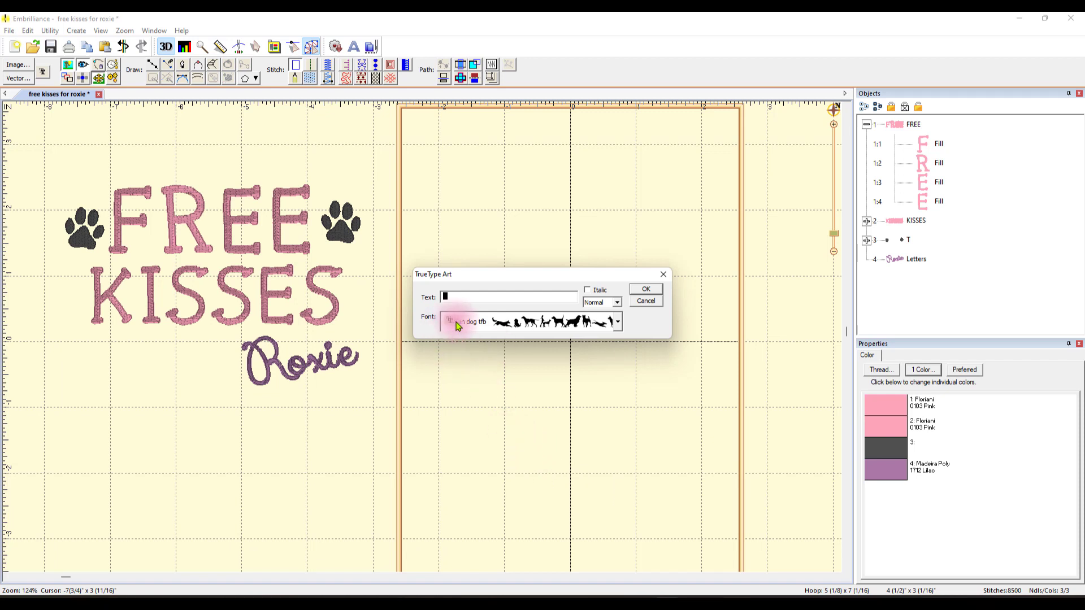
pyautogui.moveTo(461, 329)
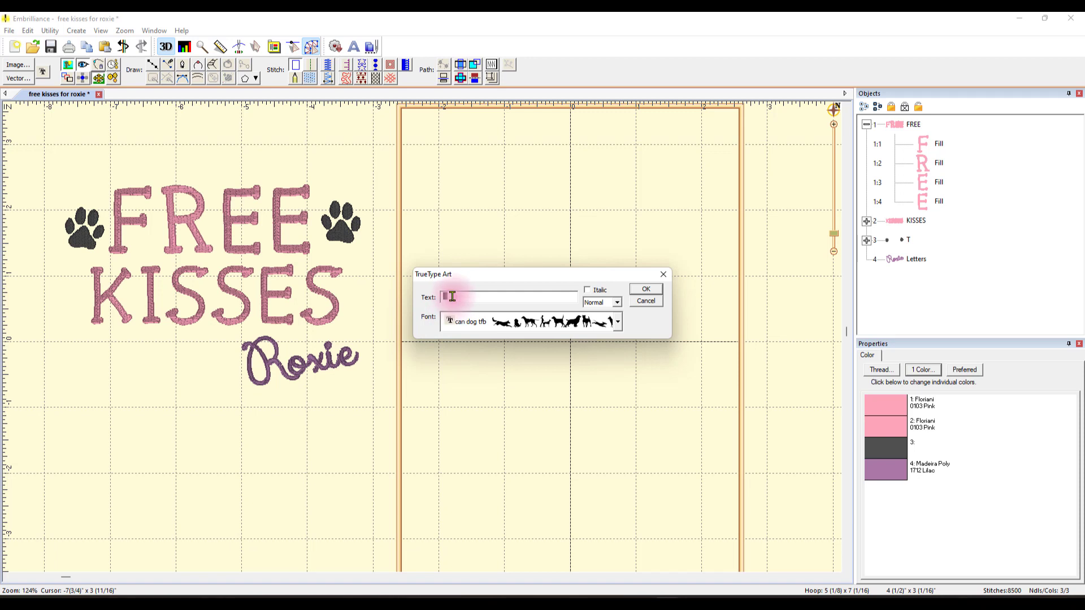
pyautogui.write('T')
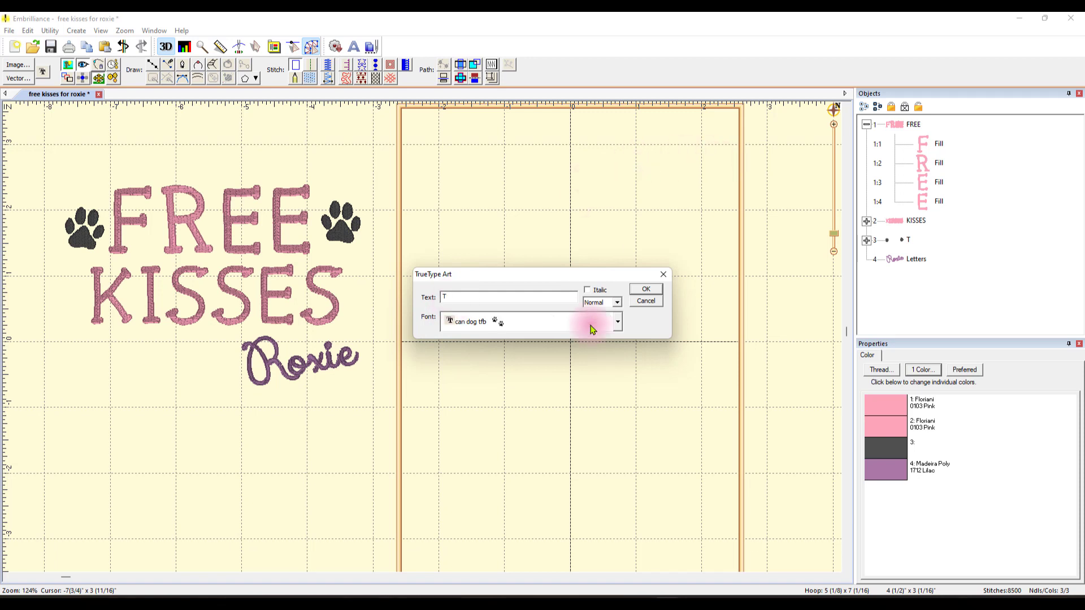
pyautogui.click(644, 288)
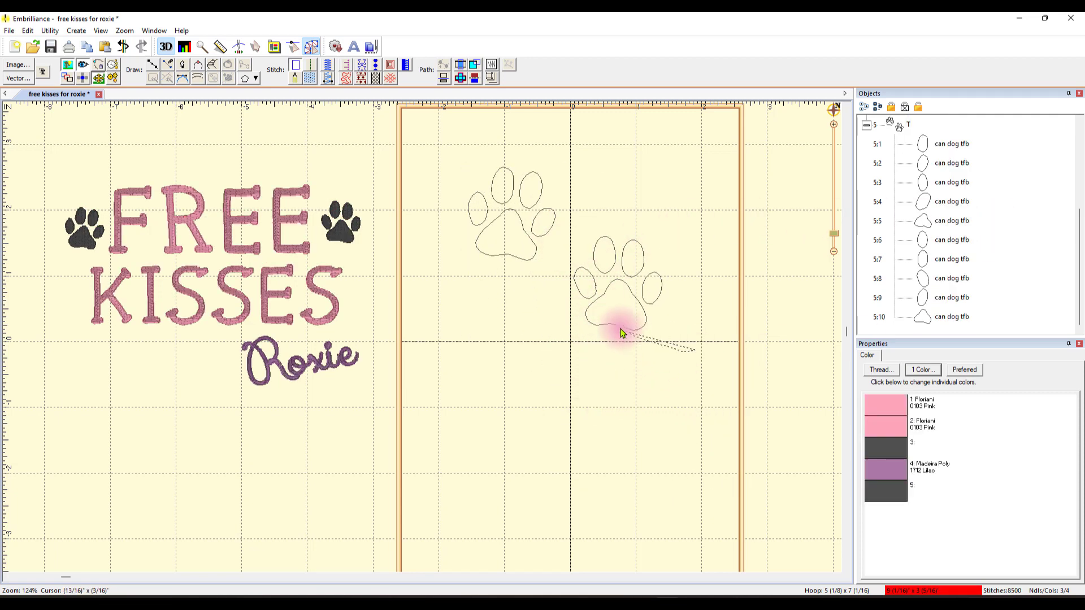
# Move the second paw print up beside the first near the top of the hoop.
pyautogui.click(613, 291)
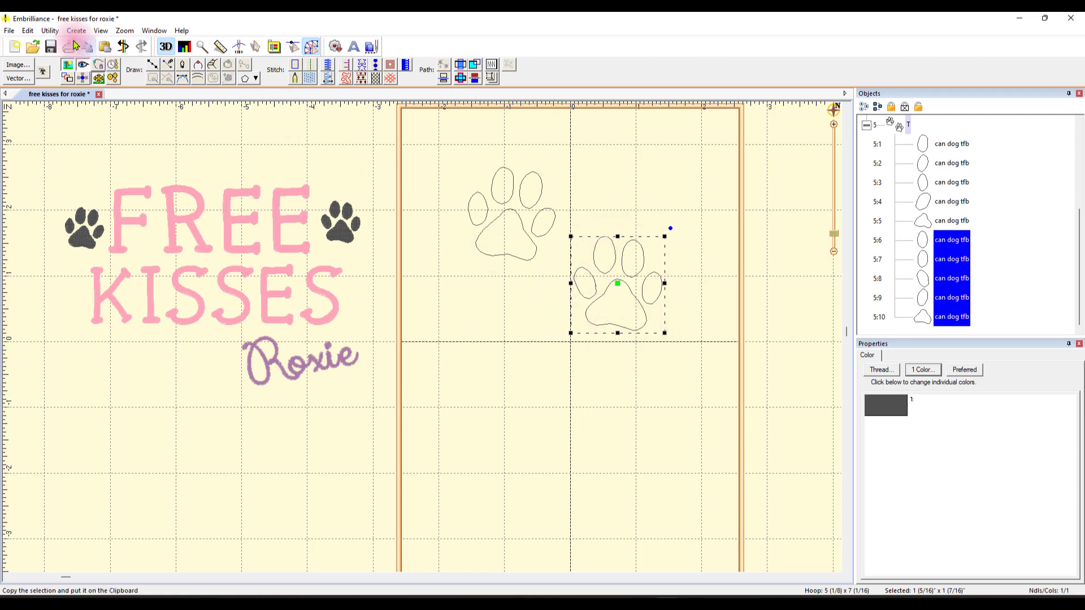
pyautogui.click(27, 31)
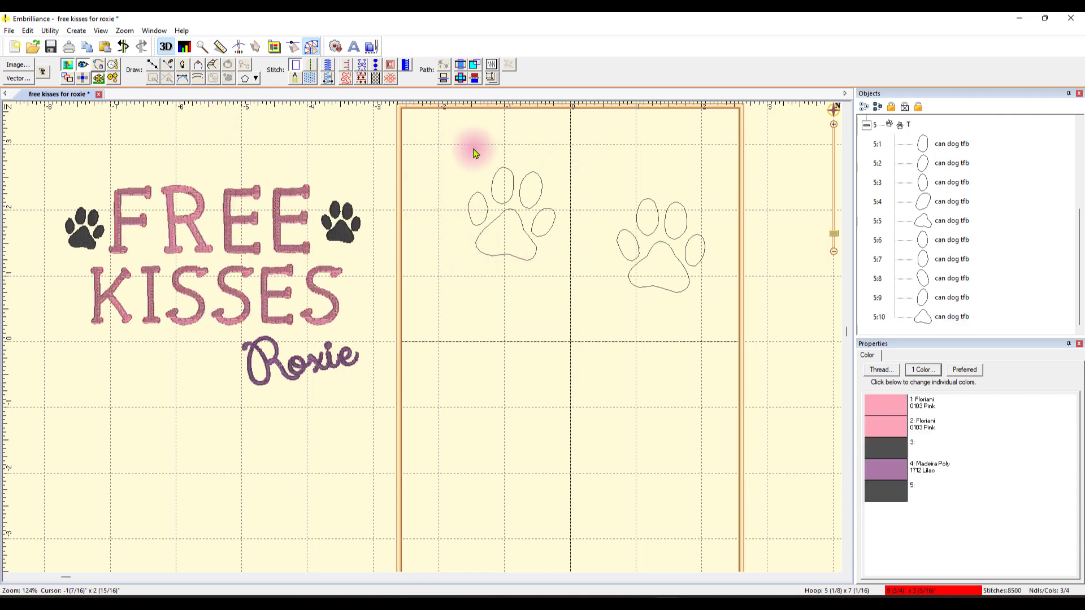
pyautogui.click(511, 215)
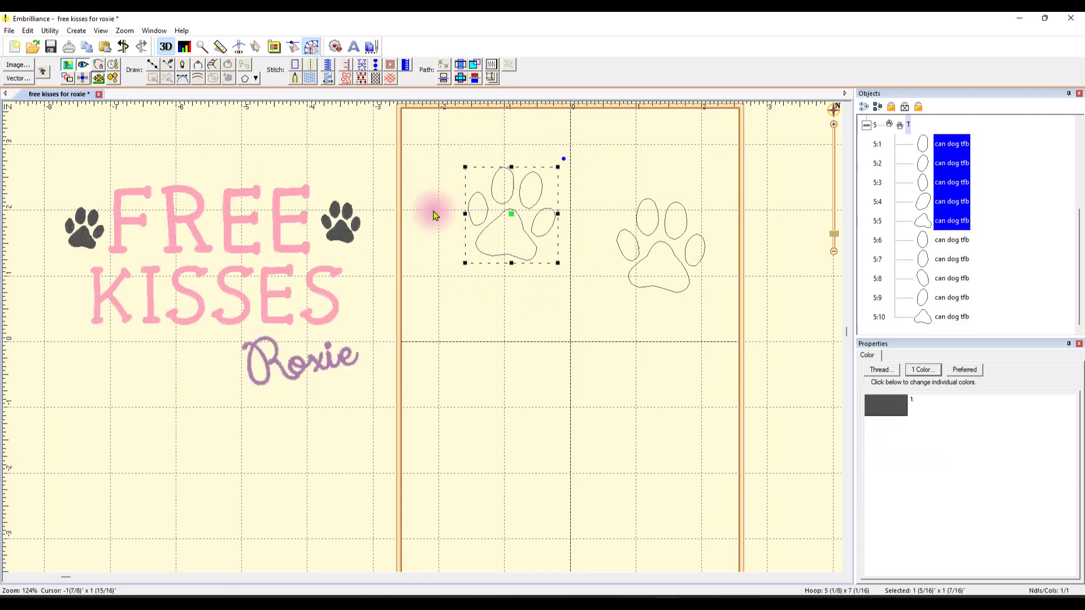
pyautogui.click(27, 30)
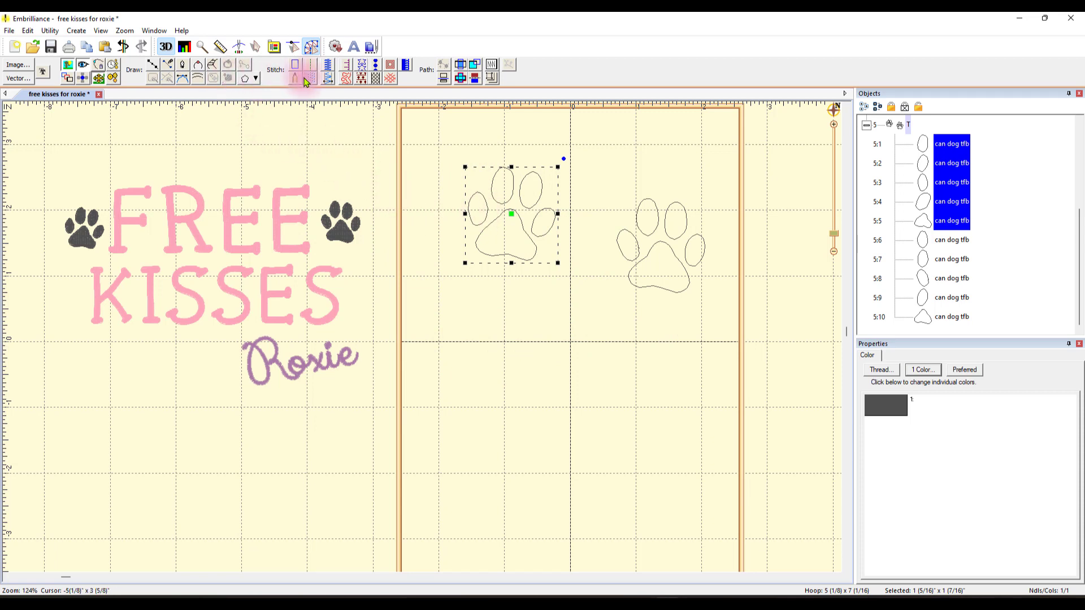
pyautogui.moveTo(308, 82)
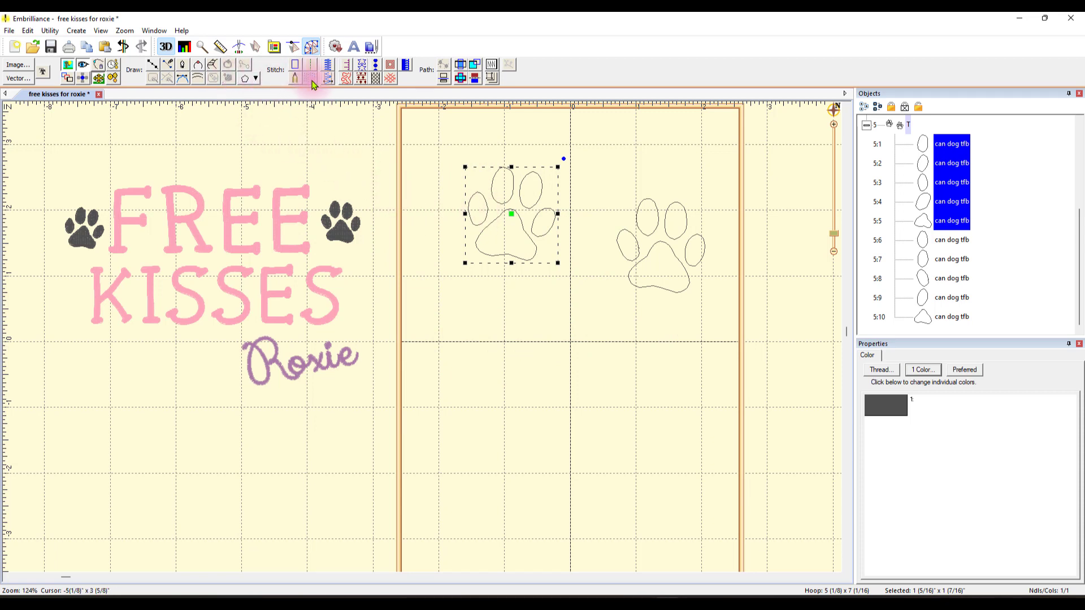
# Fill both paw prints with 3.5 mm stitches and place the second beside the first at lower left.
pyautogui.click(309, 64)
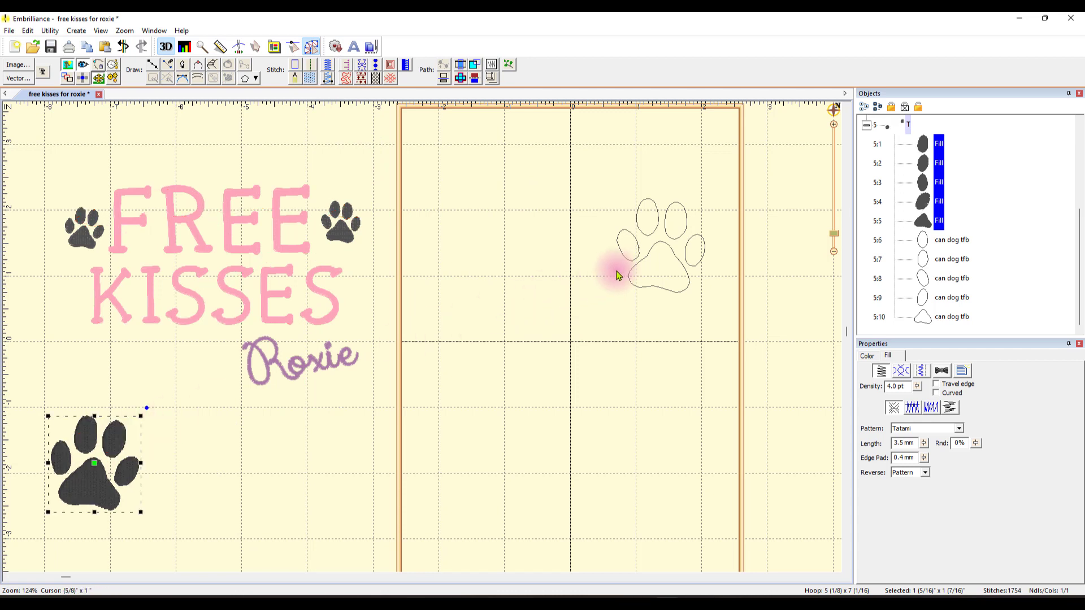
pyautogui.click(658, 245)
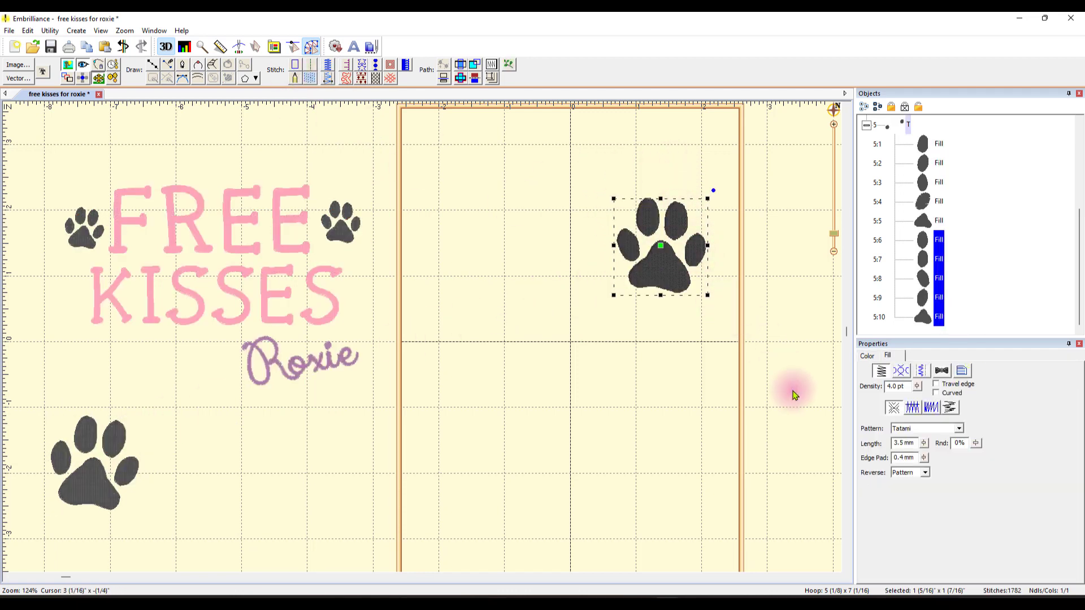
pyautogui.moveTo(935, 434)
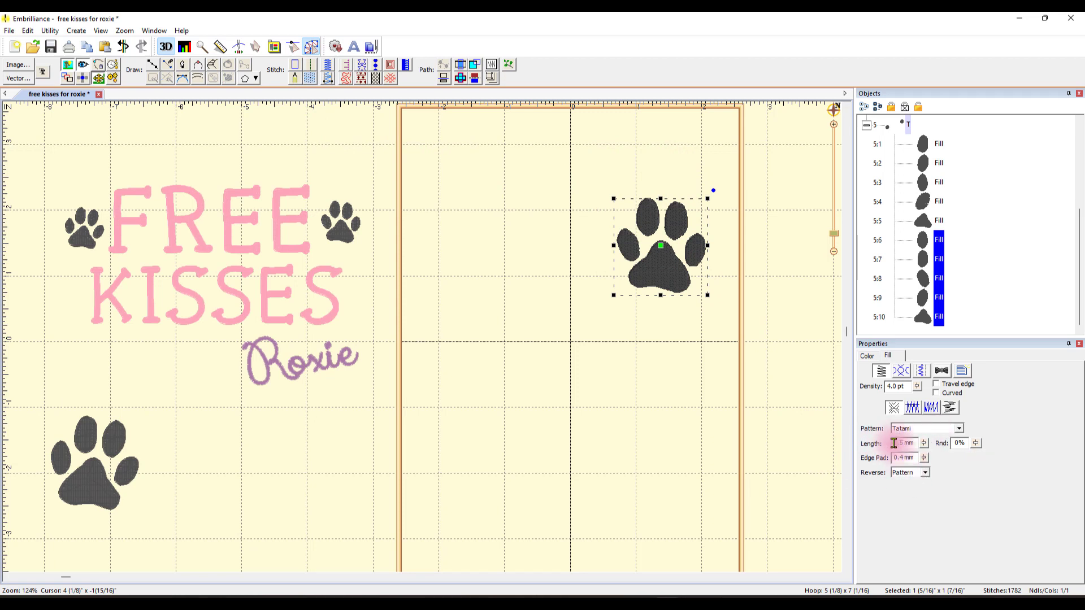
pyautogui.write('3.5 mm')
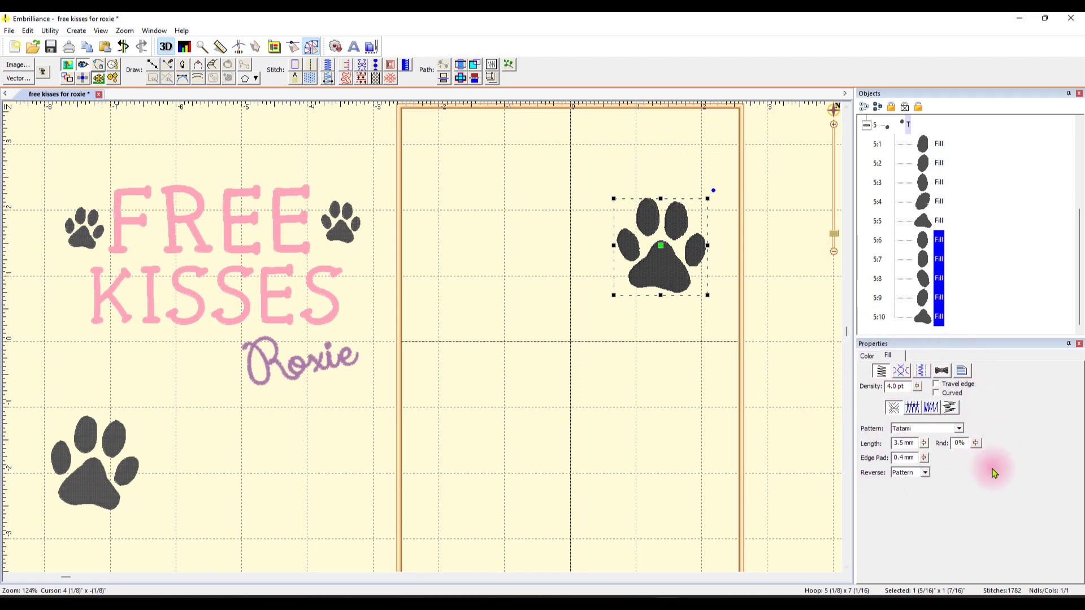
pyautogui.moveTo(1014, 480)
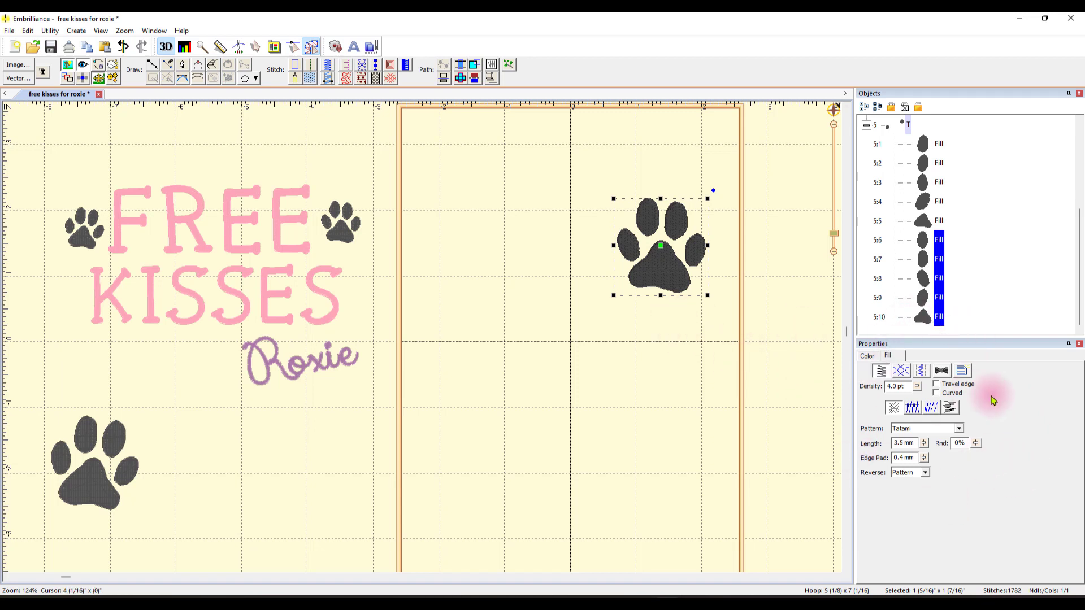
pyautogui.moveTo(657, 244)
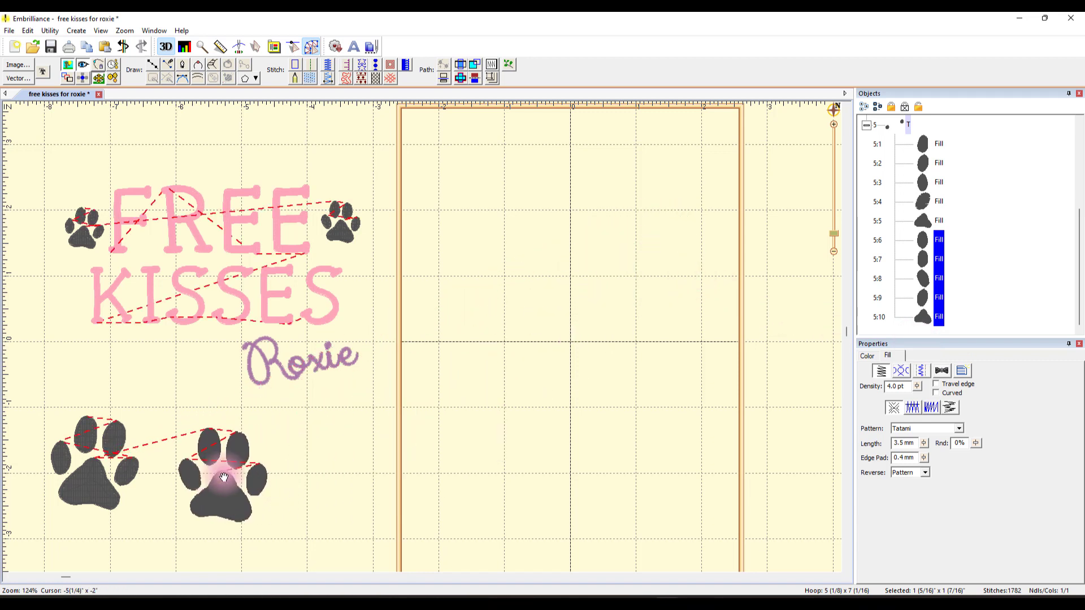
pyautogui.click(221, 473)
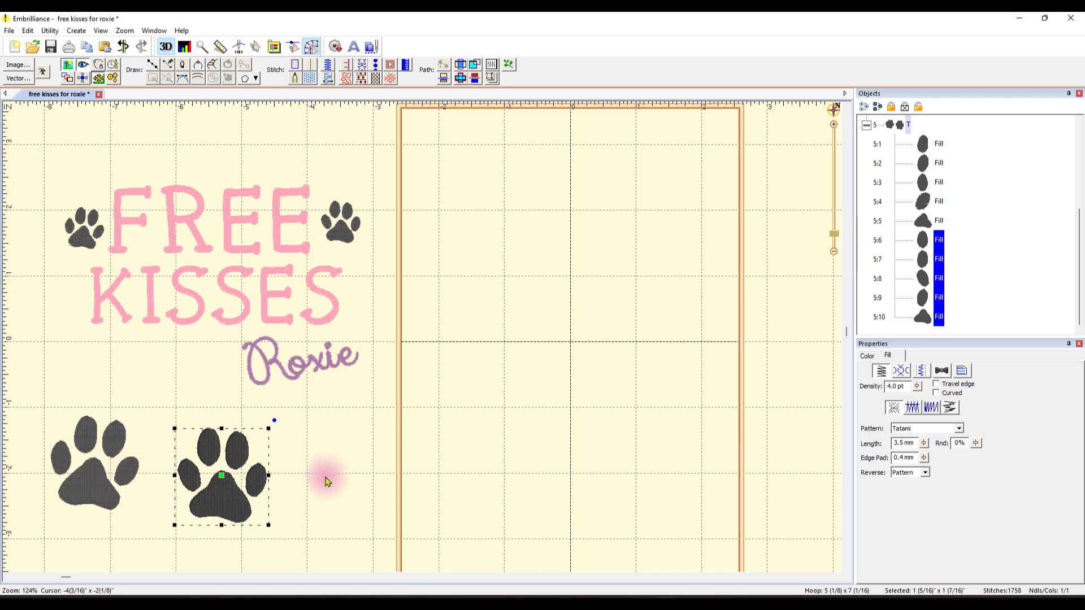
pyautogui.moveTo(20, 109)
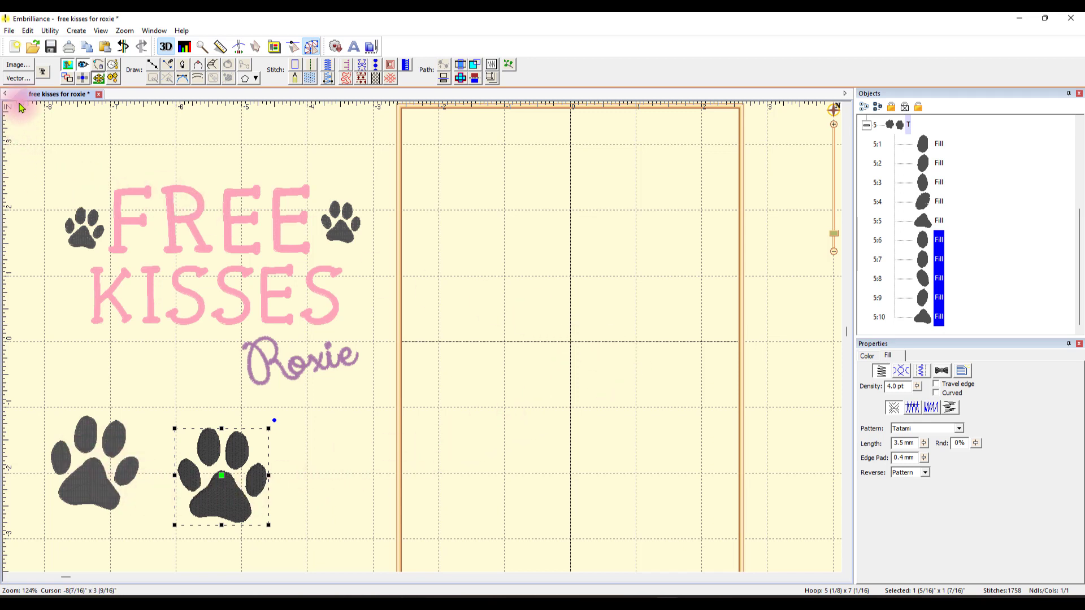
# Create new TrueType lettering reading FREE in the Playful Jake font inside the hoop.
pyautogui.click(531, 248)
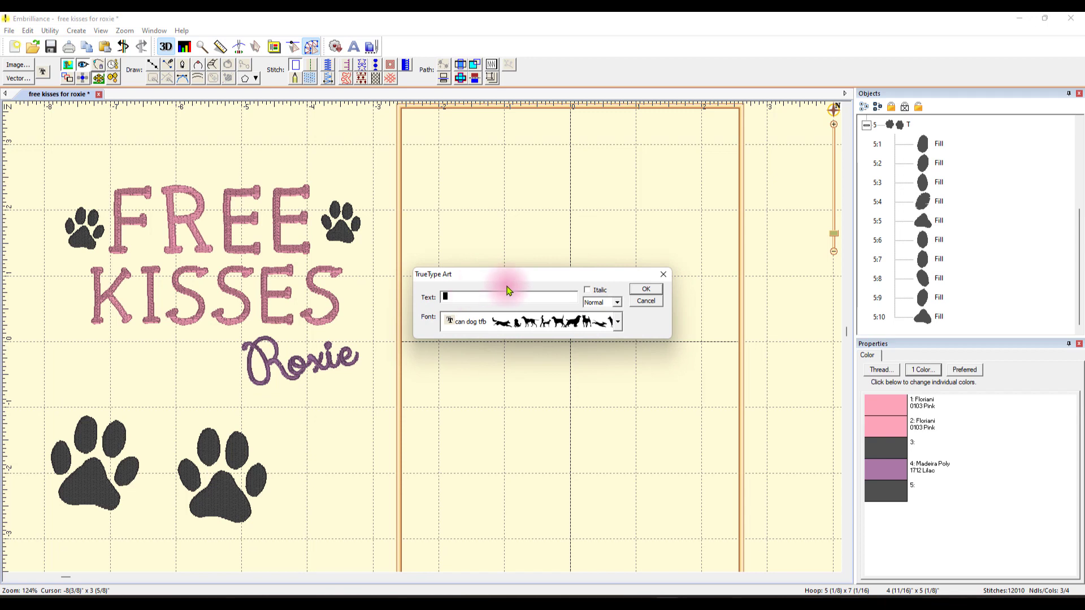
pyautogui.write('FREE')
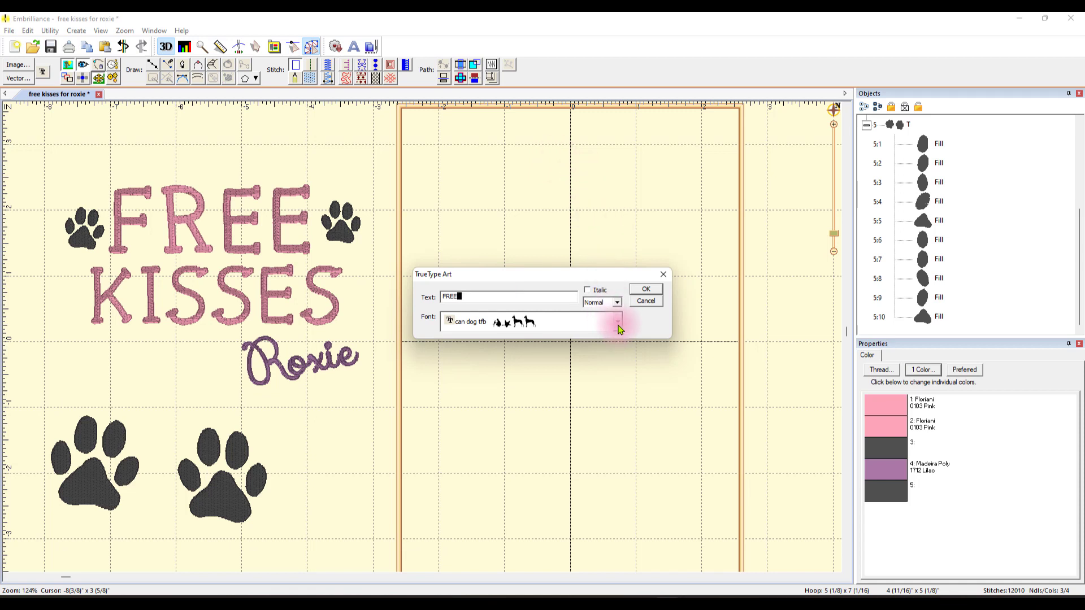
pyautogui.click(615, 320)
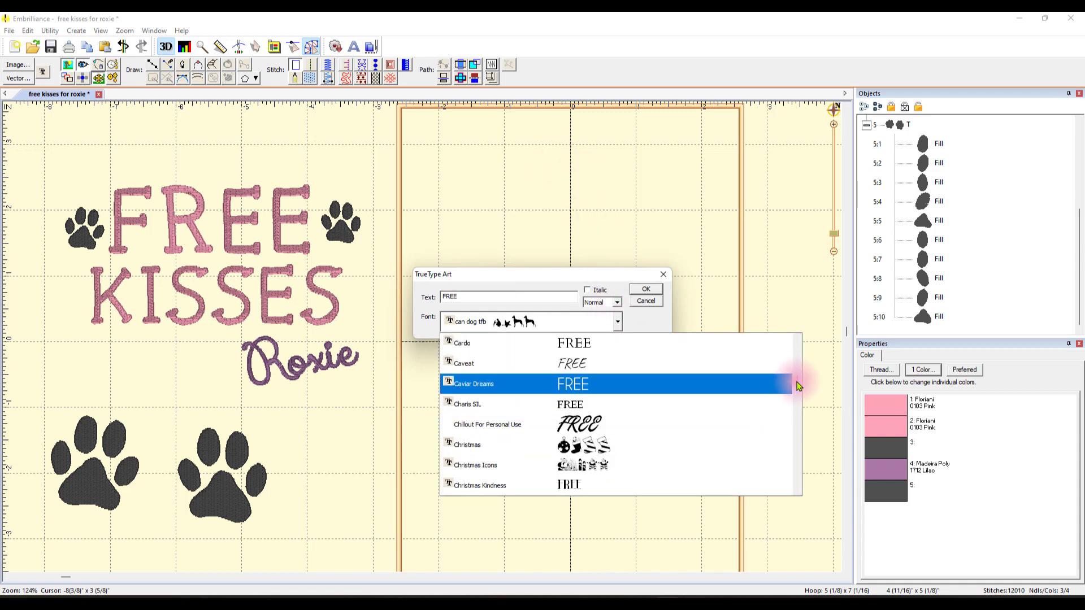
pyautogui.scroll(3)
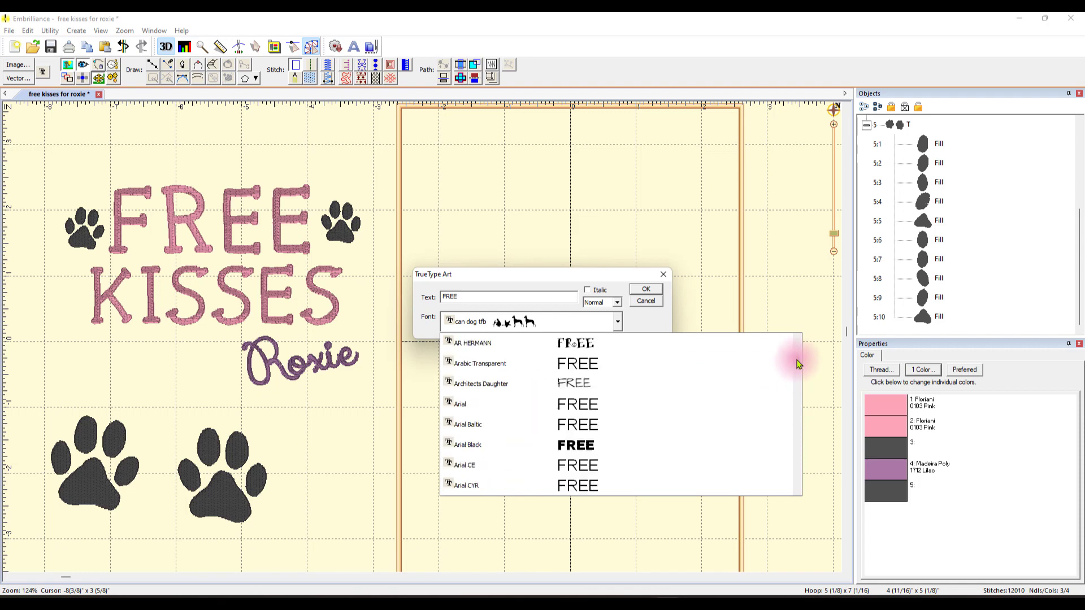
pyautogui.scroll(3)
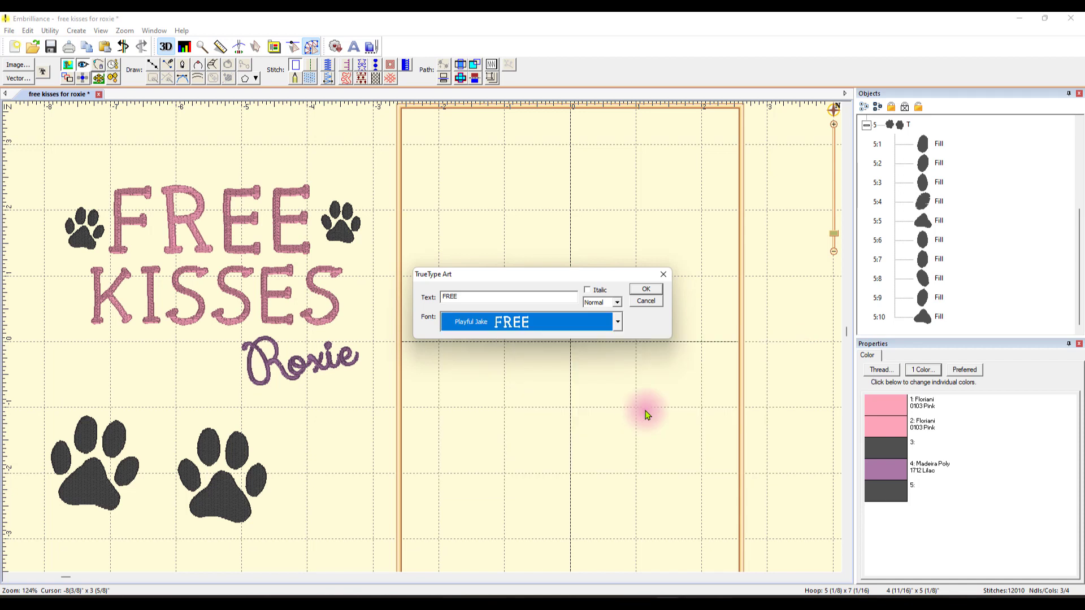
pyautogui.moveTo(577, 375)
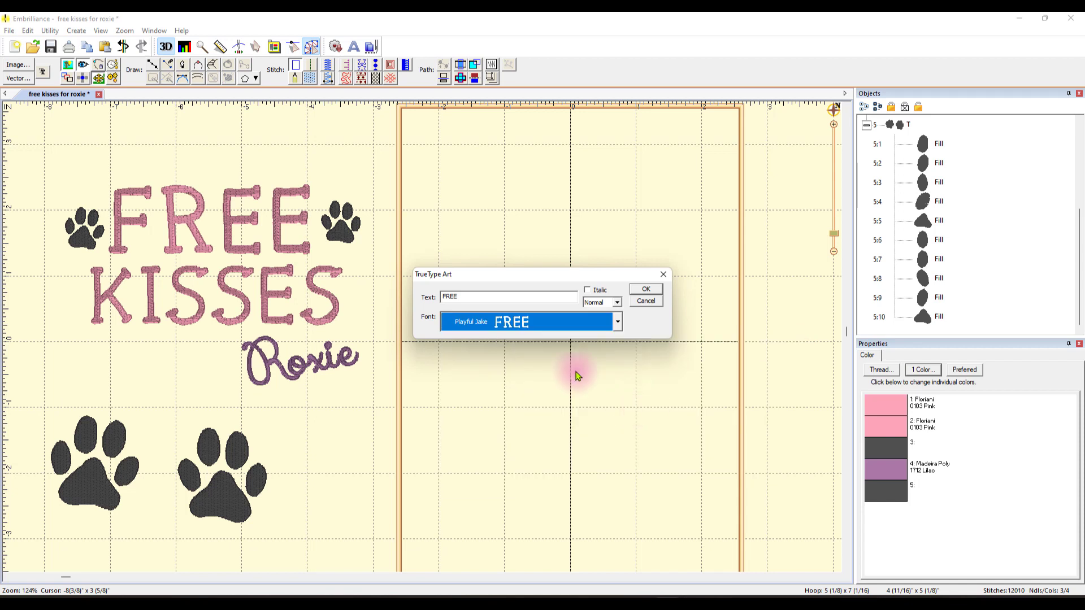
pyautogui.moveTo(508, 345)
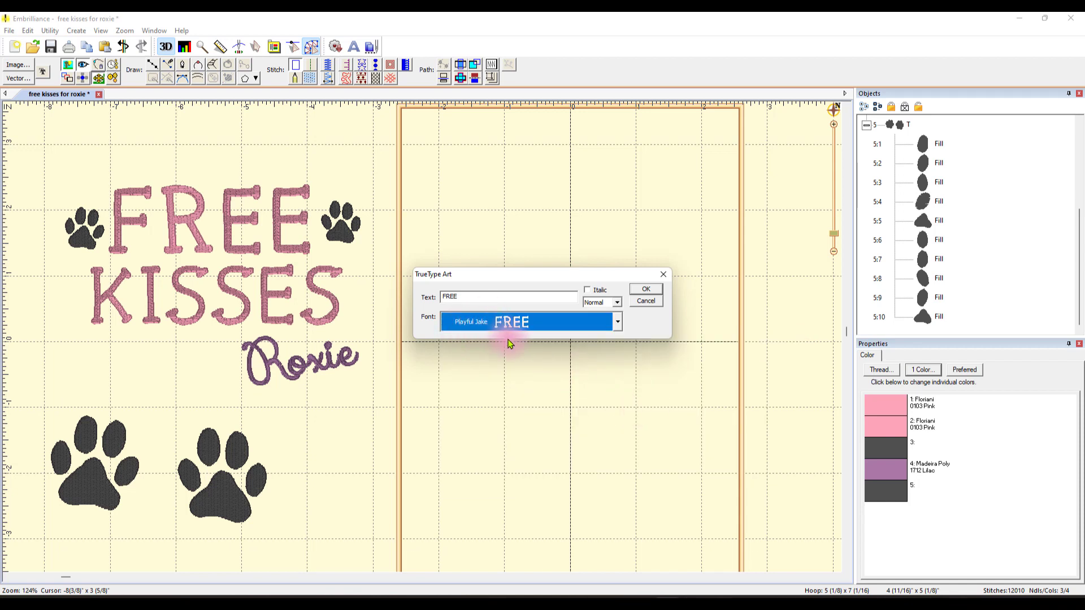
pyautogui.click(644, 288)
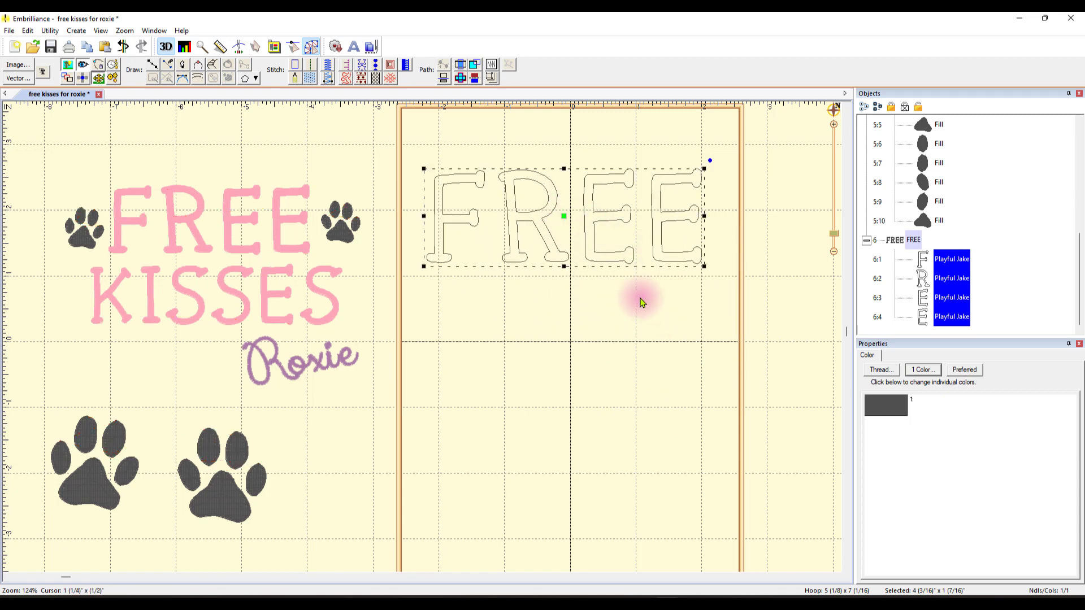
pyautogui.moveTo(564, 221)
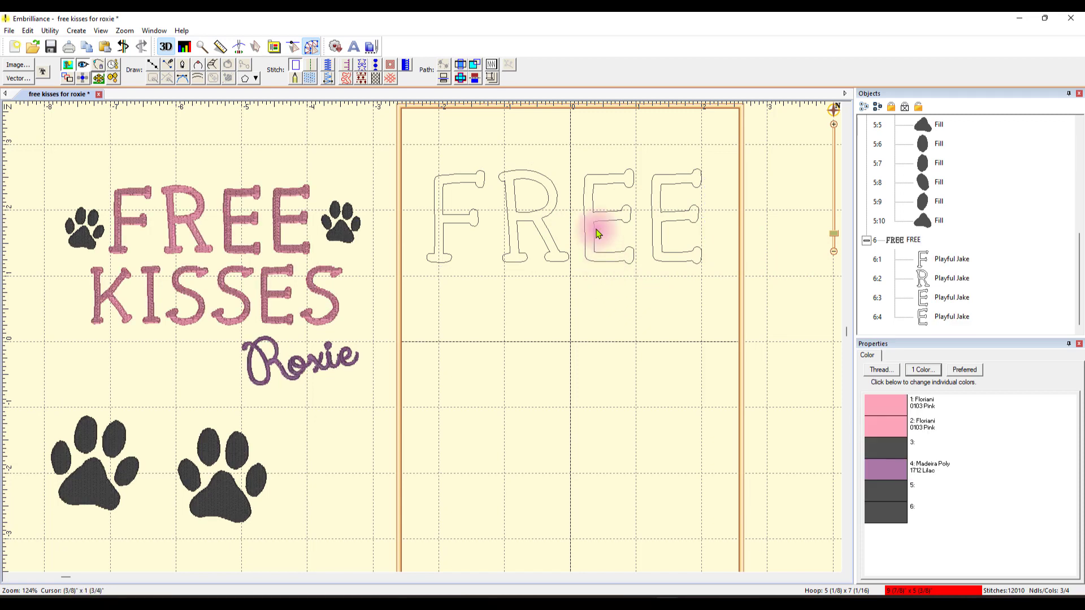
# Colour the FREE lettering with Floriani 0103 Pink thread.
pyautogui.click(605, 215)
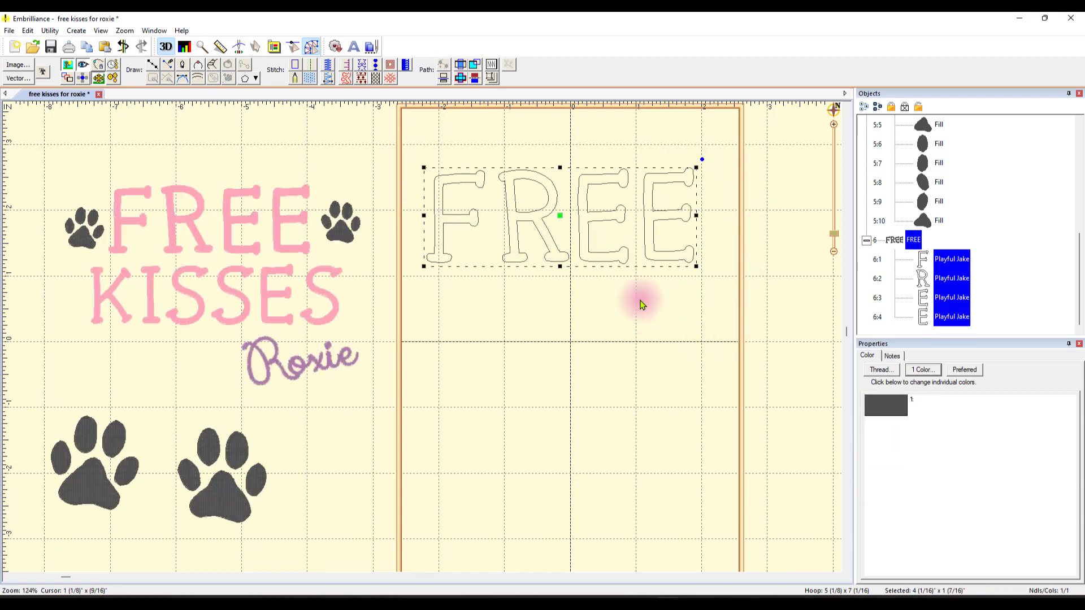
pyautogui.moveTo(426, 276)
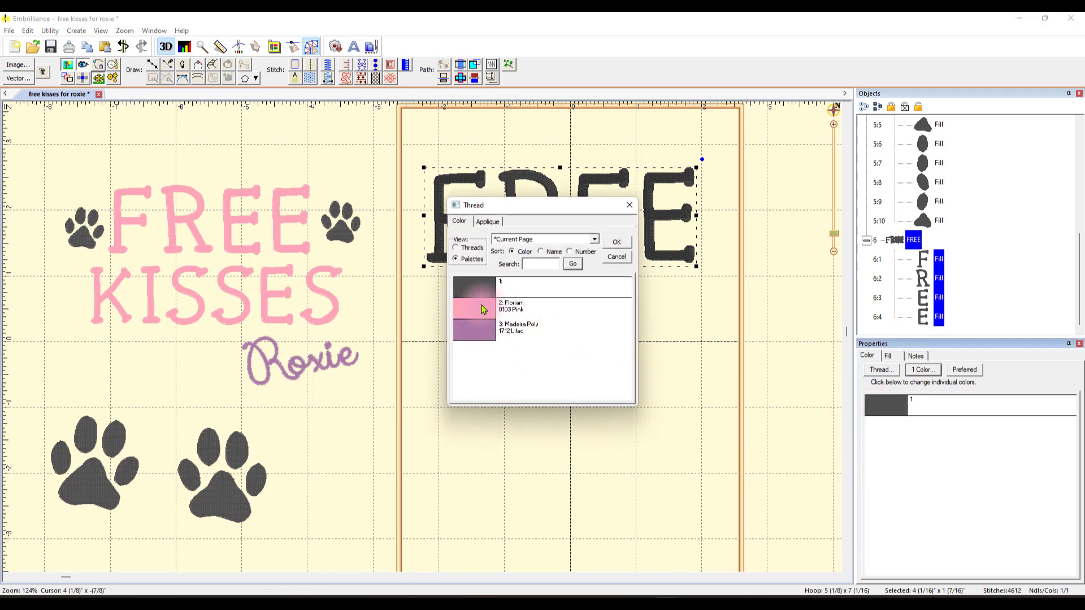
pyautogui.click(615, 241)
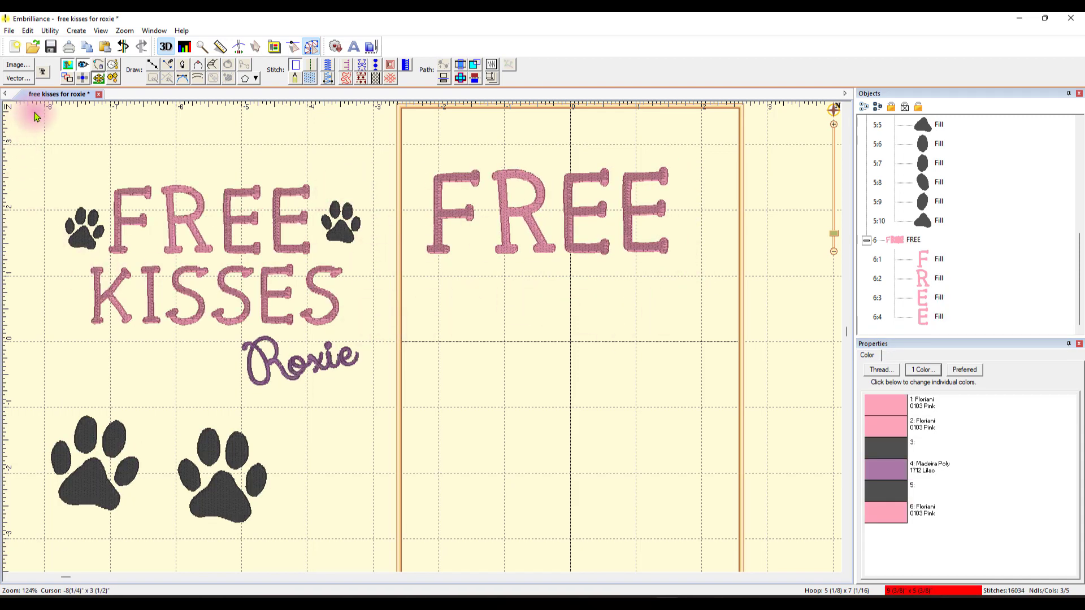
pyautogui.moveTo(522, 322)
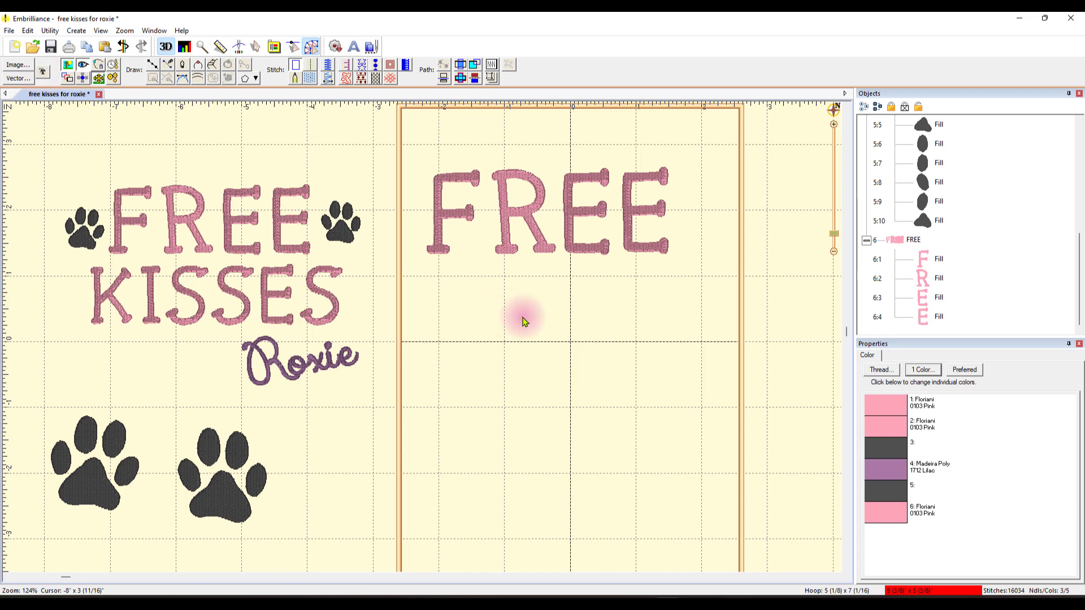
pyautogui.moveTo(479, 394)
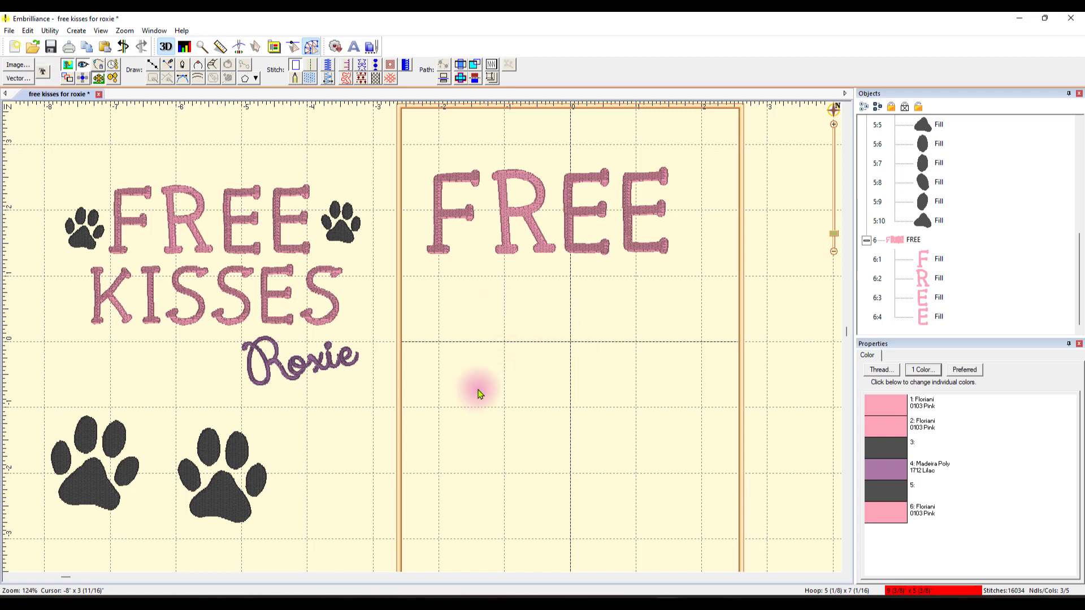
pyautogui.moveTo(495, 389)
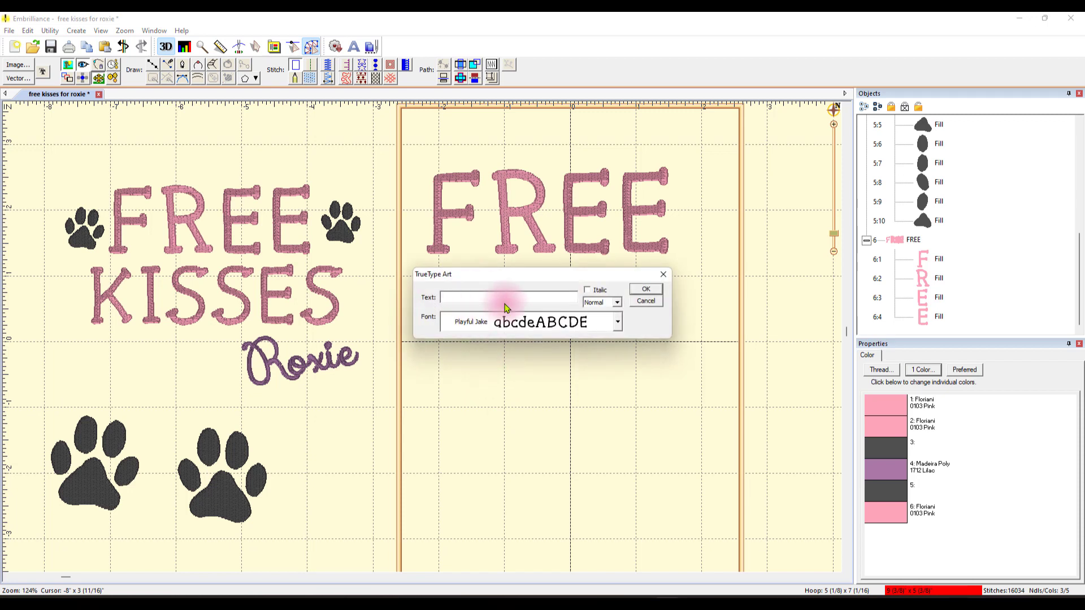
# Create KISSES lettering in Playful Jake just below FREE in the hoop.
pyautogui.write('KISSE')
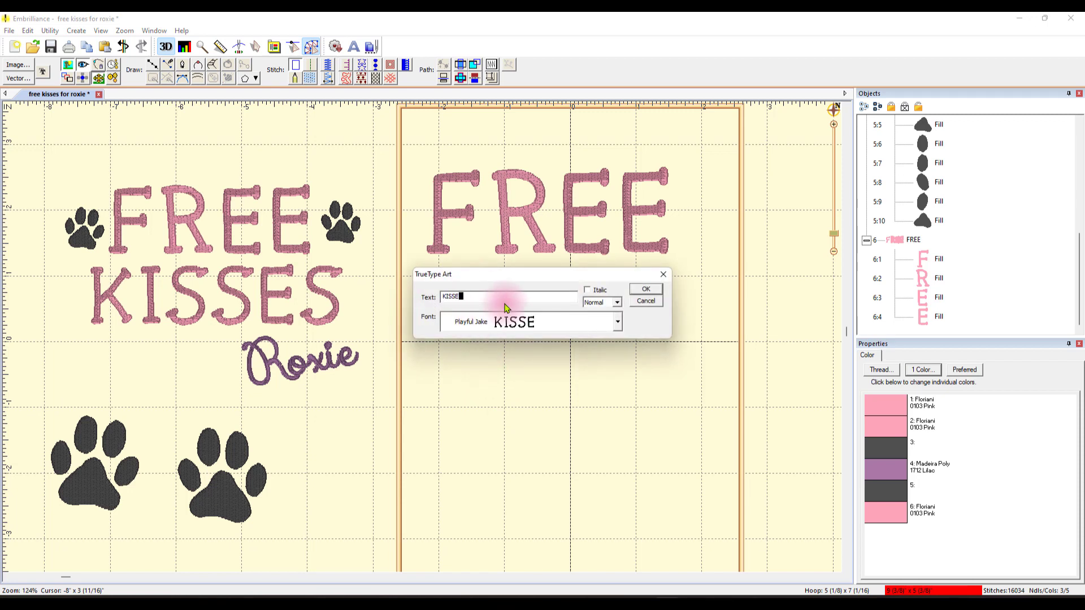
pyautogui.write('S')
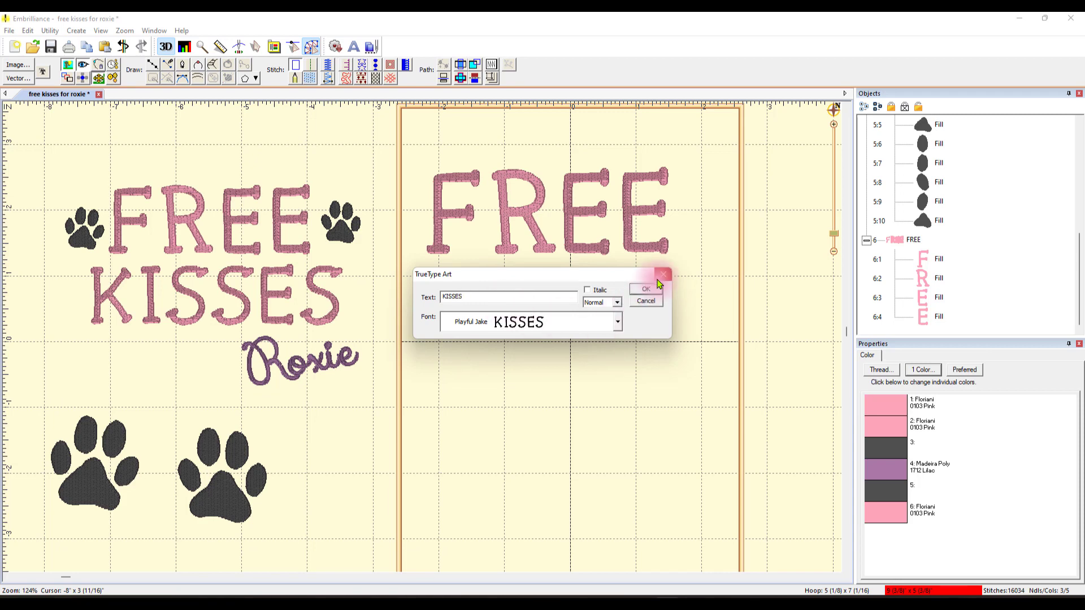
pyautogui.click(643, 288)
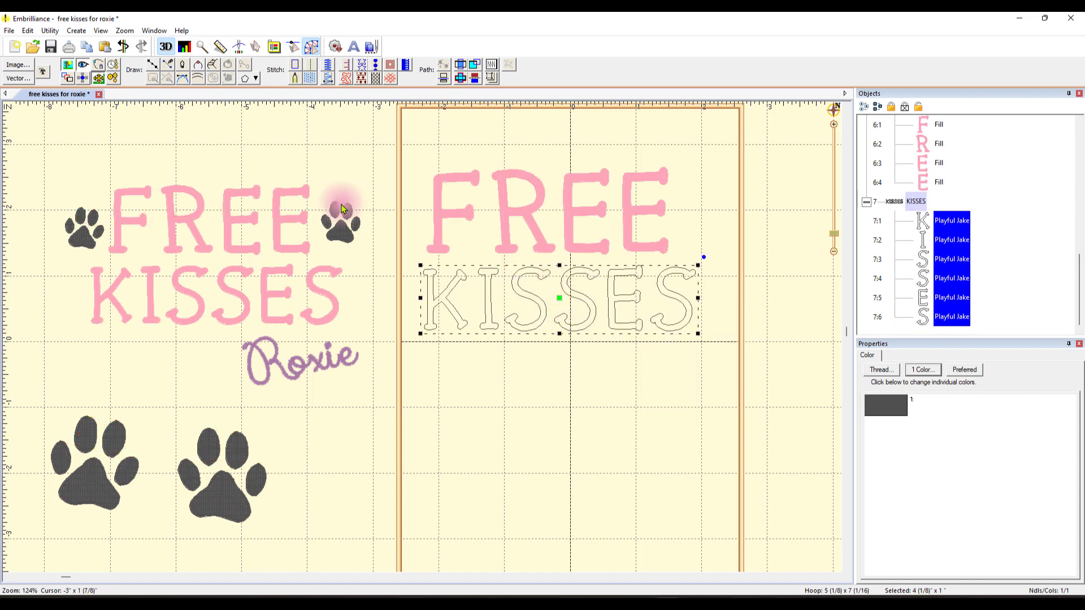
# Fill the KISSES lettering and give it the same Floriani 0103 Pink as FREE from the current-page palette.
pyautogui.click(310, 78)
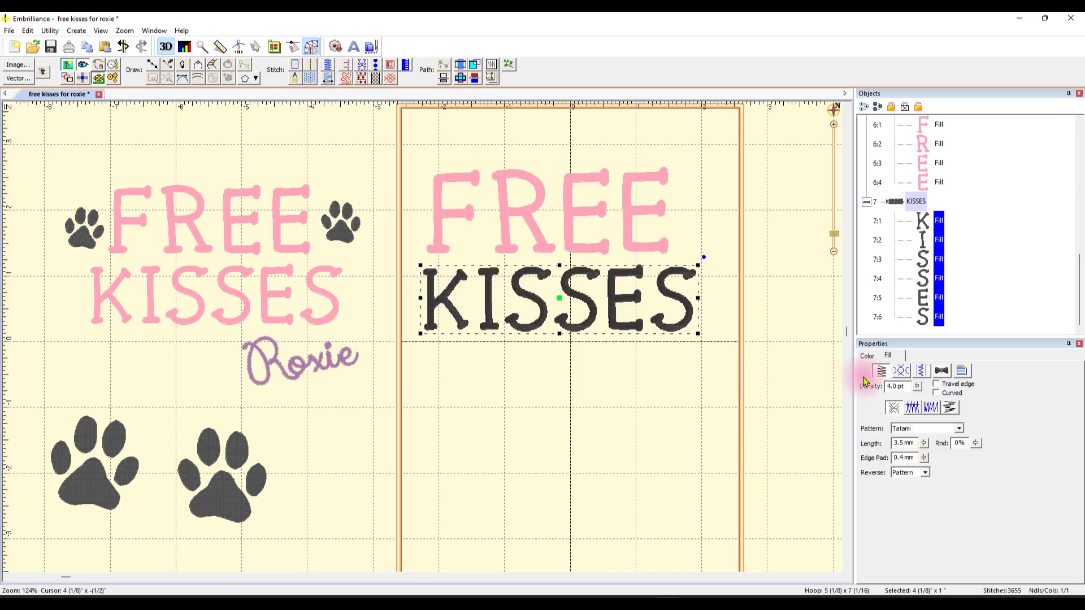
pyautogui.click(867, 355)
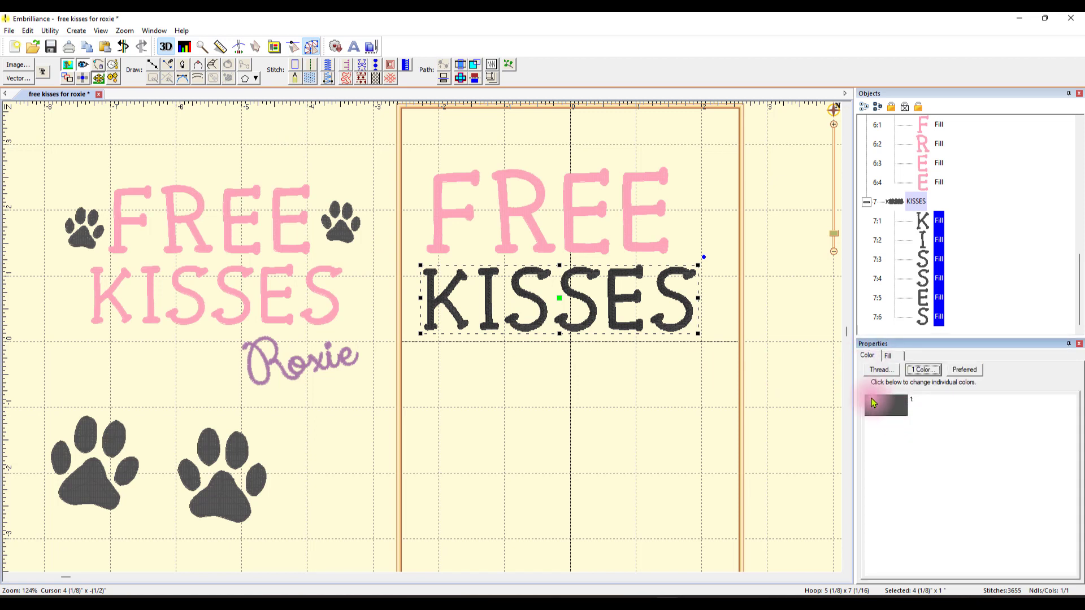
pyautogui.click(886, 404)
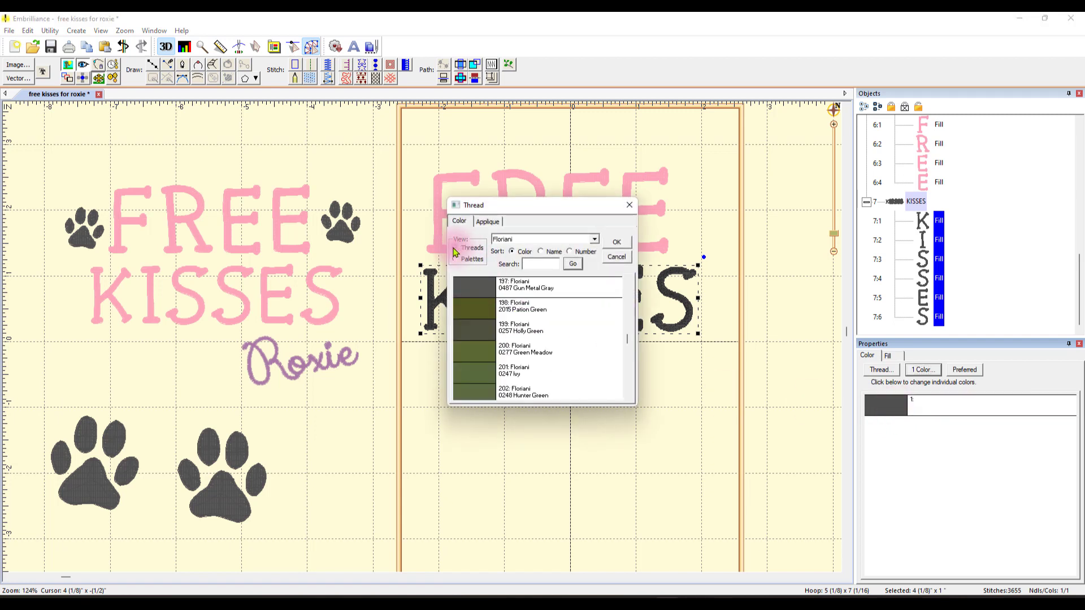
pyautogui.scroll(-3)
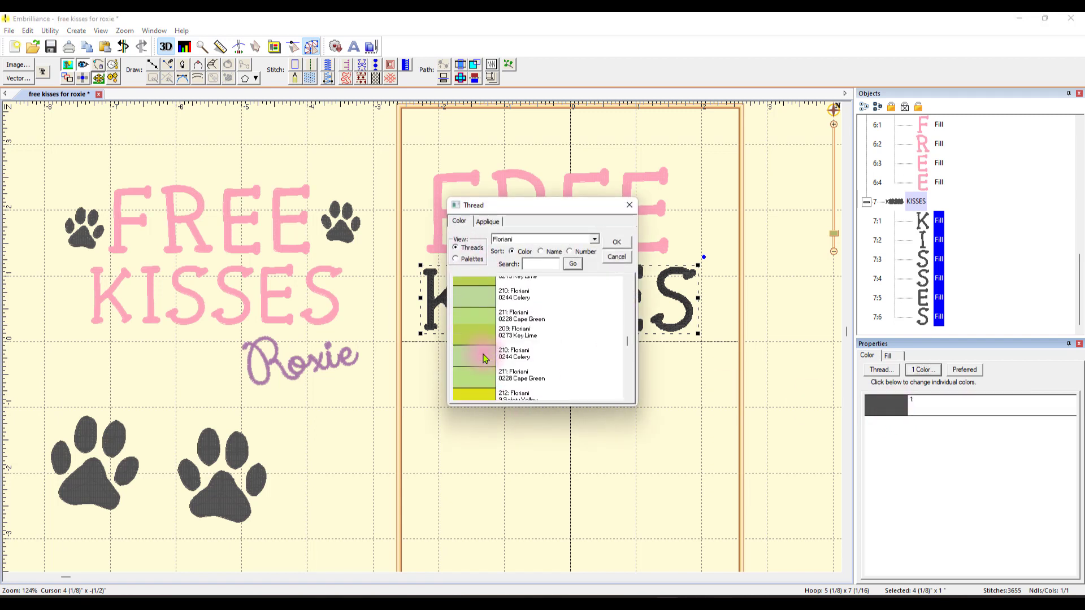
pyautogui.scroll(3)
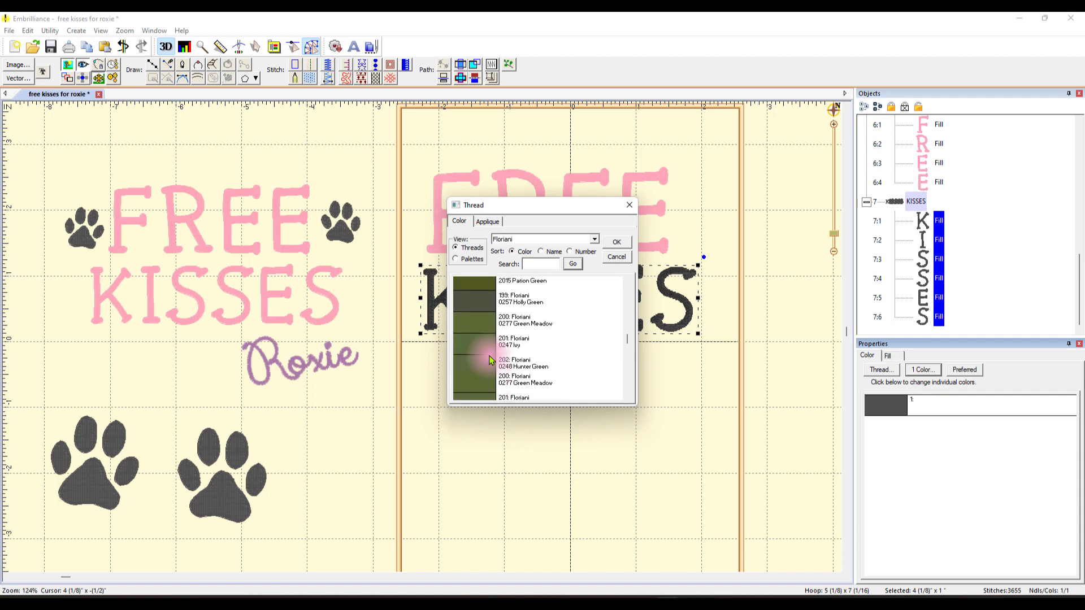
pyautogui.scroll(3)
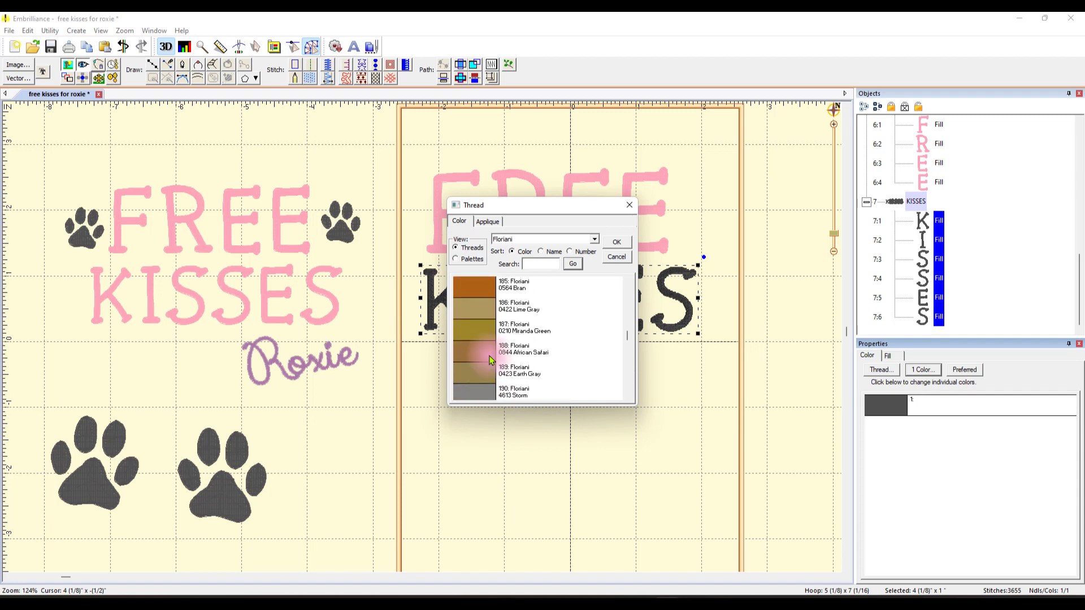
pyautogui.moveTo(532, 251)
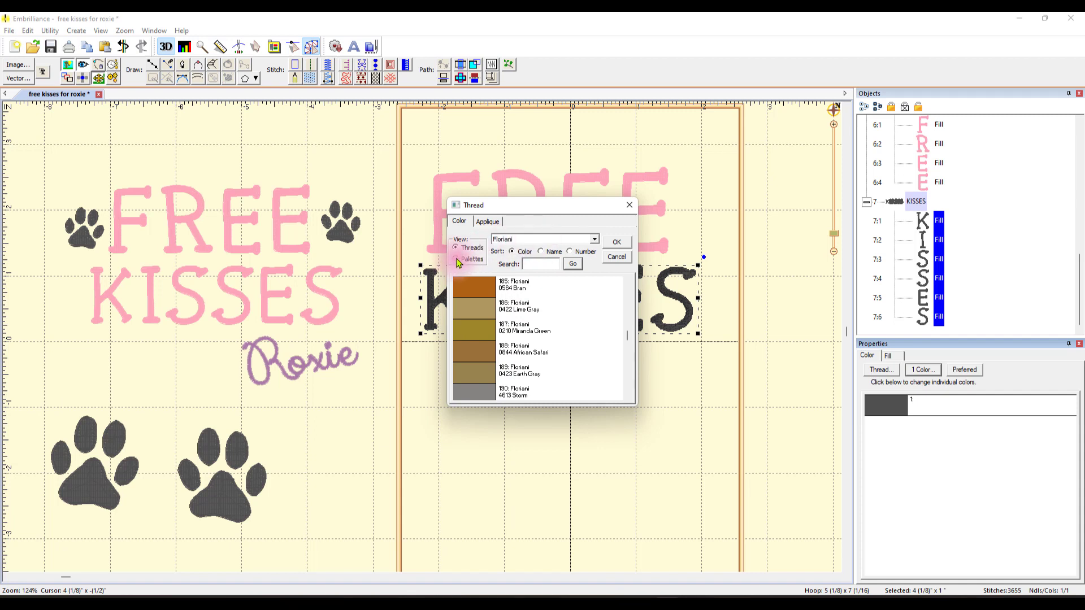
pyautogui.click(455, 259)
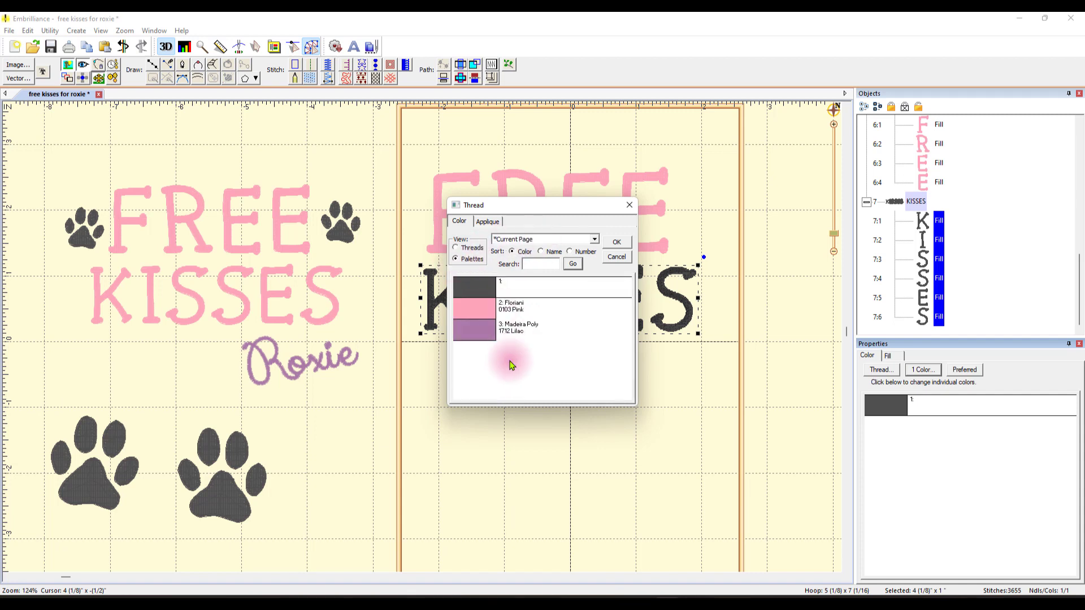
pyautogui.moveTo(443, 182)
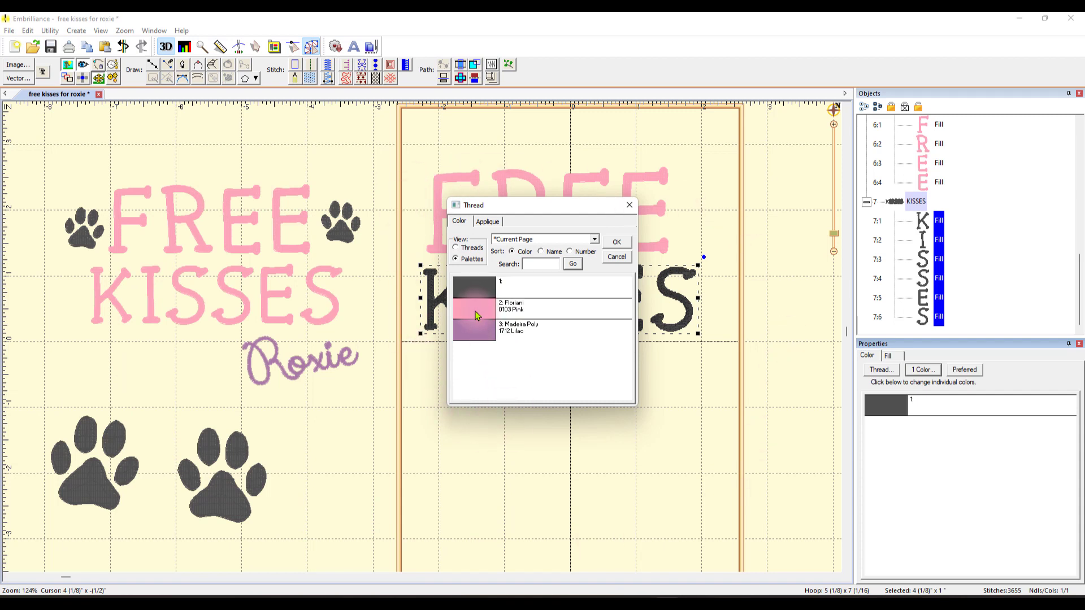
pyautogui.click(615, 242)
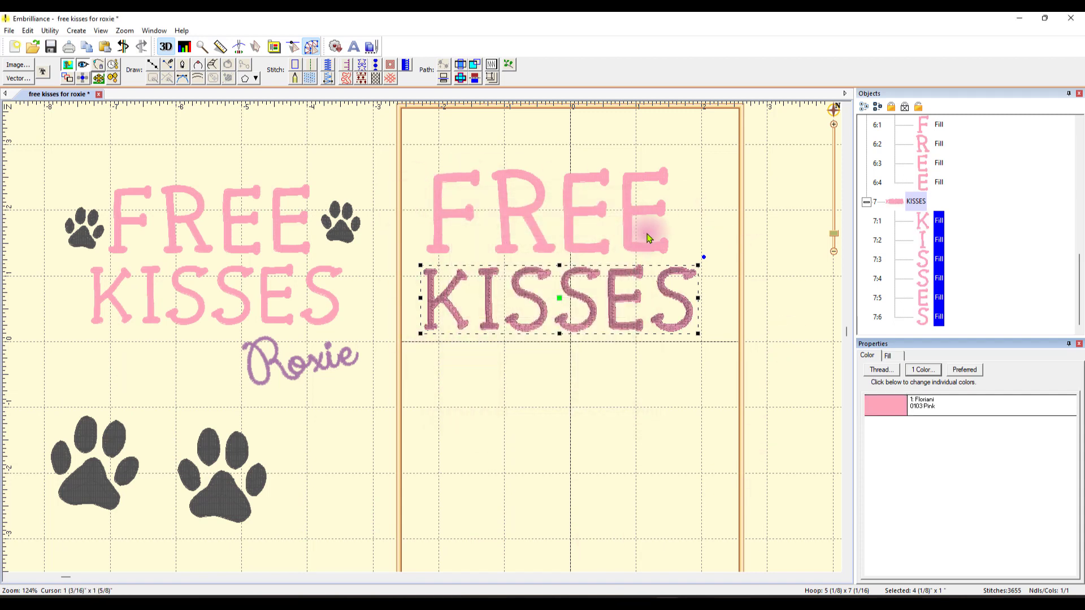
pyautogui.moveTo(668, 210)
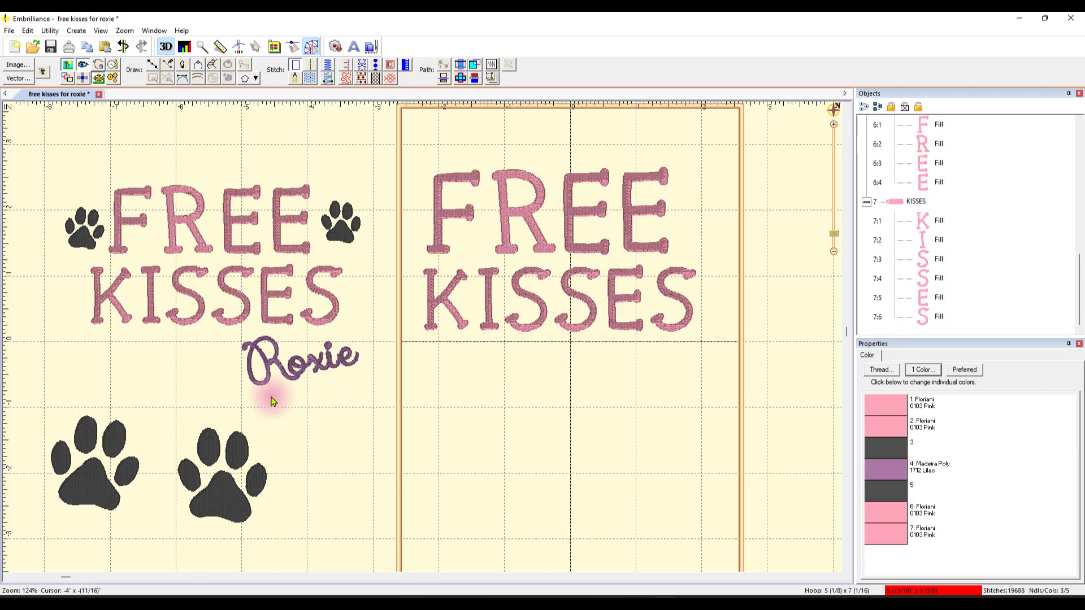
# Place a black paw print on each side of FREE at the top of the hoop.
pyautogui.click(221, 474)
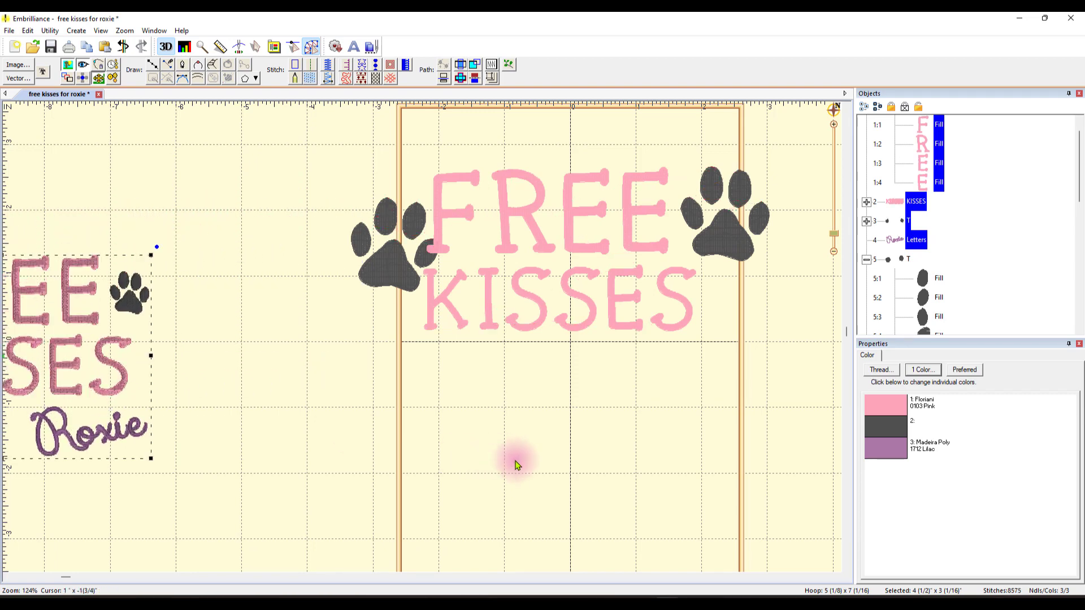
pyautogui.click(391, 249)
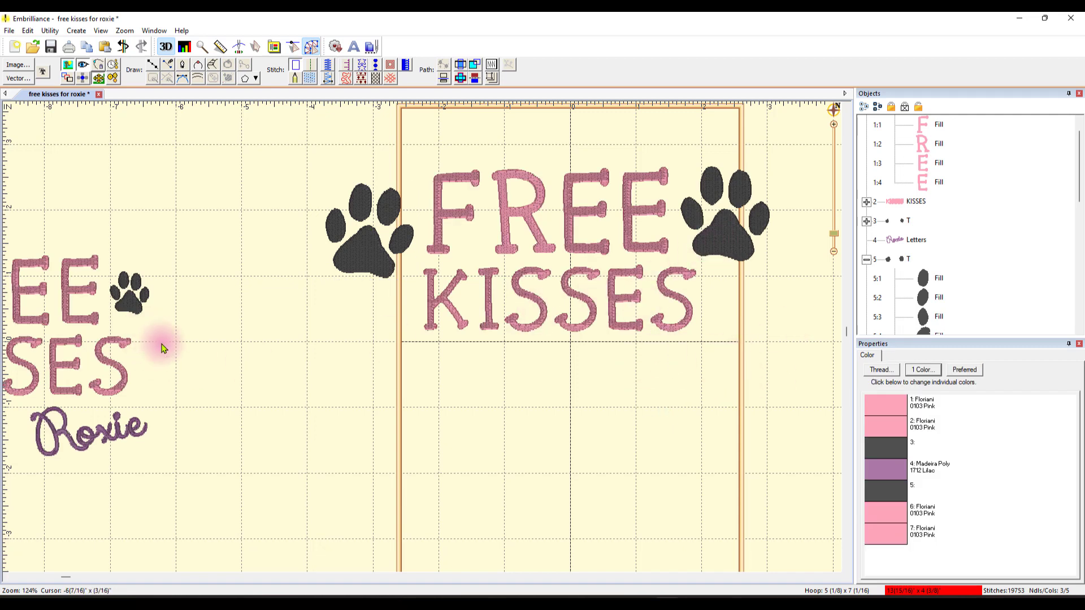
pyautogui.moveTo(318, 206)
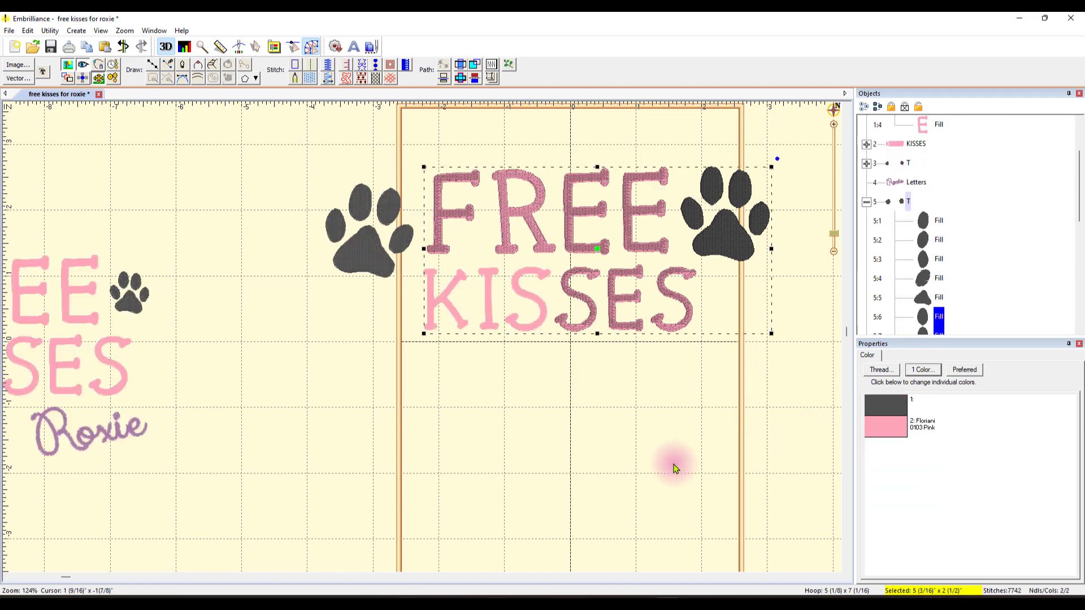
pyautogui.moveTo(523, 312)
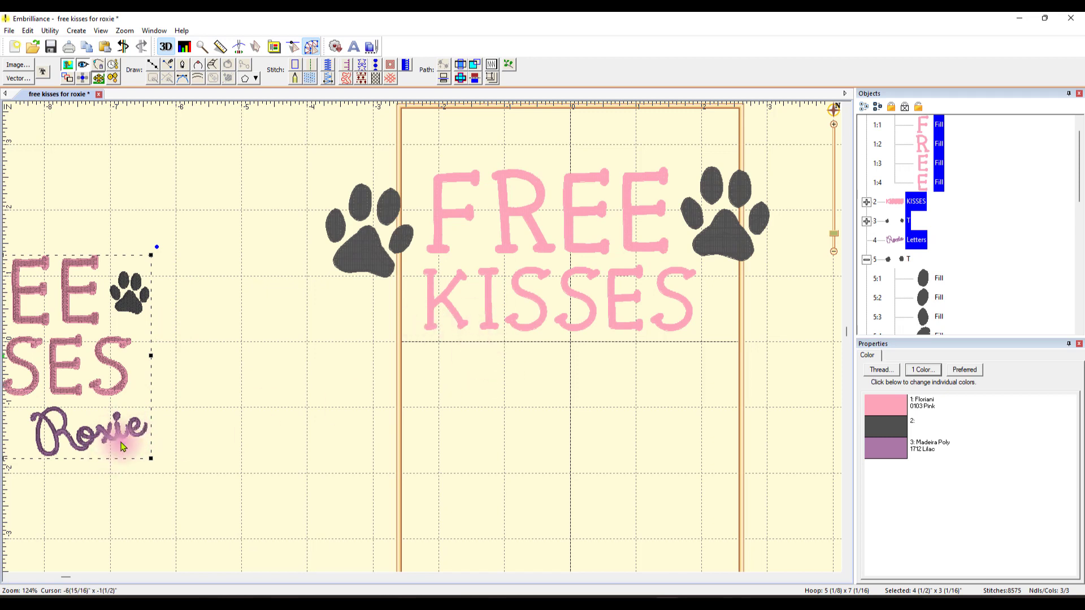
pyautogui.moveTo(543, 448)
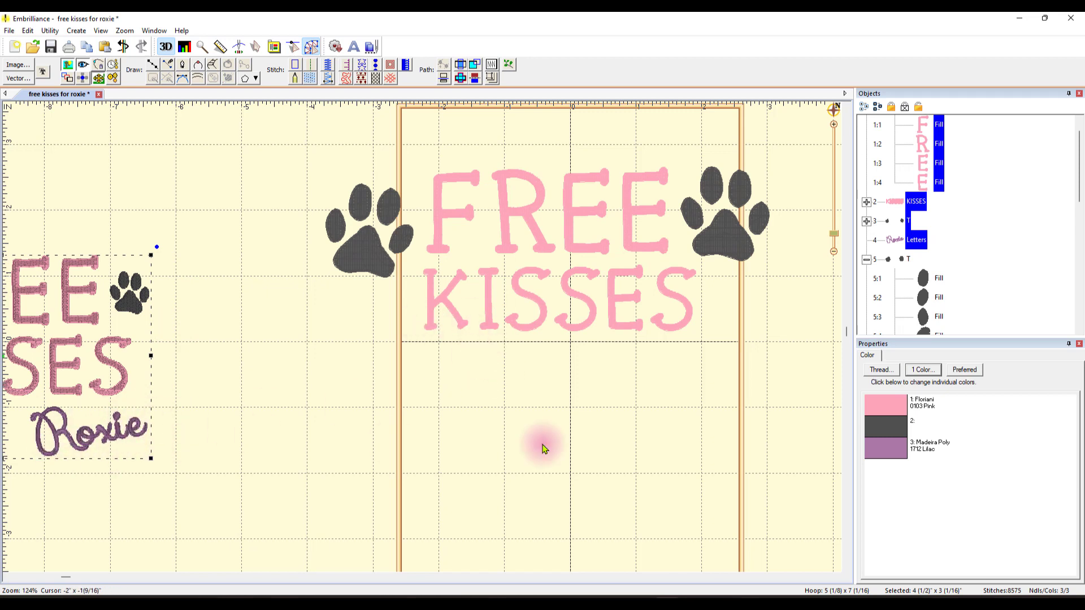
pyautogui.click(370, 231)
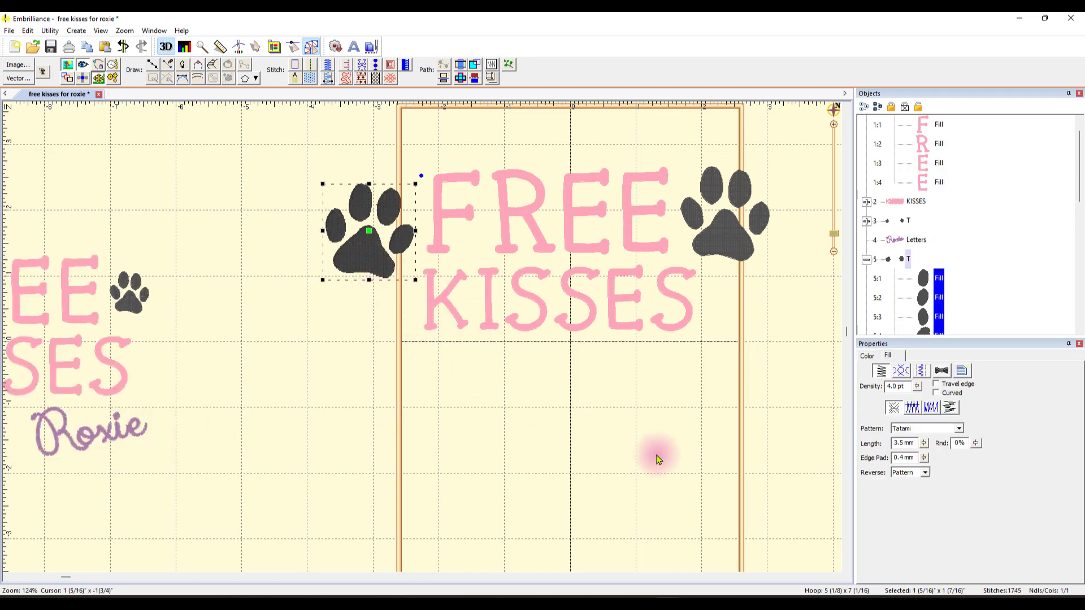
pyautogui.moveTo(614, 458)
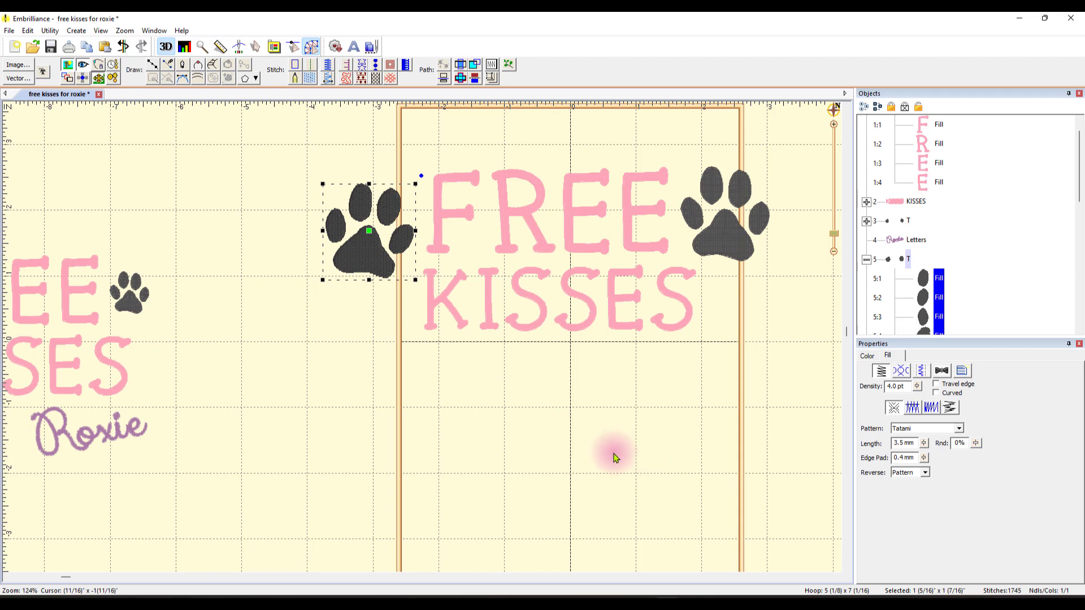
pyautogui.moveTo(604, 460)
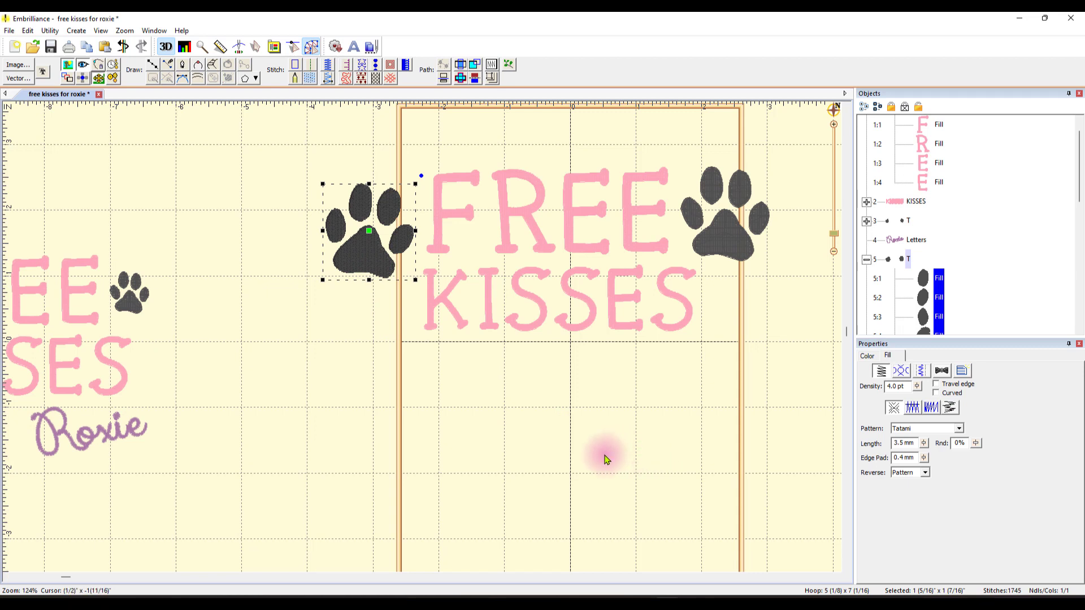
pyautogui.moveTo(346, 166)
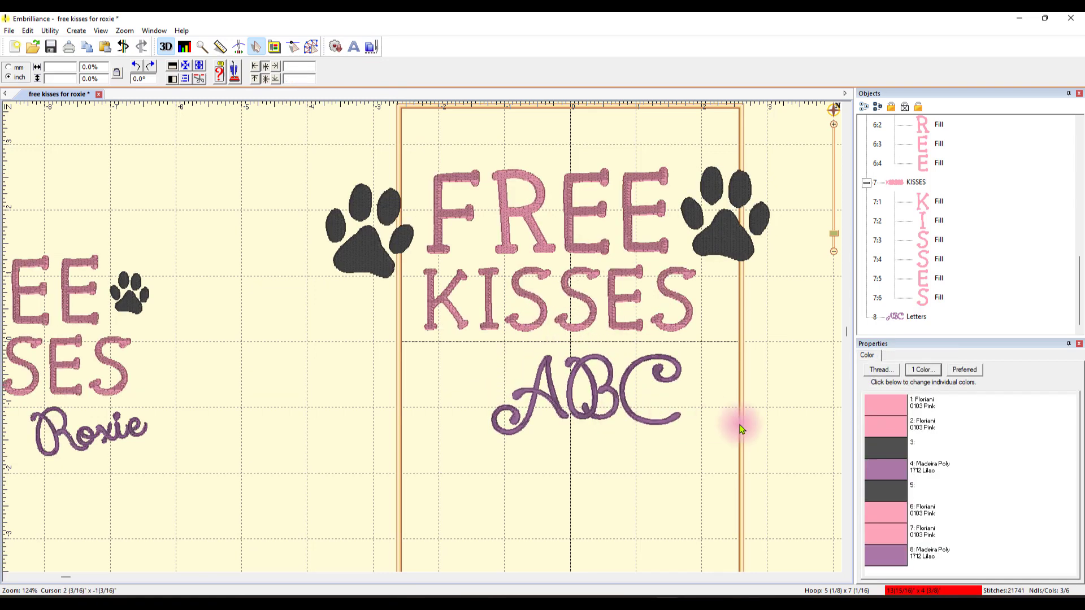
# Switch the ABC placeholder lettering below KISSES to the cursive Merrowly Bonny font.
pyautogui.click(588, 401)
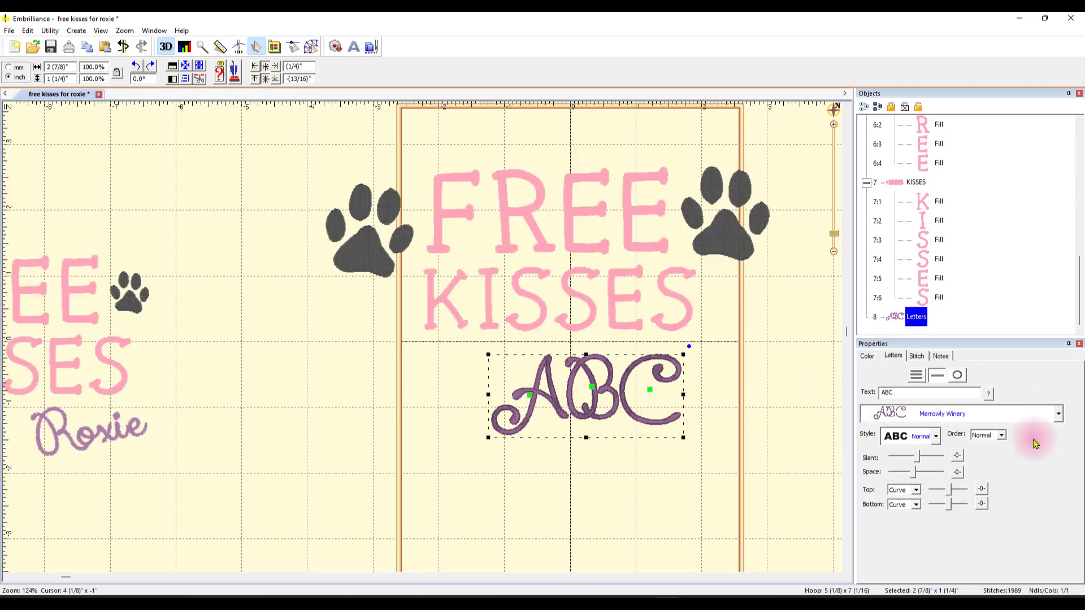
pyautogui.moveTo(1057, 420)
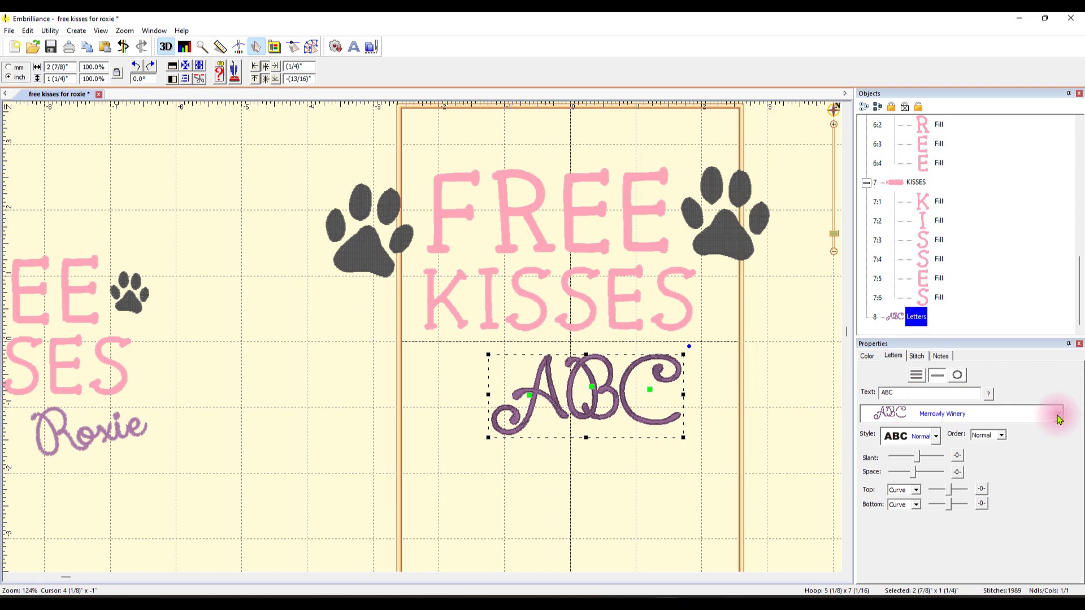
pyautogui.click(1059, 413)
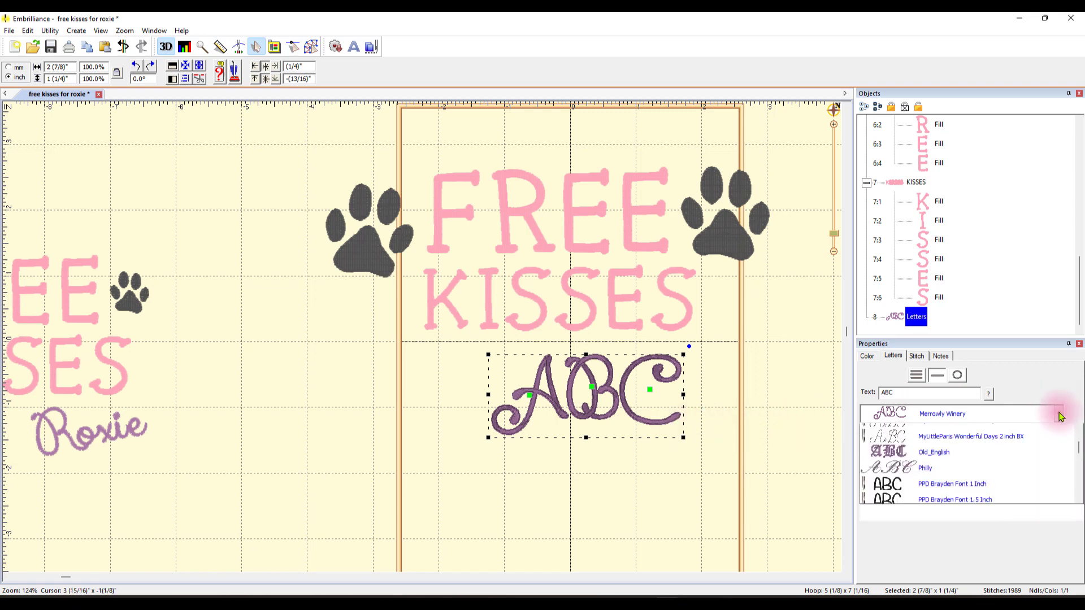
pyautogui.click(1057, 414)
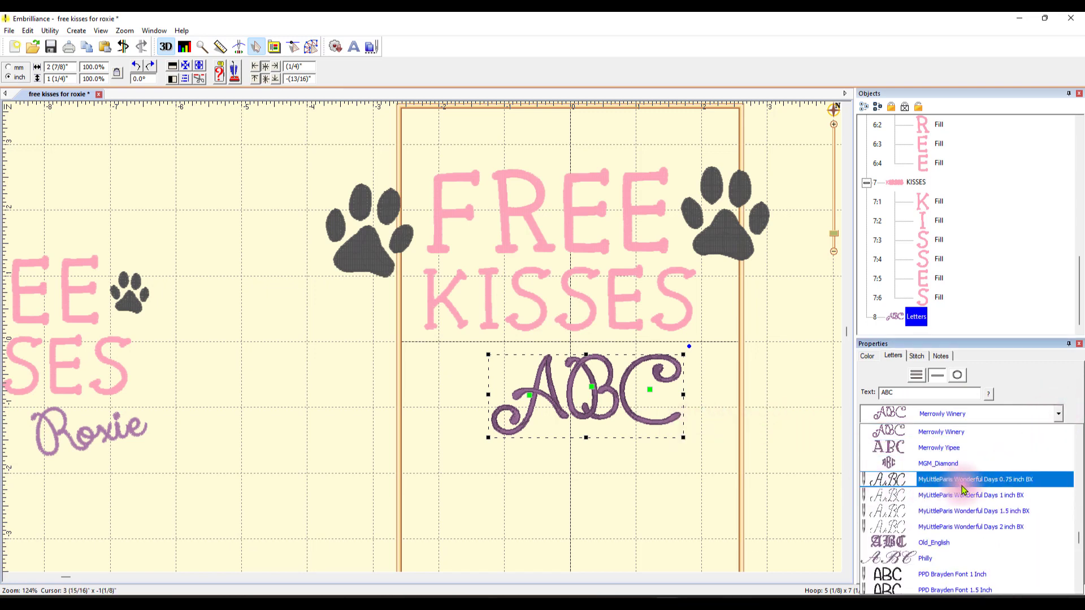
pyautogui.click(968, 494)
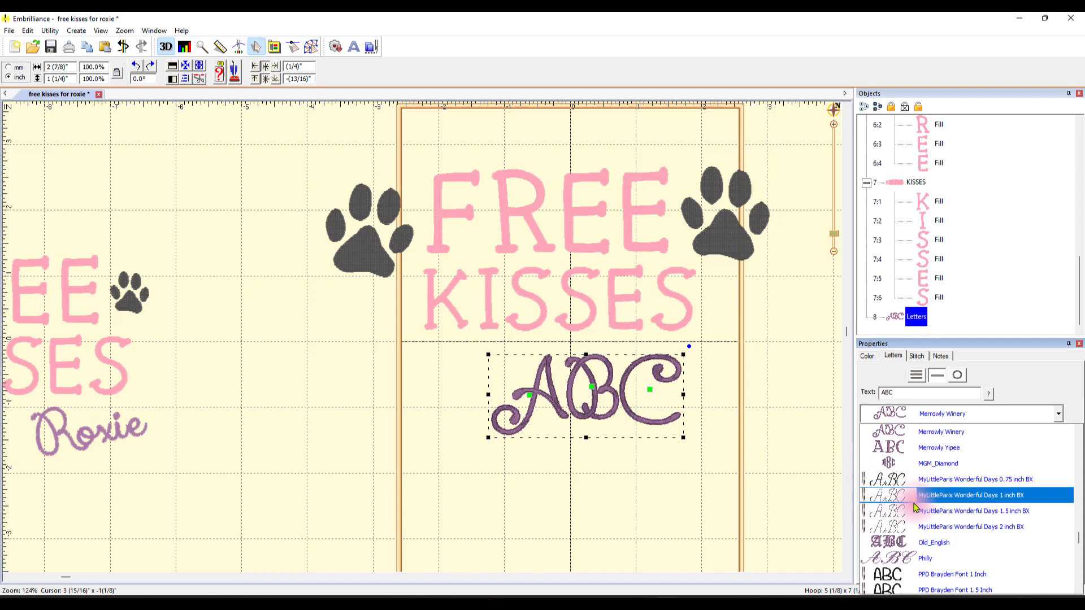
pyautogui.click(968, 527)
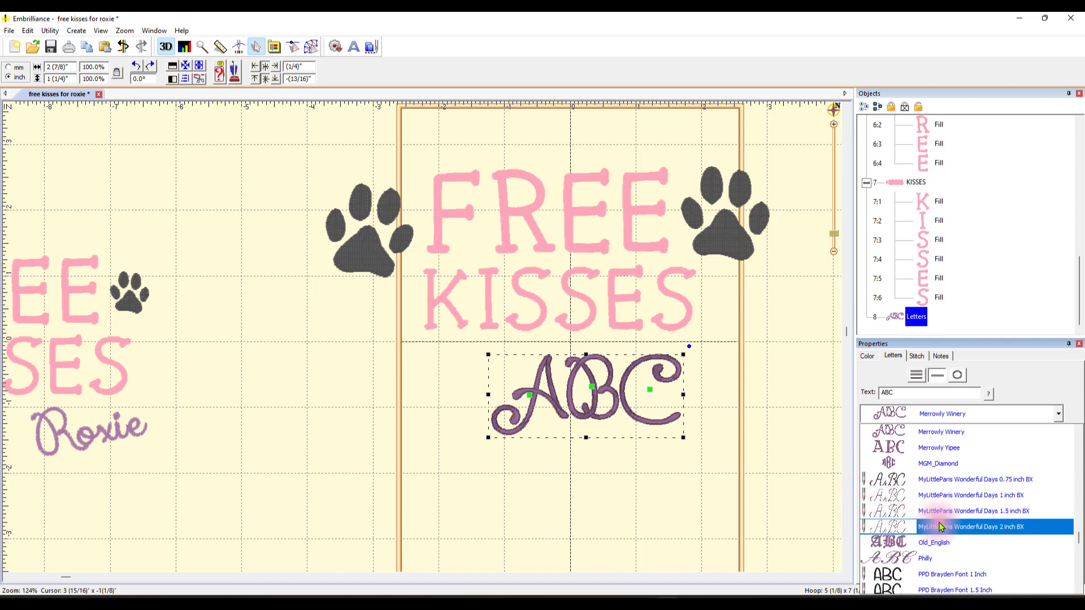
pyautogui.click(938, 463)
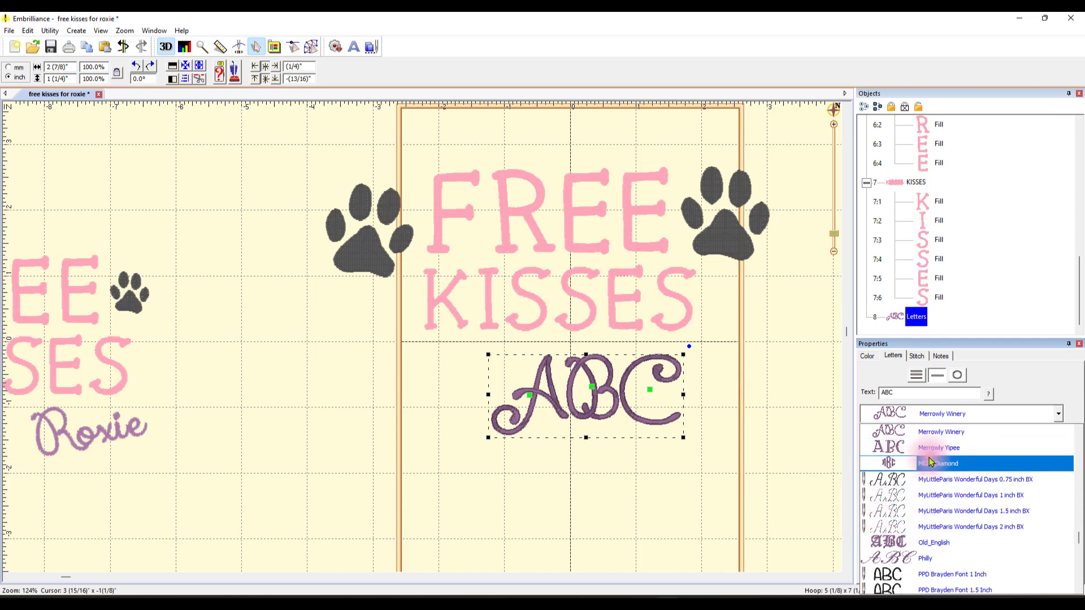
pyautogui.click(968, 447)
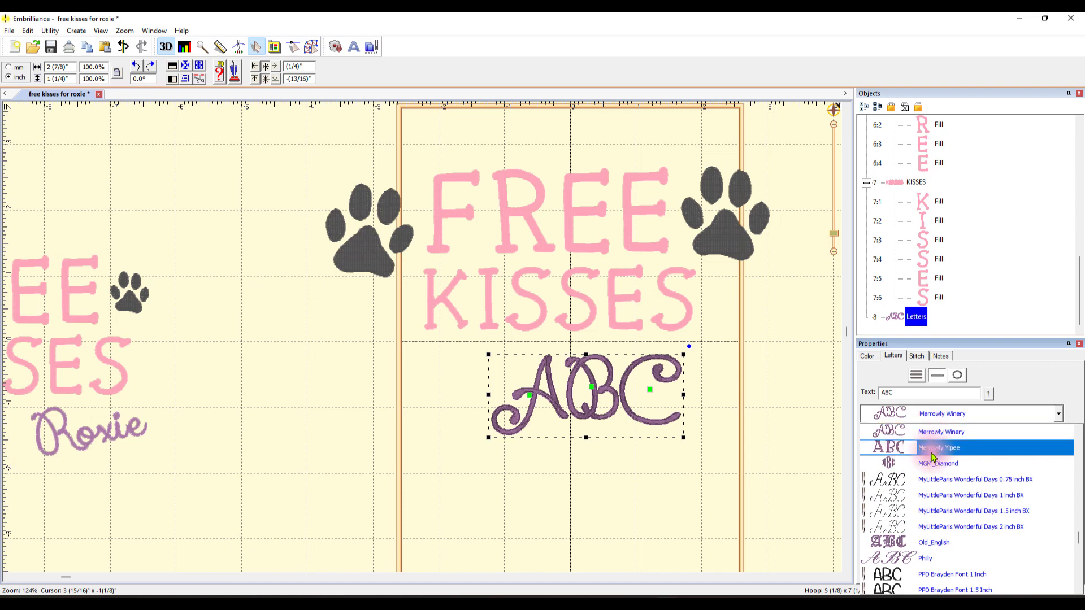
pyautogui.scroll(-3)
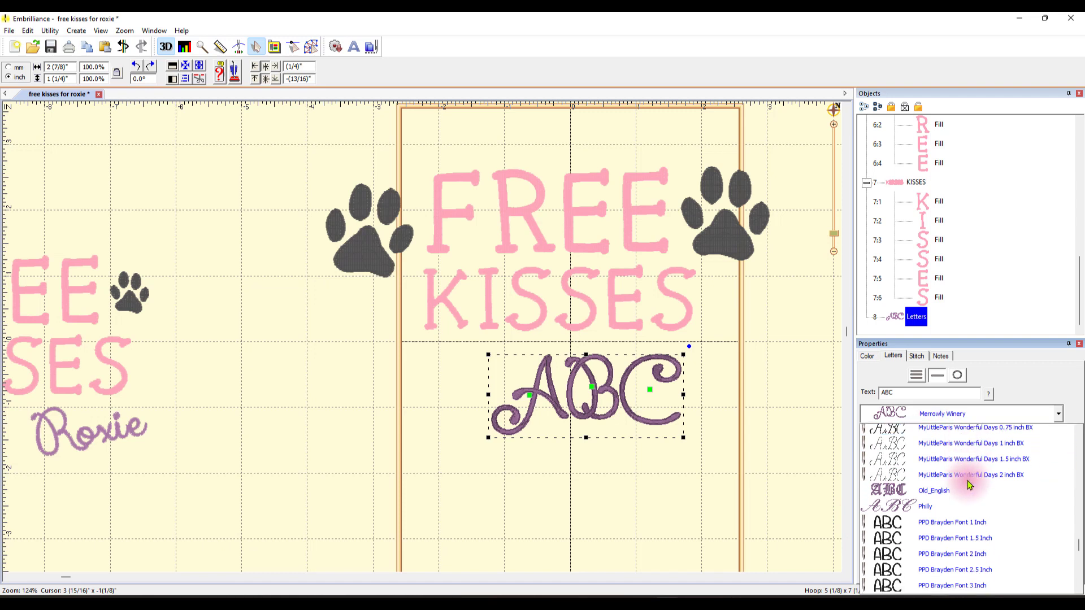
pyautogui.scroll(-3)
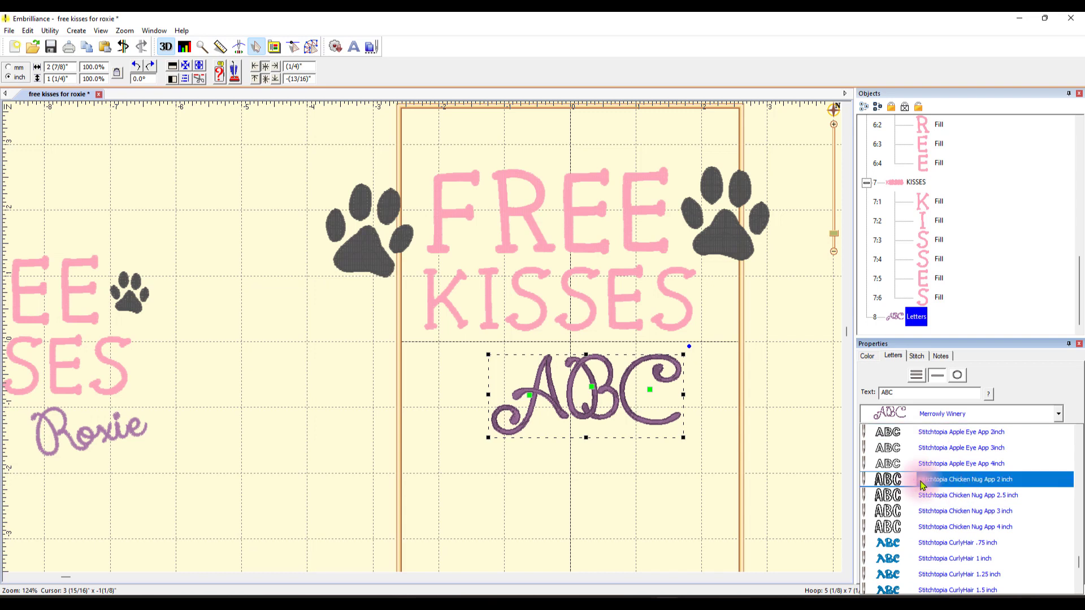
pyautogui.scroll(-3)
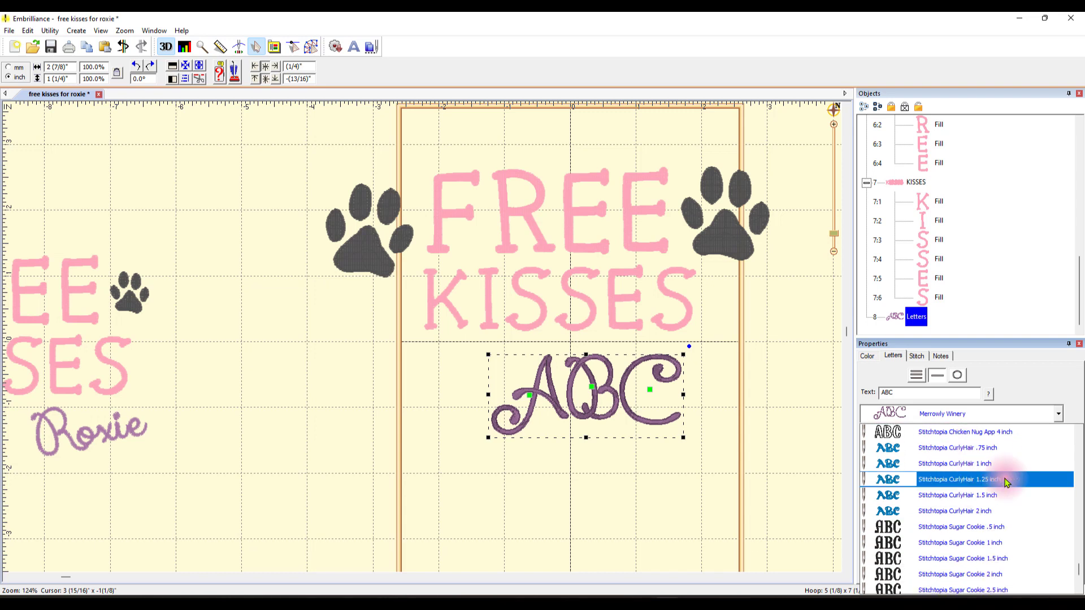
pyautogui.scroll(-3)
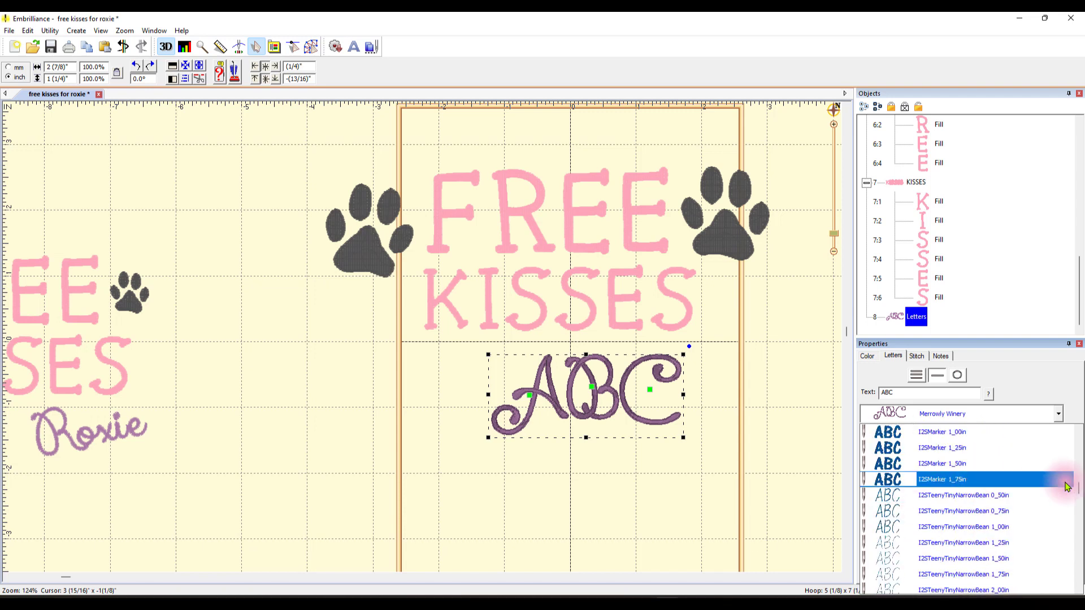
pyautogui.scroll(-3)
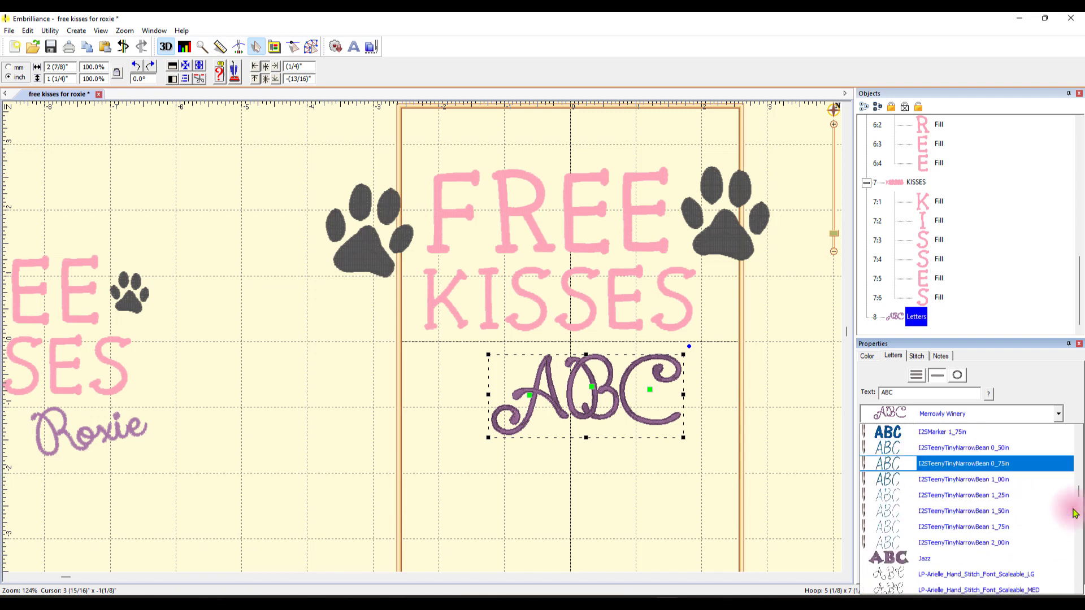
pyautogui.scroll(3)
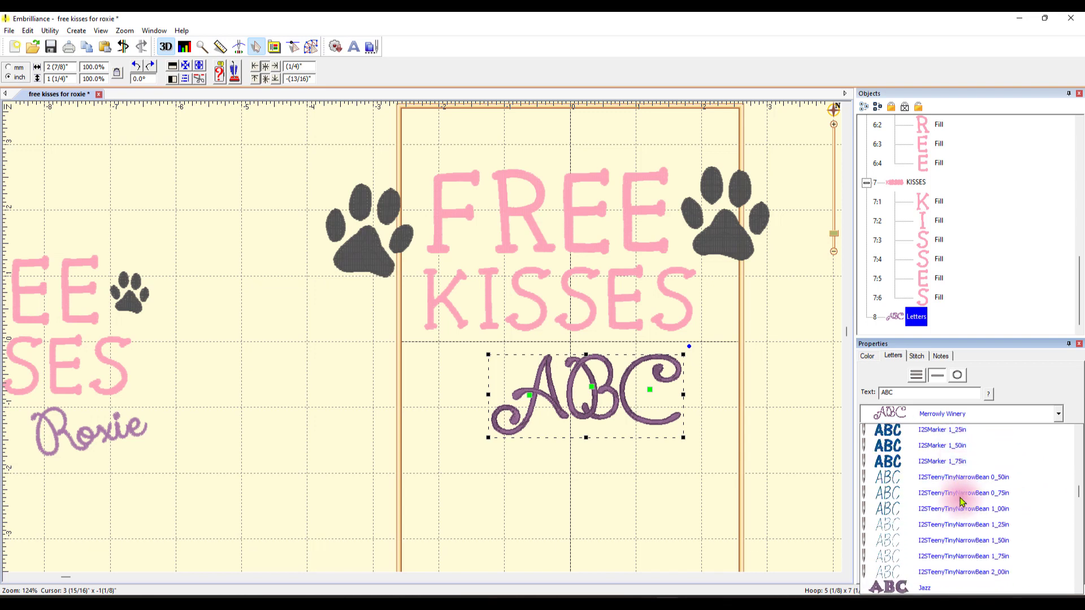
pyautogui.scroll(-3)
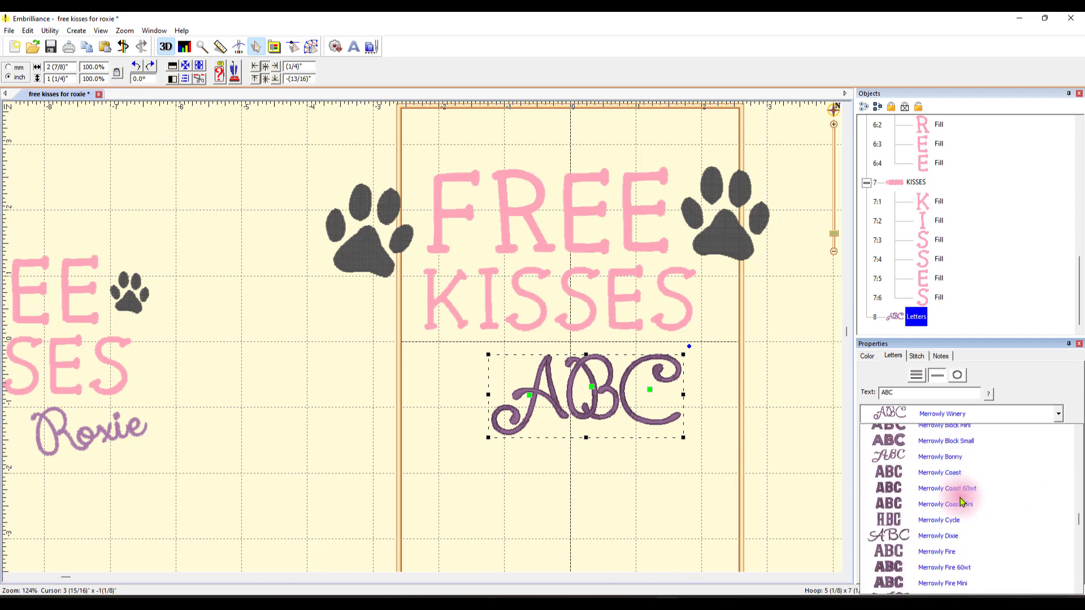
pyautogui.click(939, 455)
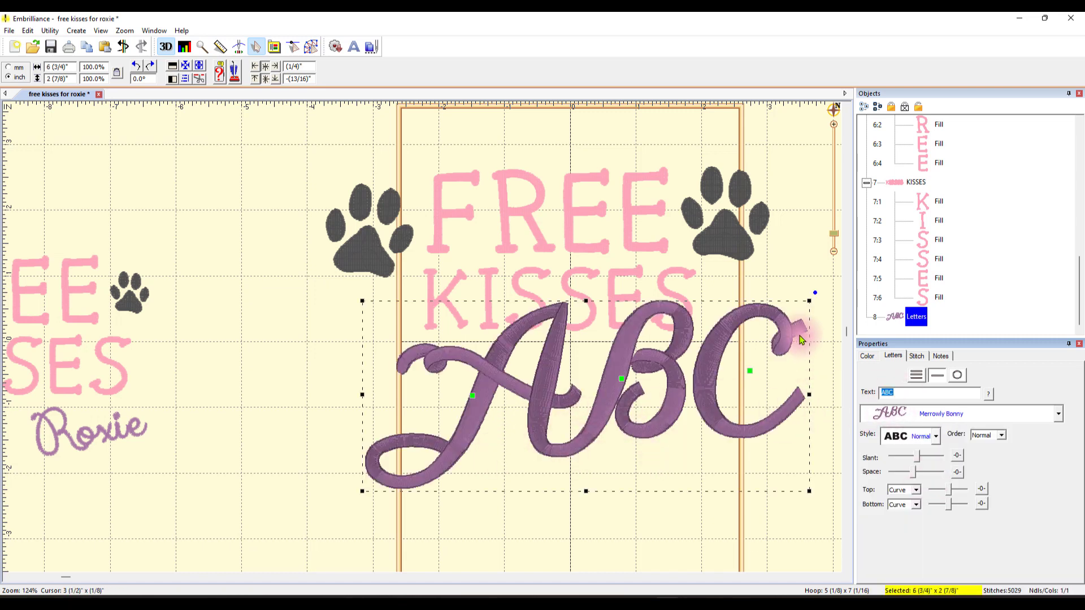
# Enter 'Daisy' as the lettering text, replacing 'ABC'.
pyautogui.write('D')
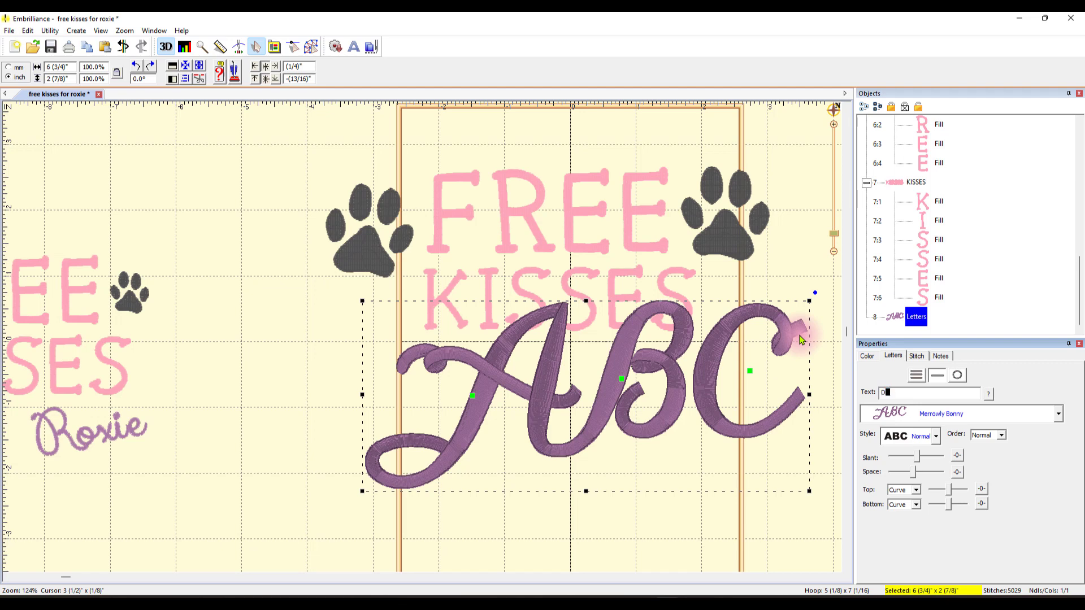
pyautogui.write('aisy')
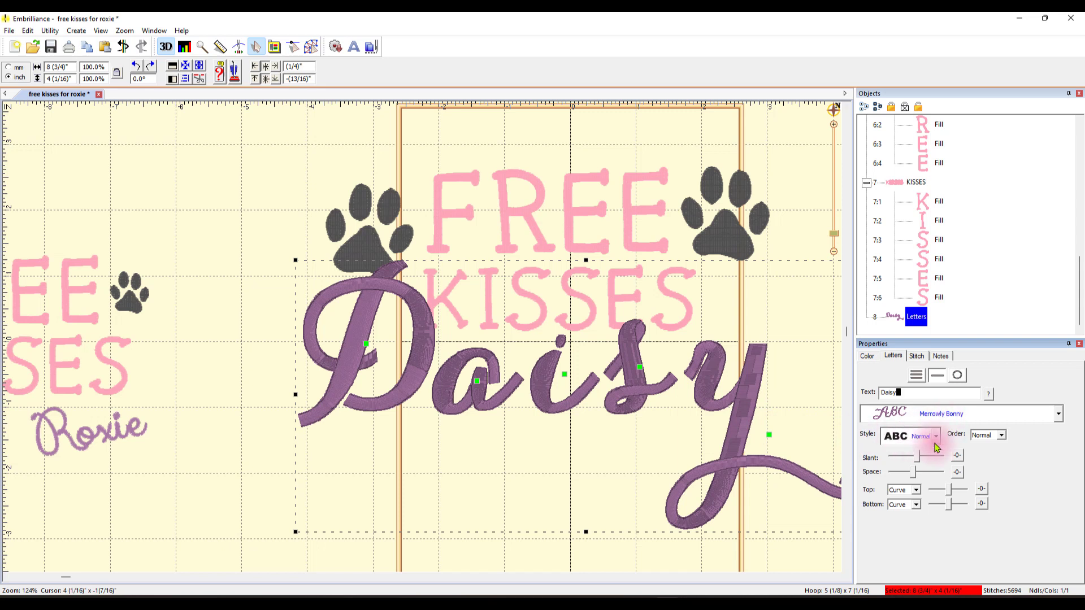
pyautogui.moveTo(1057, 424)
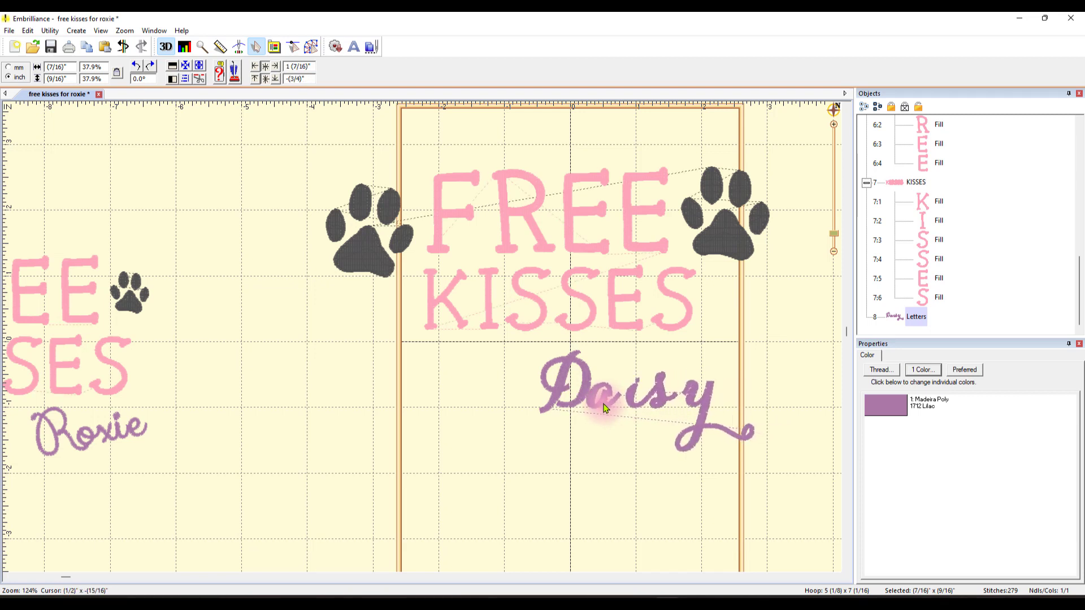
# Select the Daisy lettering and tilt it about 13.5 degrees upward to the right beneath KISSES.
pyautogui.click(636, 405)
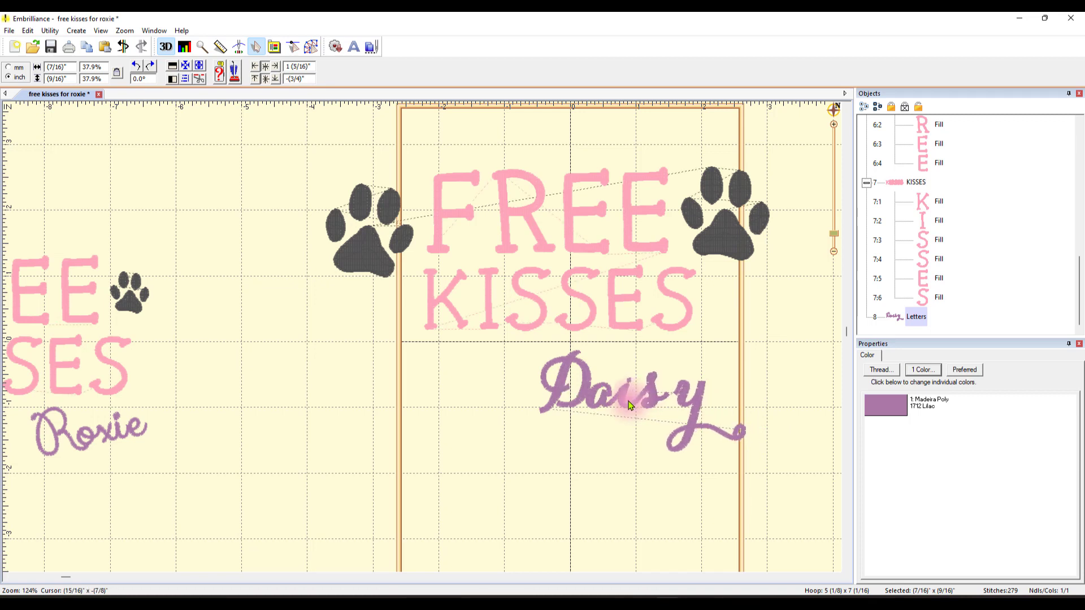
pyautogui.click(622, 397)
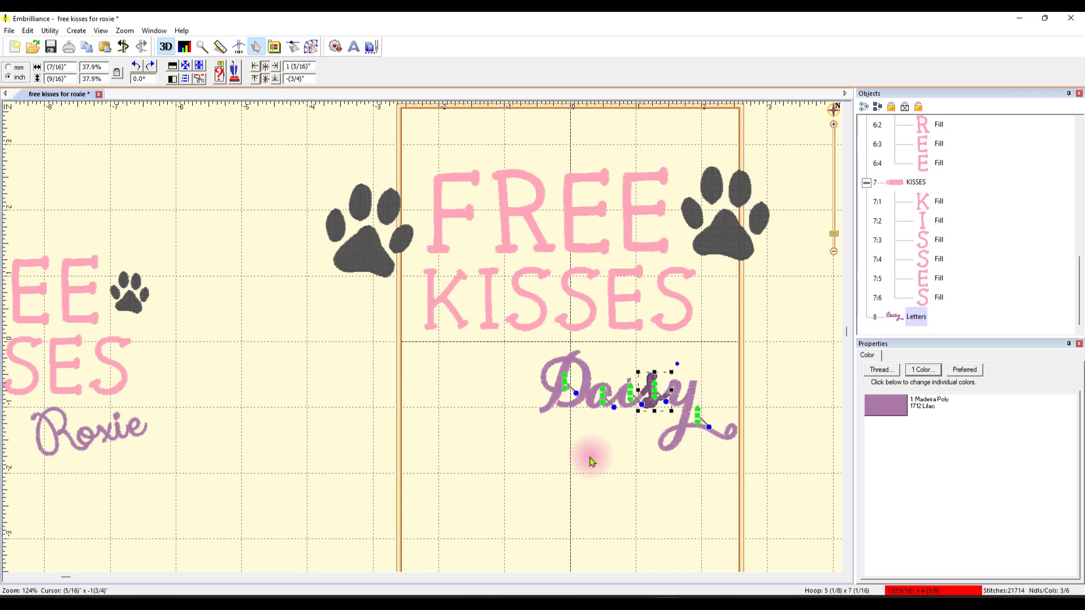
pyautogui.click(716, 464)
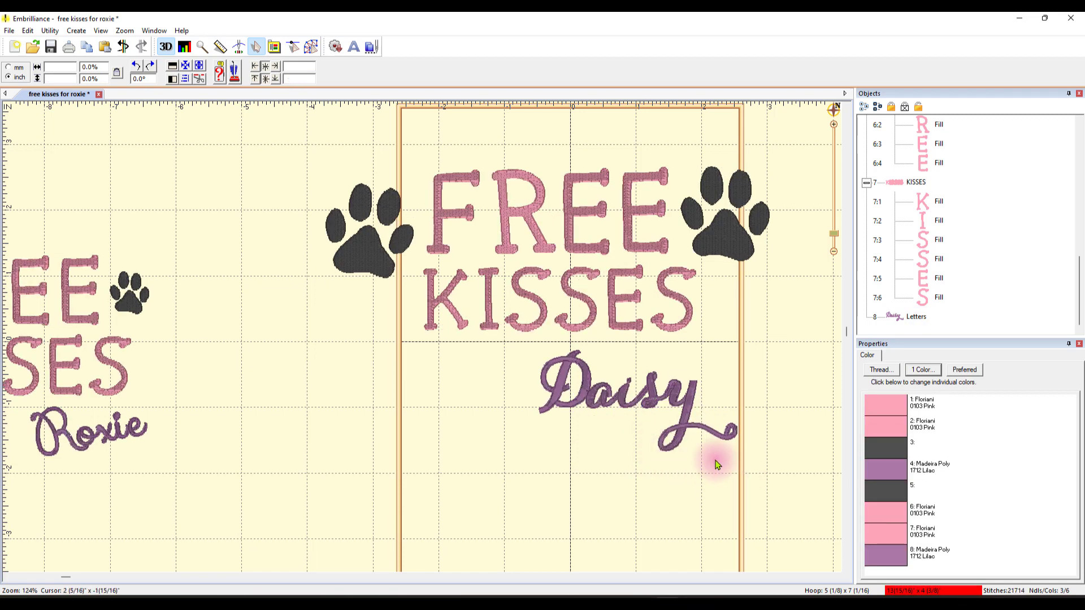
pyautogui.moveTo(759, 462)
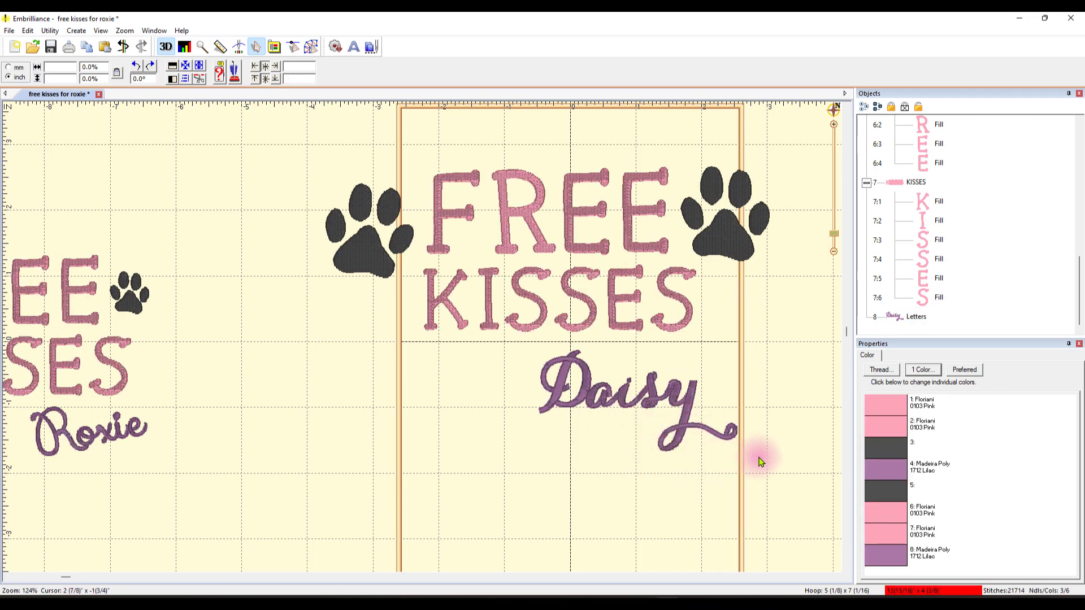
pyautogui.click(519, 354)
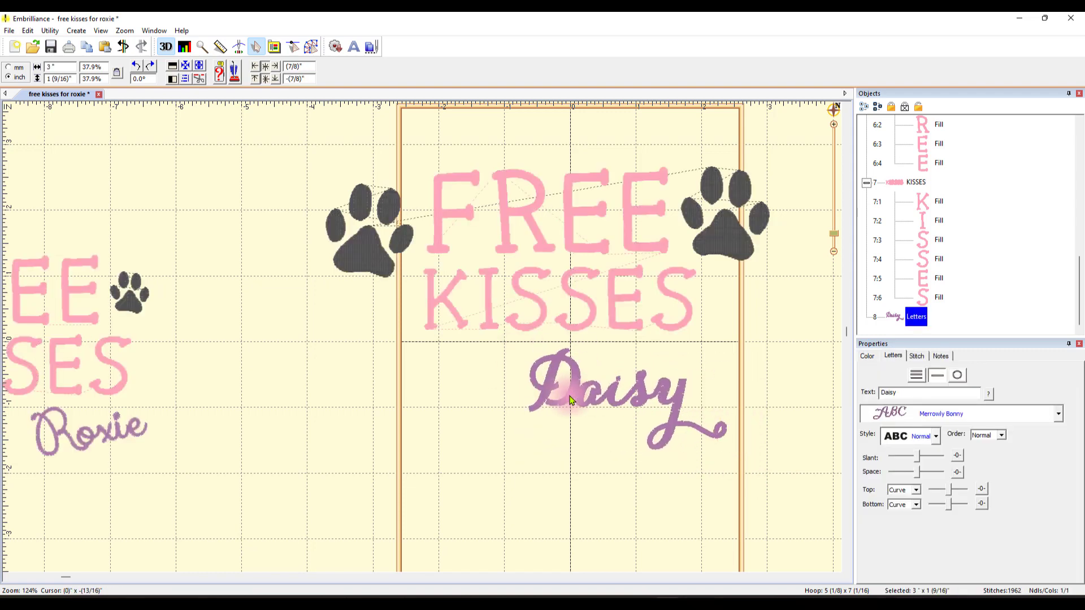
pyautogui.click(571, 397)
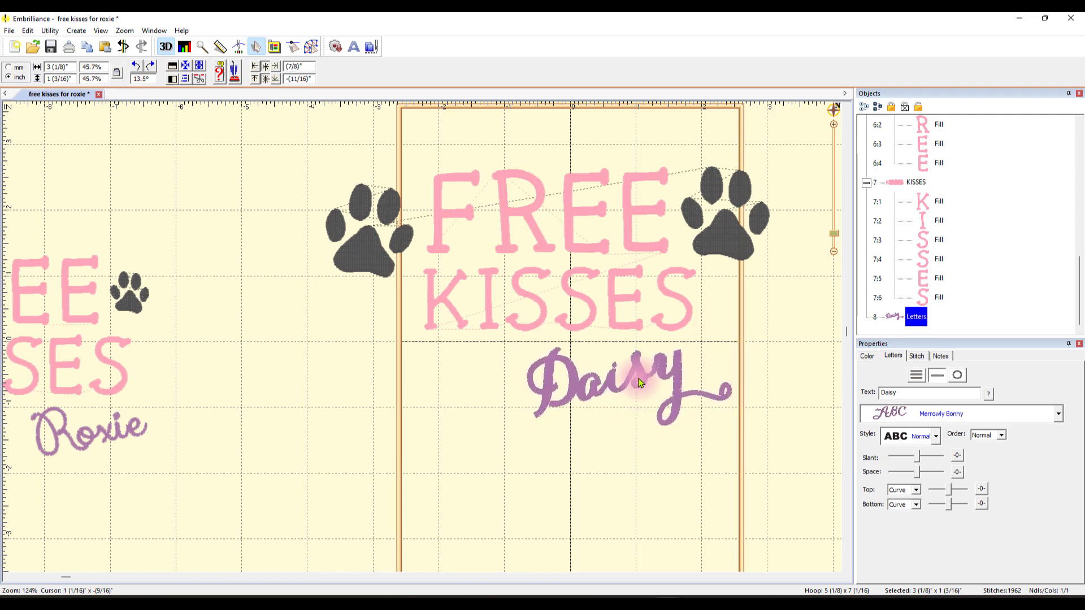
pyautogui.click(595, 384)
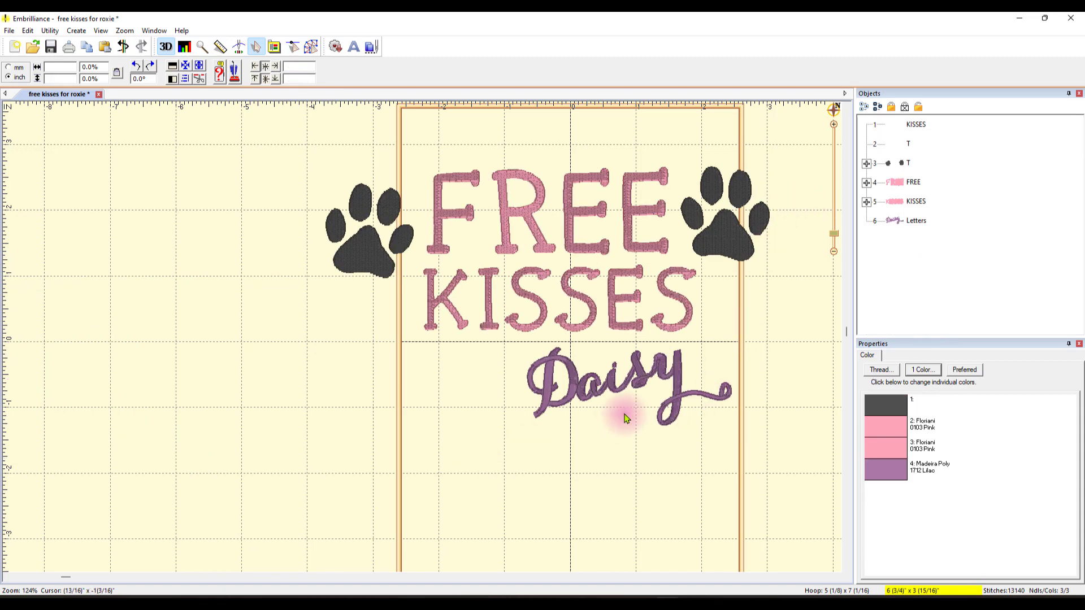
pyautogui.moveTo(736, 242)
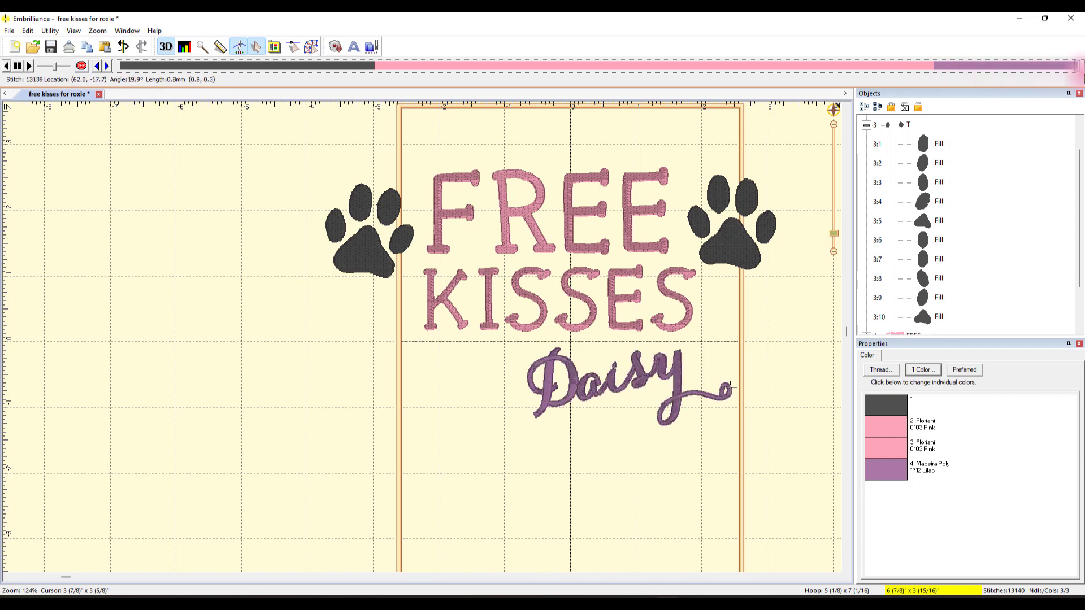
pyautogui.moveTo(442, 212)
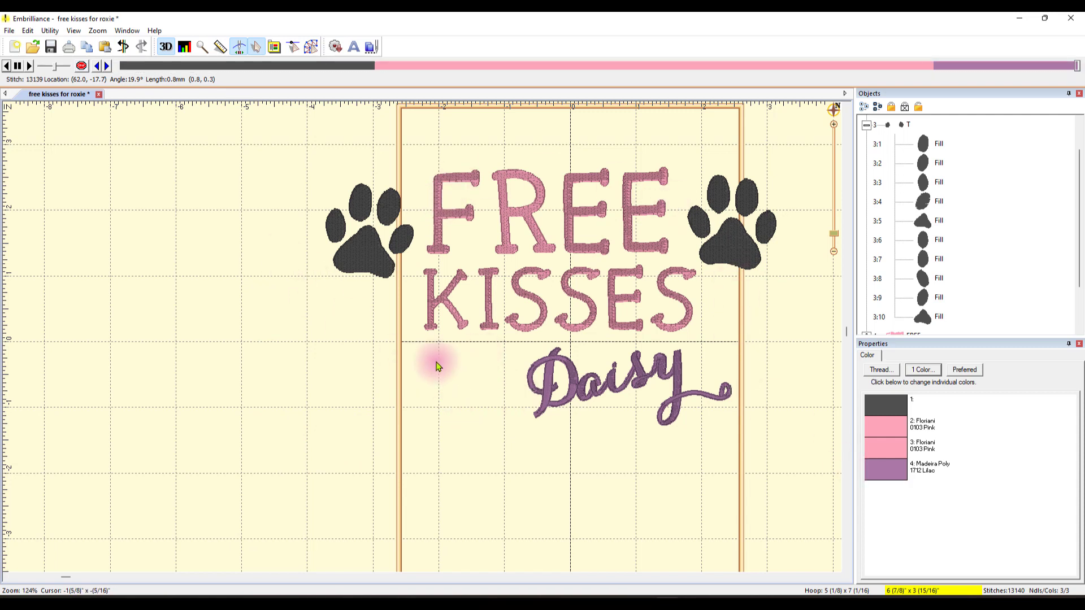
pyautogui.moveTo(691, 192)
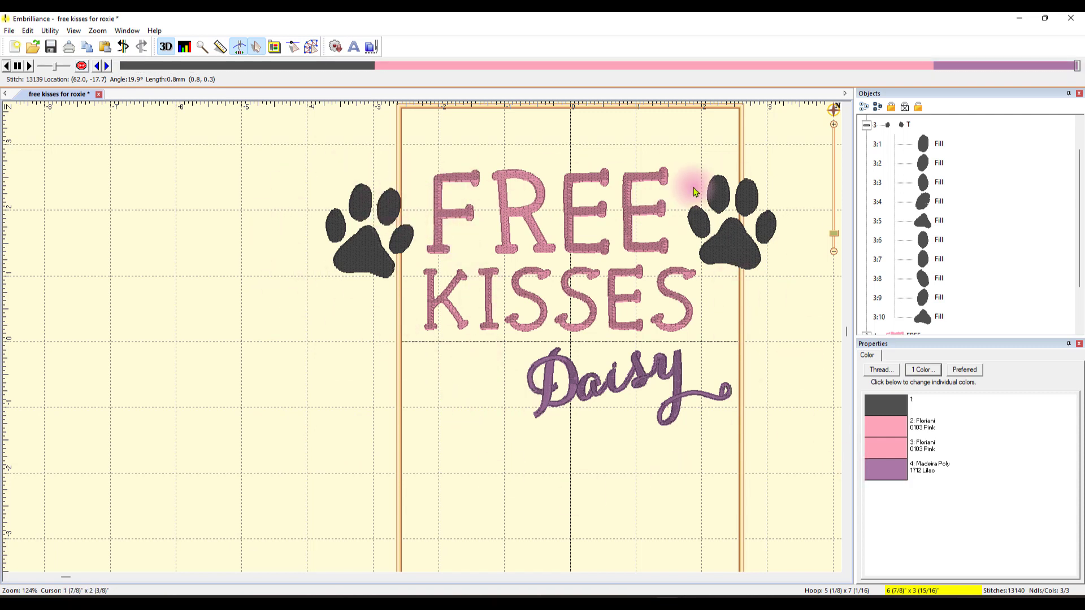
pyautogui.moveTo(290, 147)
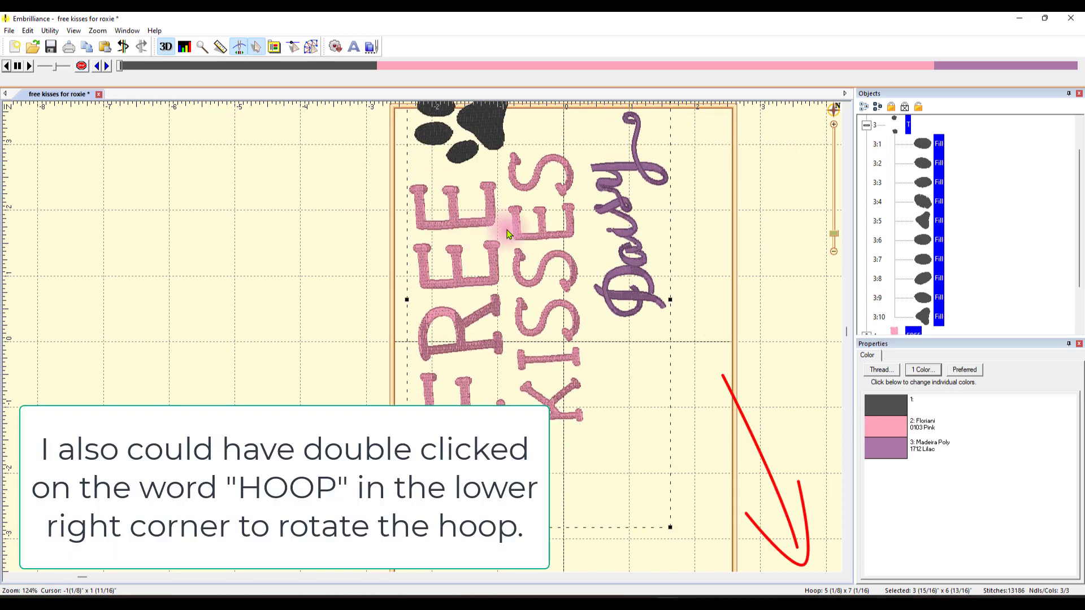
# Zoom out and select within KISSES to begin turning the design along the hoop's length.
pyautogui.scroll(-3)
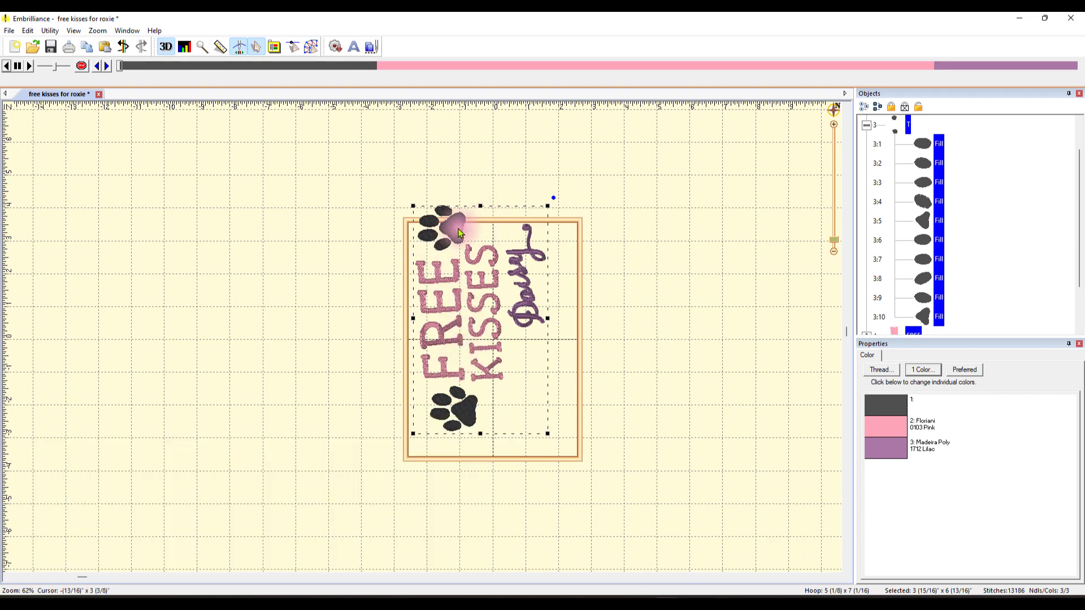
pyautogui.click(440, 225)
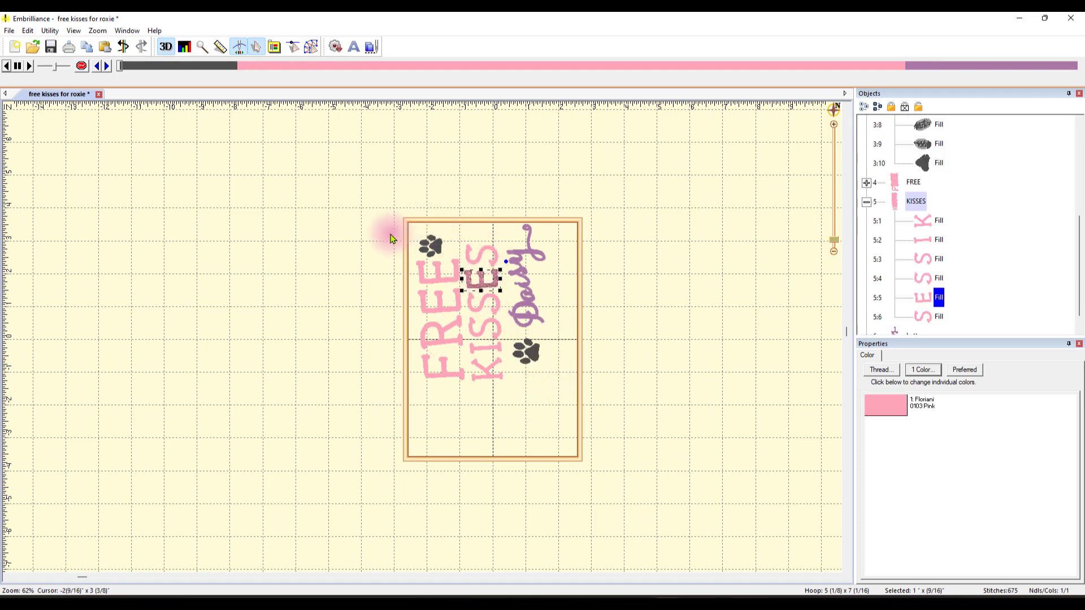
pyautogui.moveTo(570, 284)
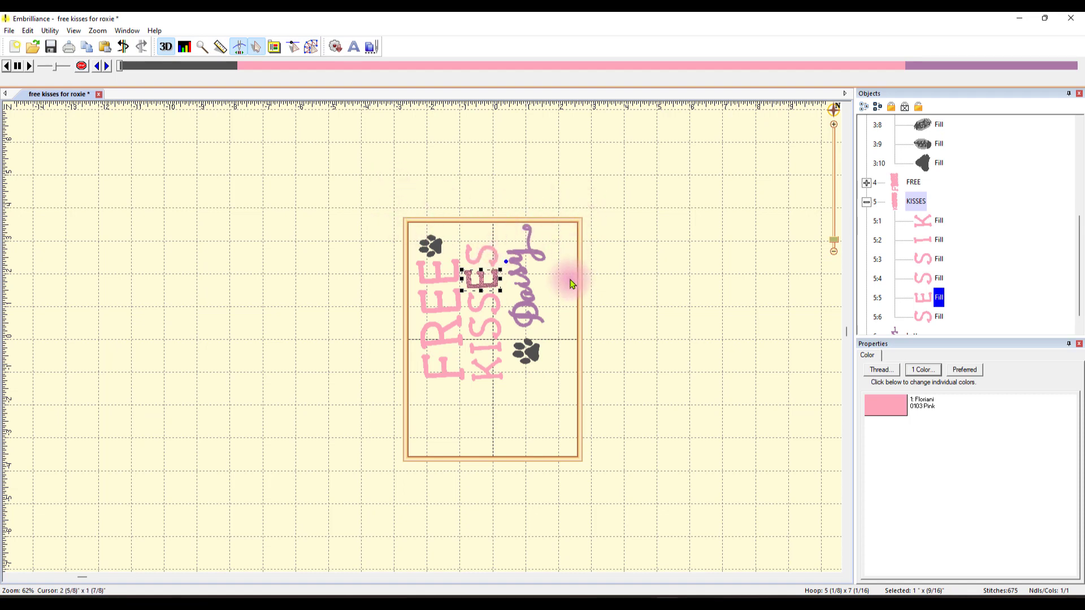
pyautogui.moveTo(440, 232)
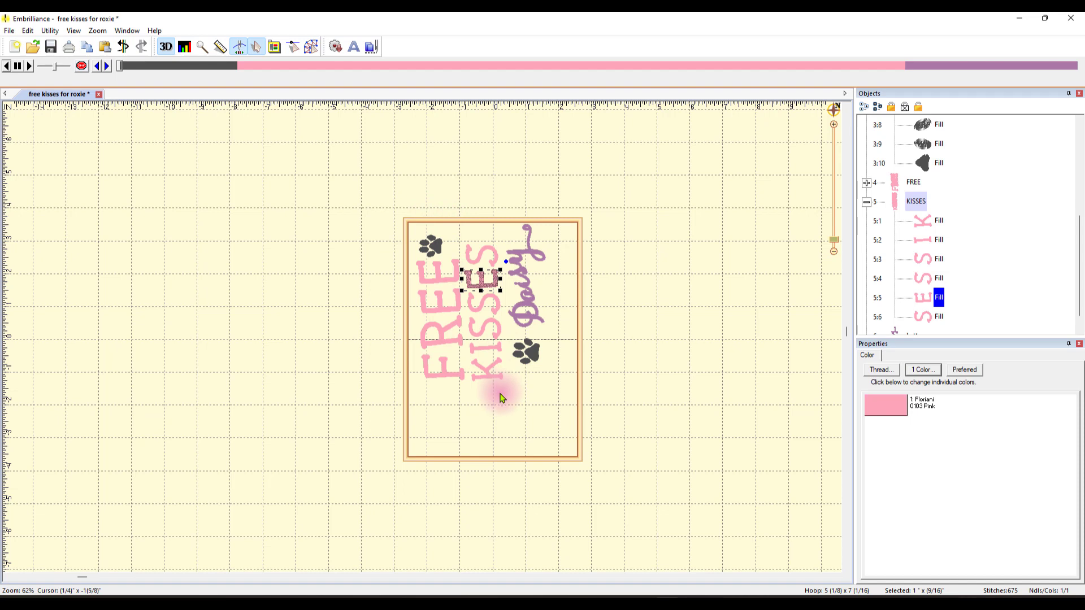
pyautogui.moveTo(505, 408)
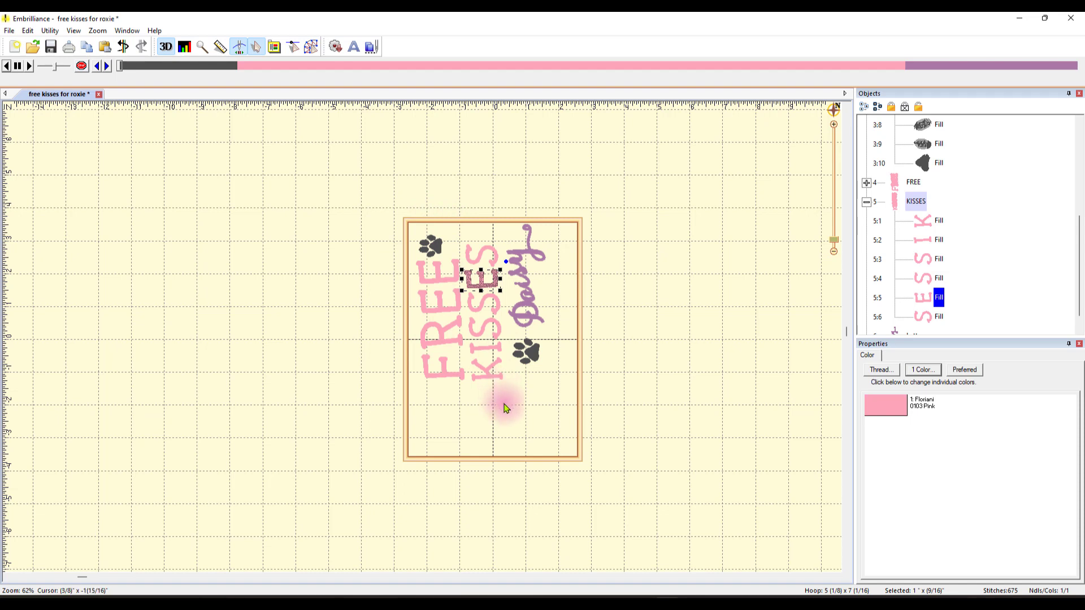
pyautogui.moveTo(557, 377)
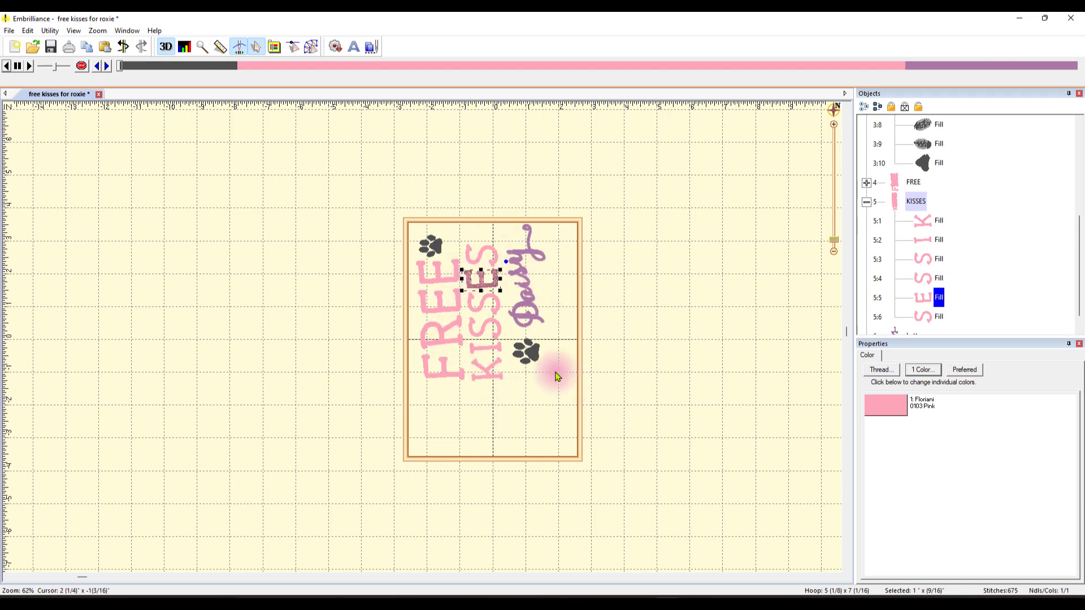
# Rotate the whole design back upright so it sits inside the 5x7 hoop.
pyautogui.scroll(3)
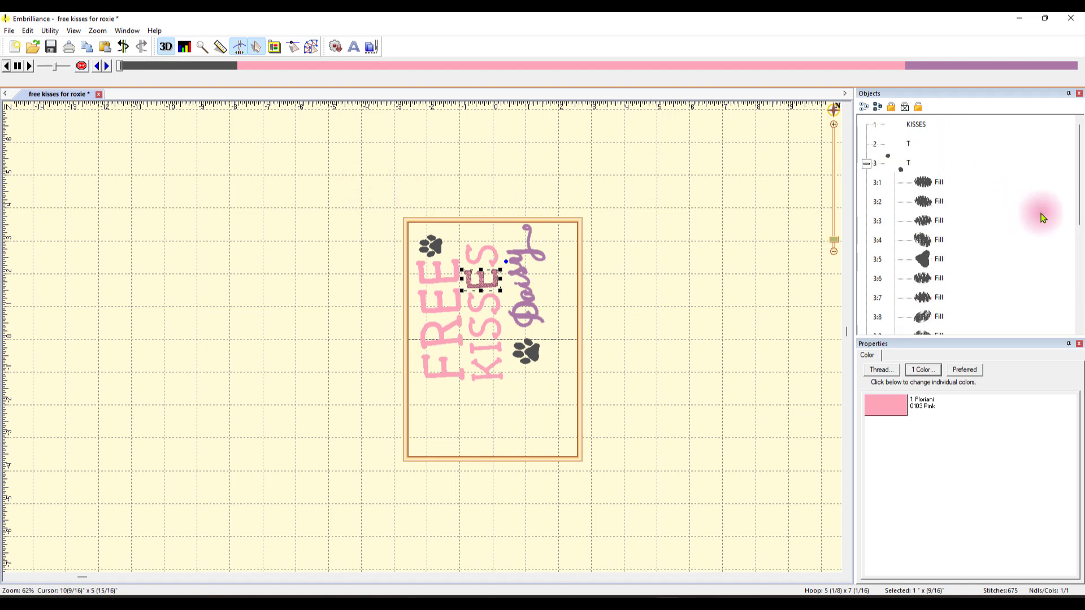
pyautogui.click(914, 124)
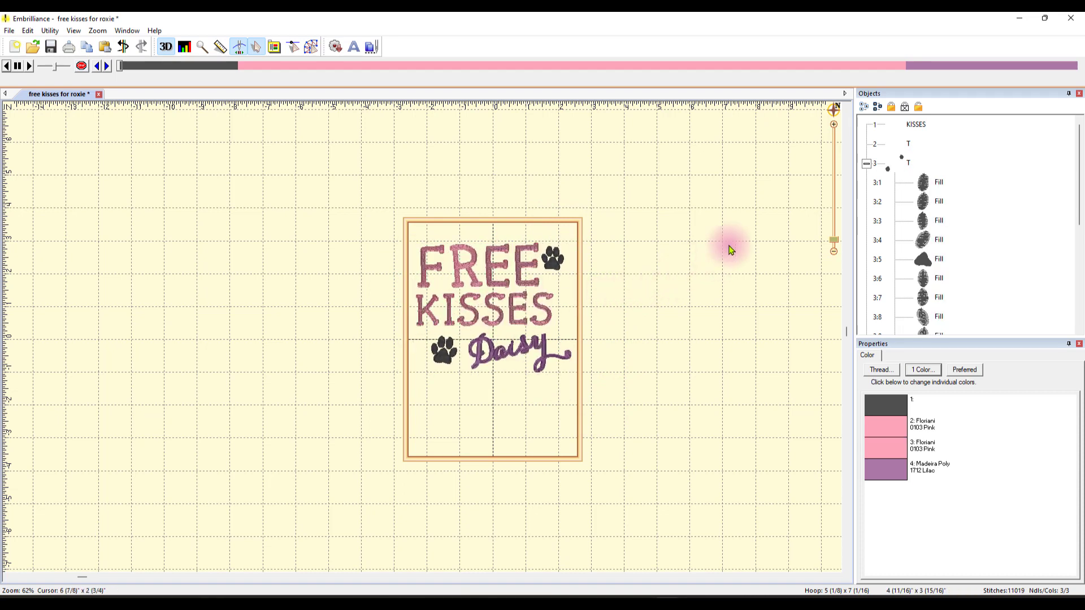
pyautogui.moveTo(584, 189)
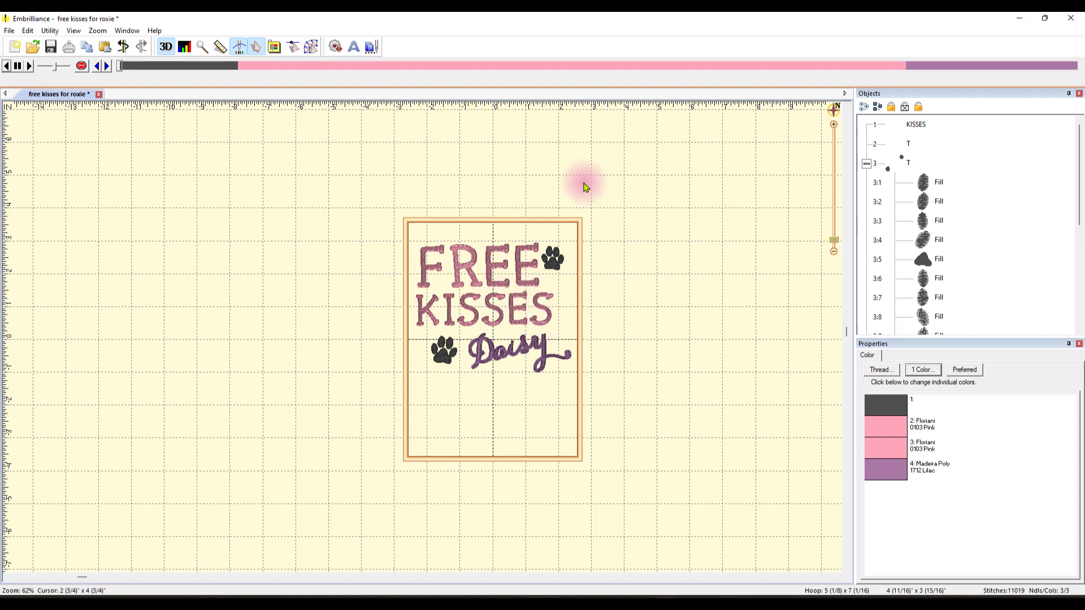
pyautogui.moveTo(593, 178)
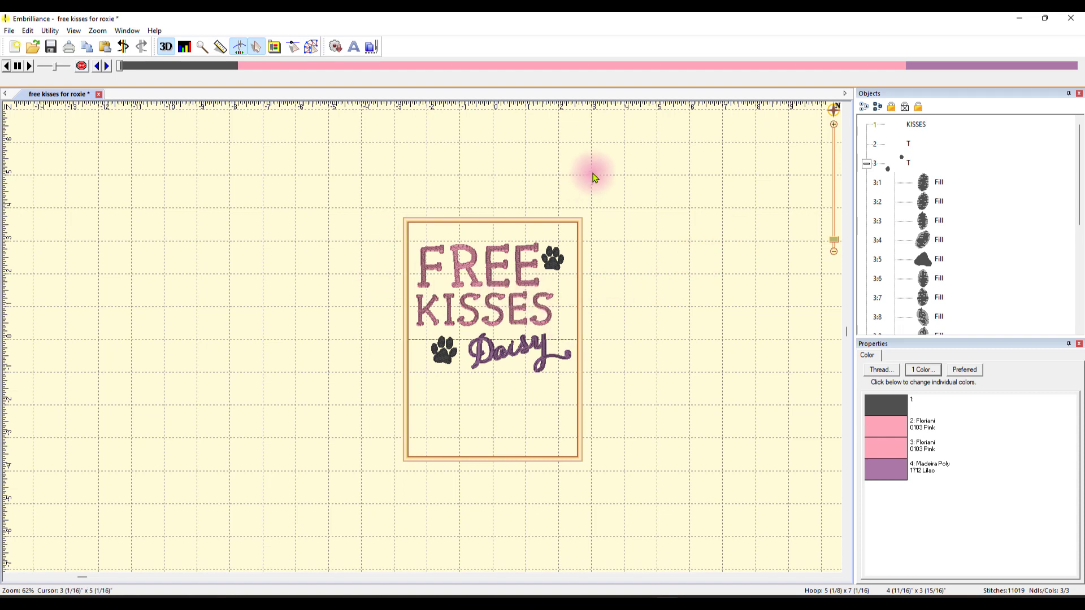